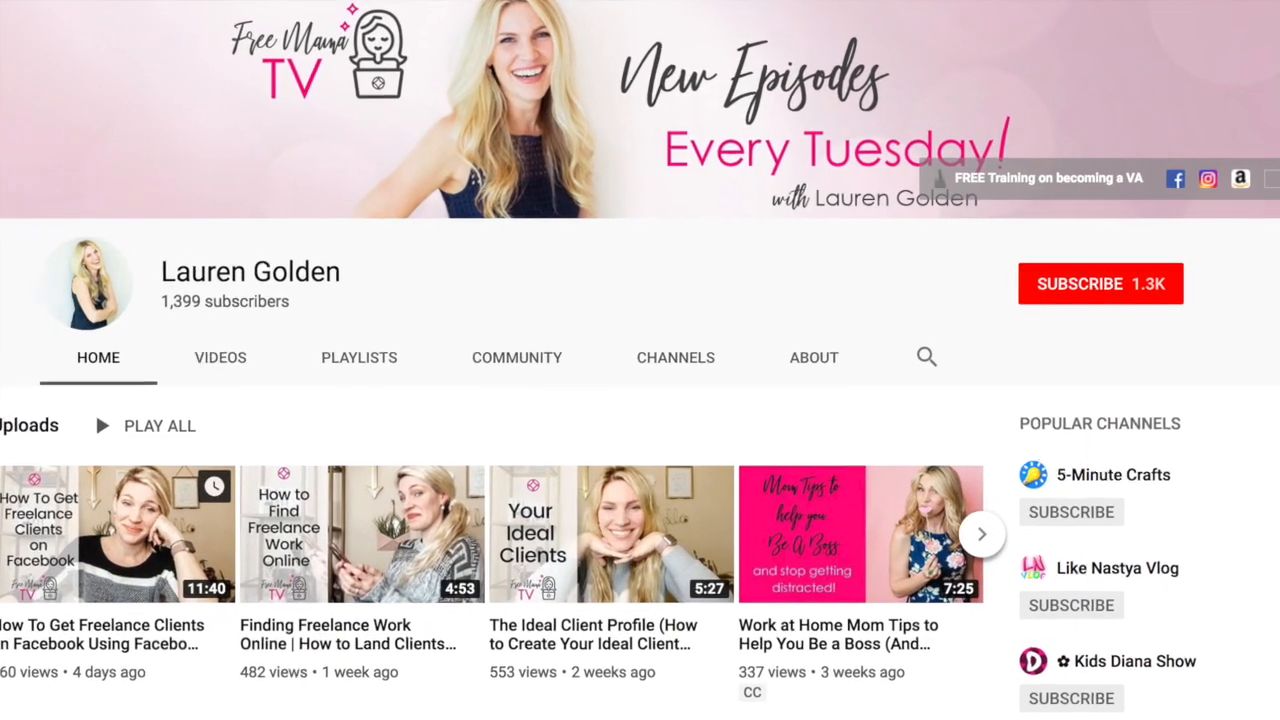
Return to the Canva home page and start a new blank Facebook cover design.
{"action": "scroll", "scroll_direction": "down", "scroll_amount": 3}
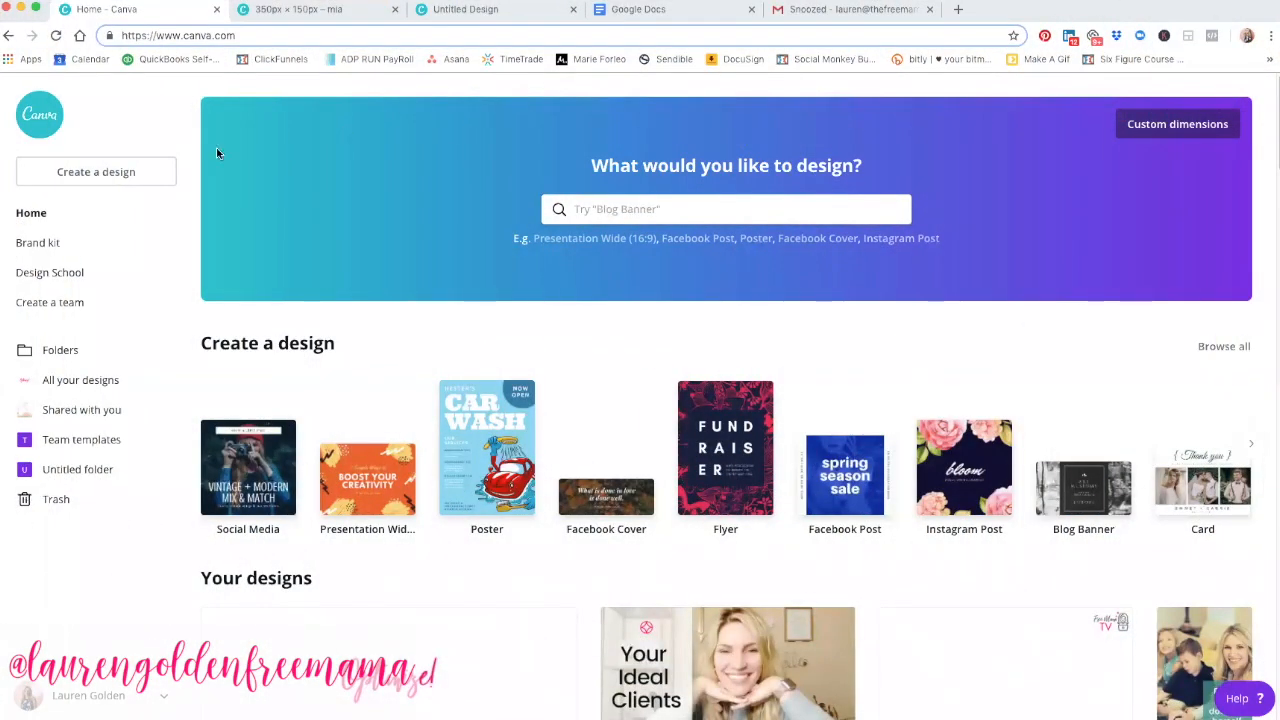
{"action": "mouse_move", "coordinate": [228, 272]}
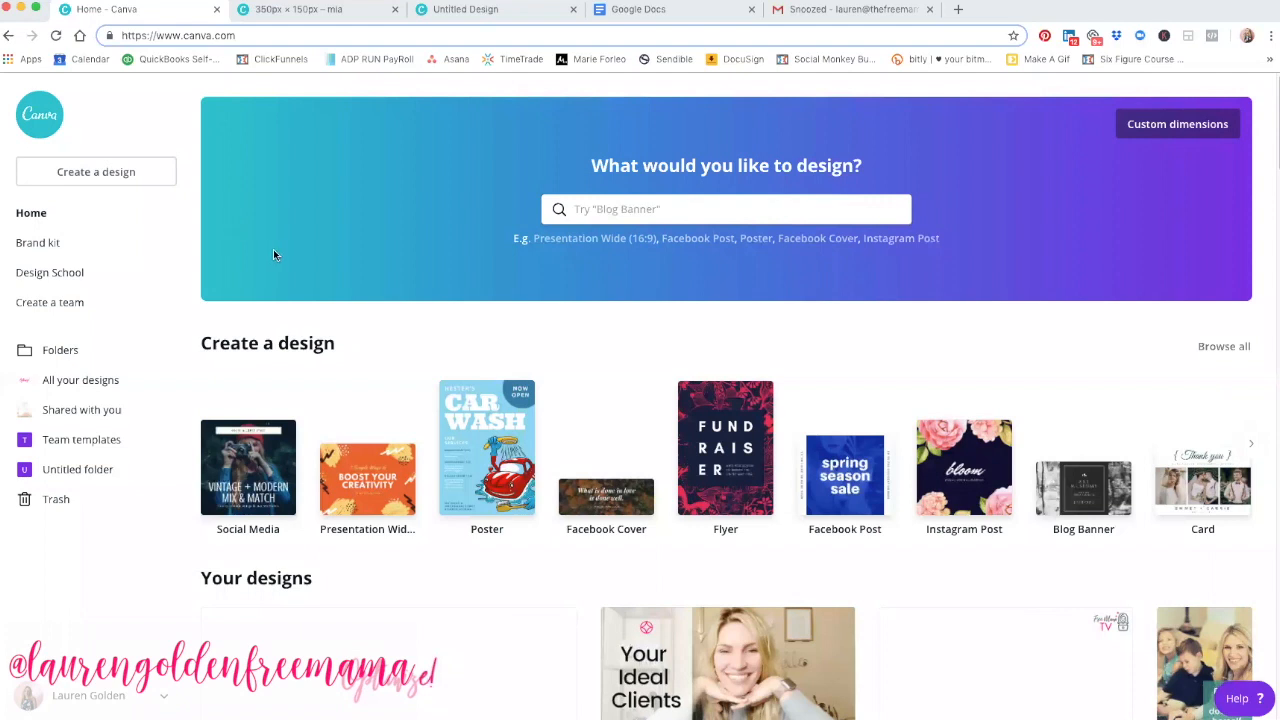
{"action": "mouse_move", "coordinate": [270, 256]}
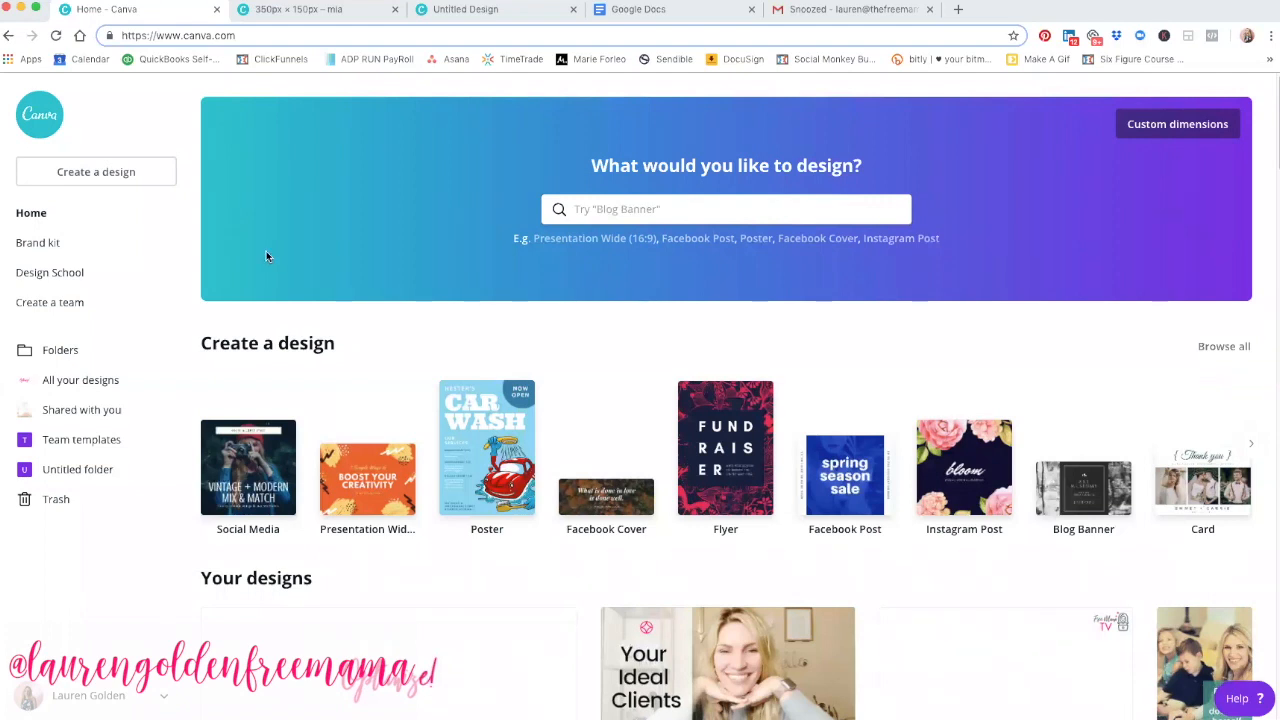
{"action": "mouse_move", "coordinate": [524, 308]}
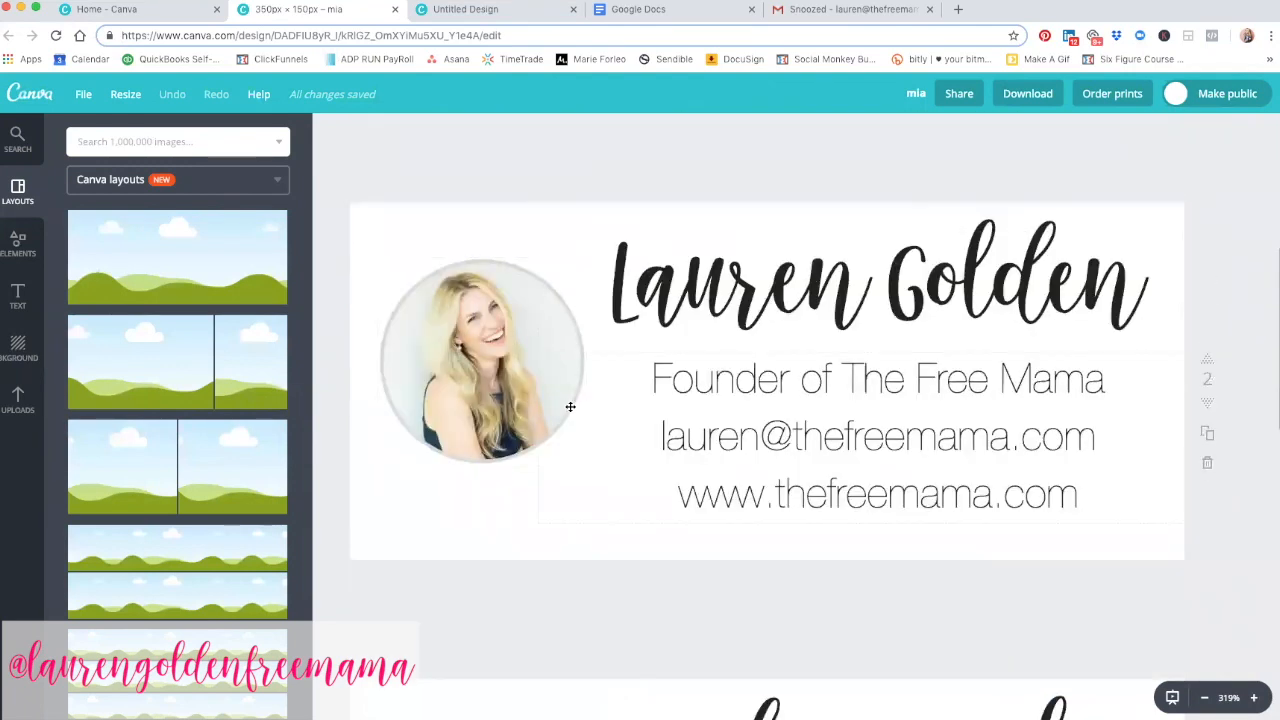
{"action": "scroll", "scroll_direction": "down", "scroll_amount": 3}
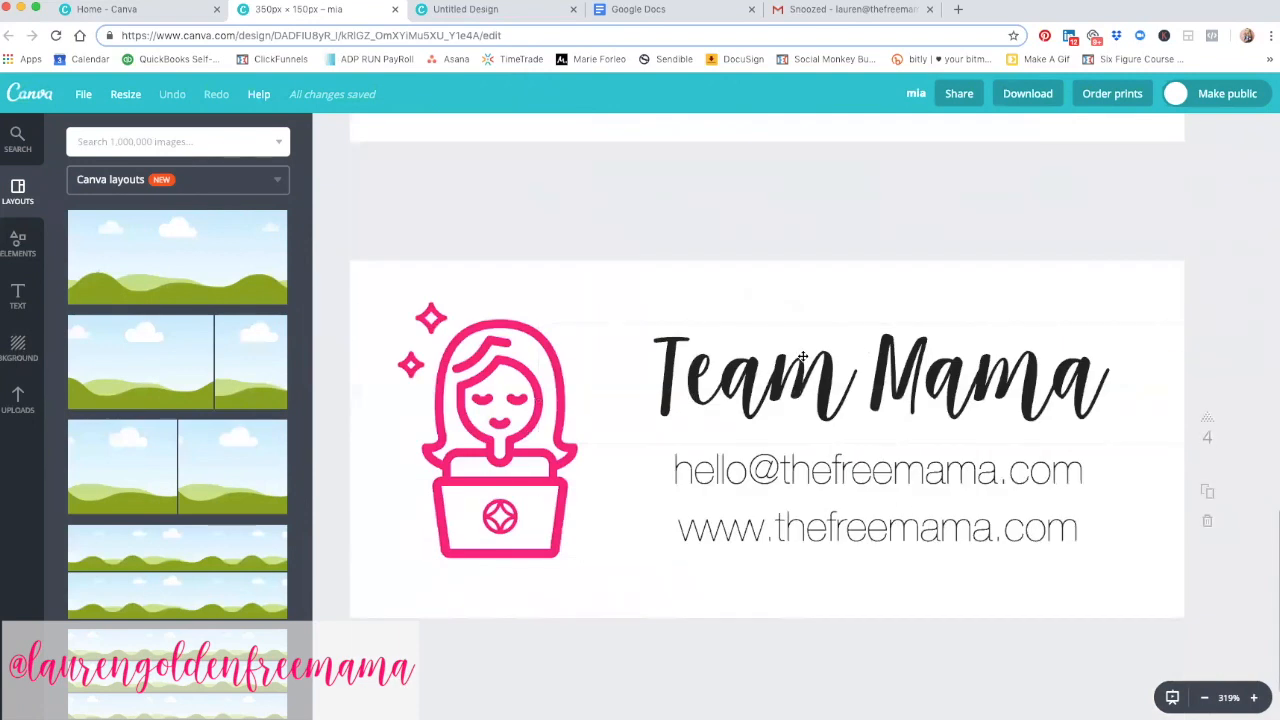
{"action": "scroll", "scroll_direction": "down", "scroll_amount": 3}
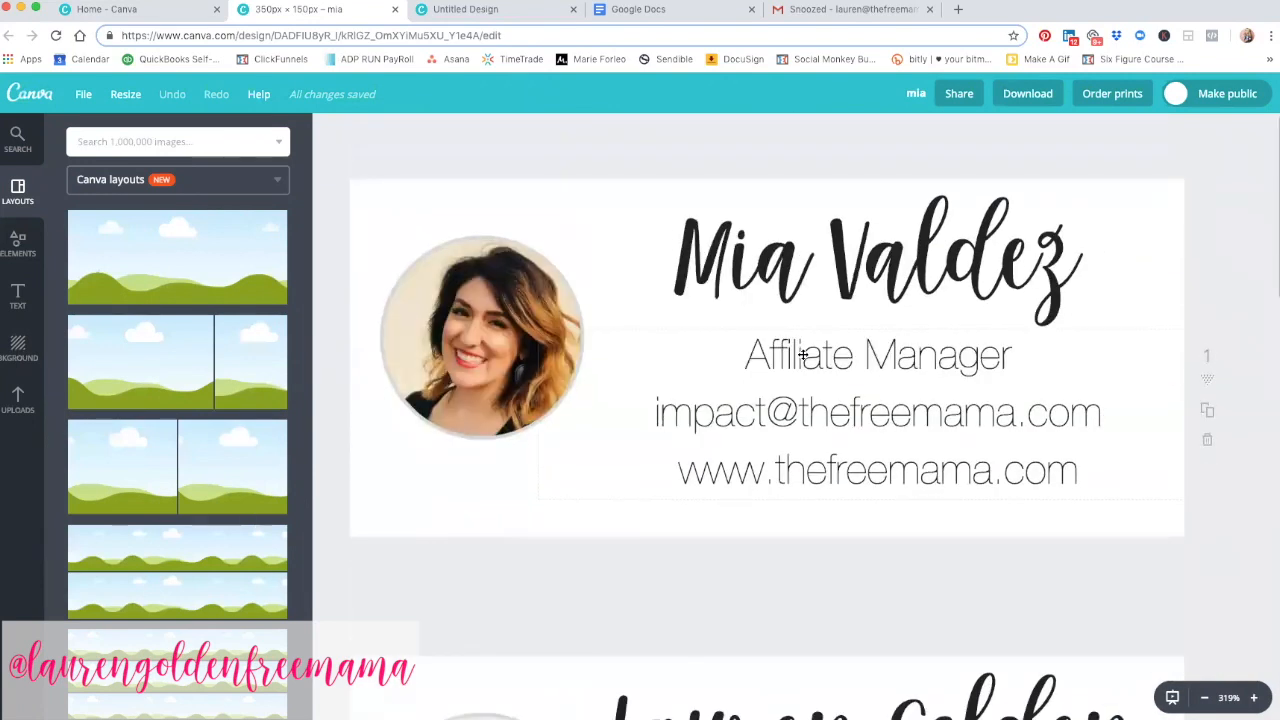
{"action": "left_click", "coordinate": [100, 8]}
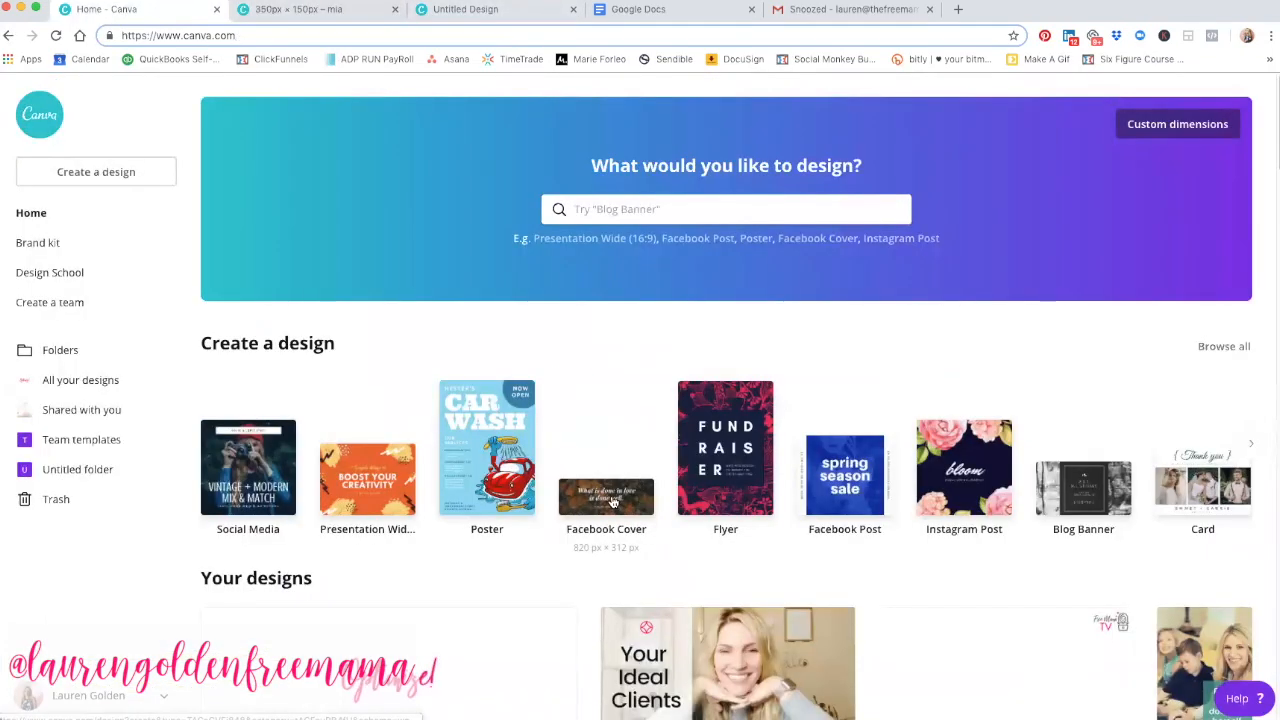
{"action": "mouse_move", "coordinate": [612, 498]}
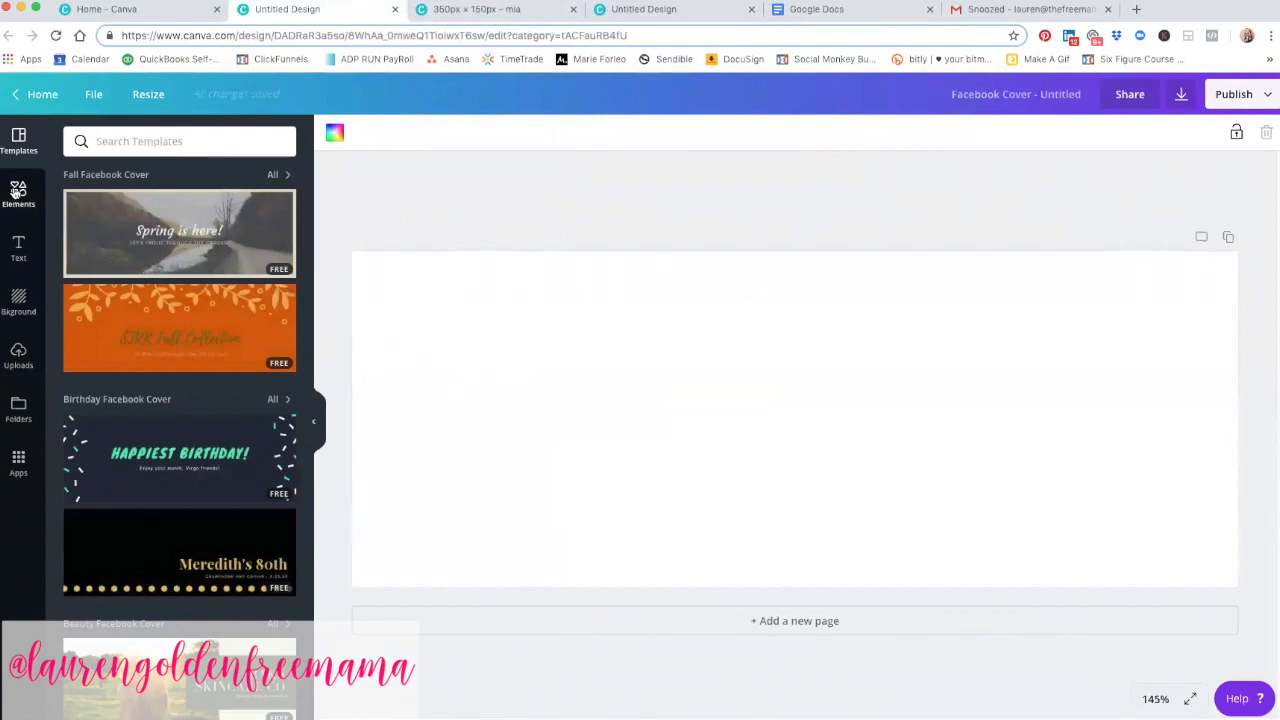
Browse the Elements library down to Frames and show all available frames.
{"action": "left_click", "coordinate": [18, 192]}
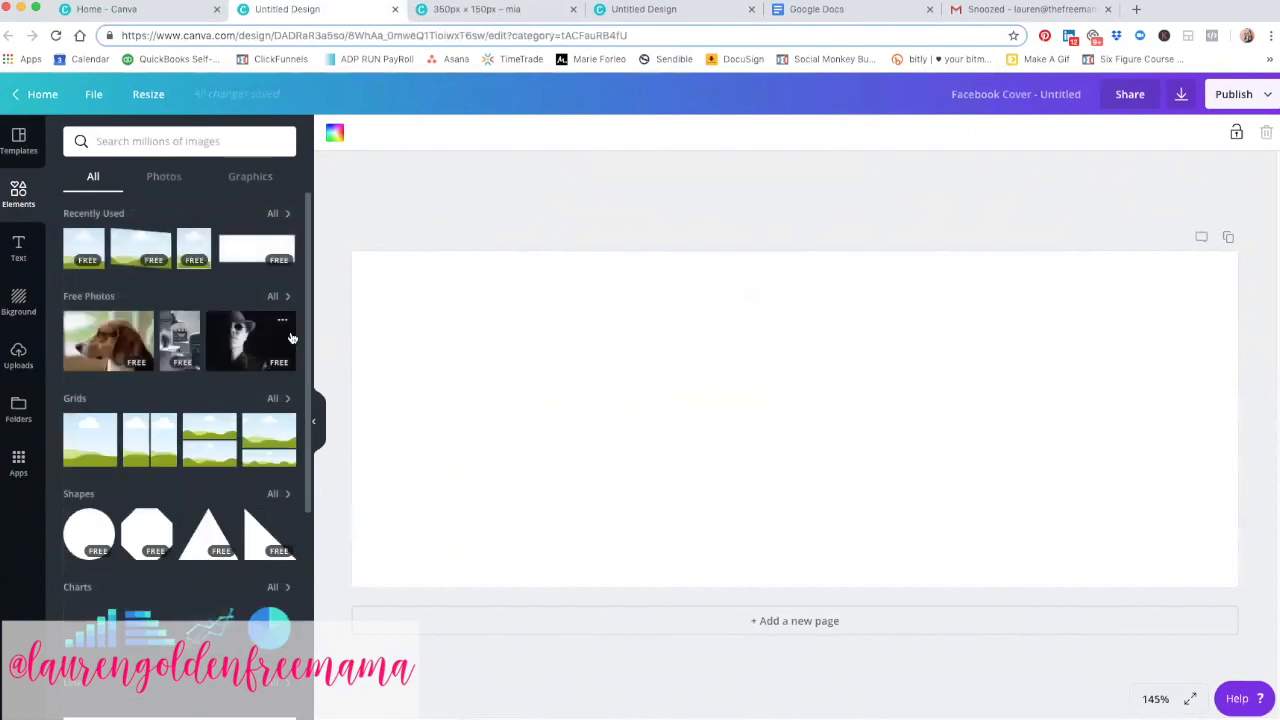
{"action": "scroll", "scroll_direction": "down", "scroll_amount": 3}
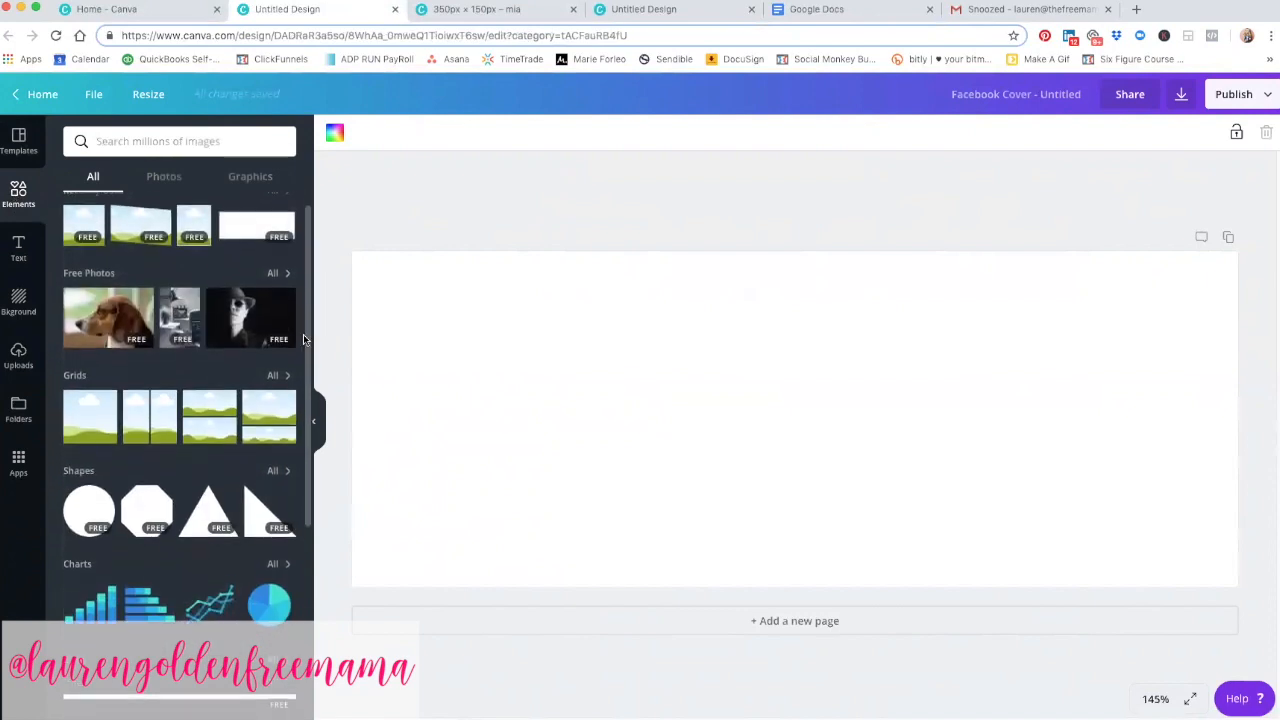
{"action": "scroll", "scroll_direction": "down", "scroll_amount": 3}
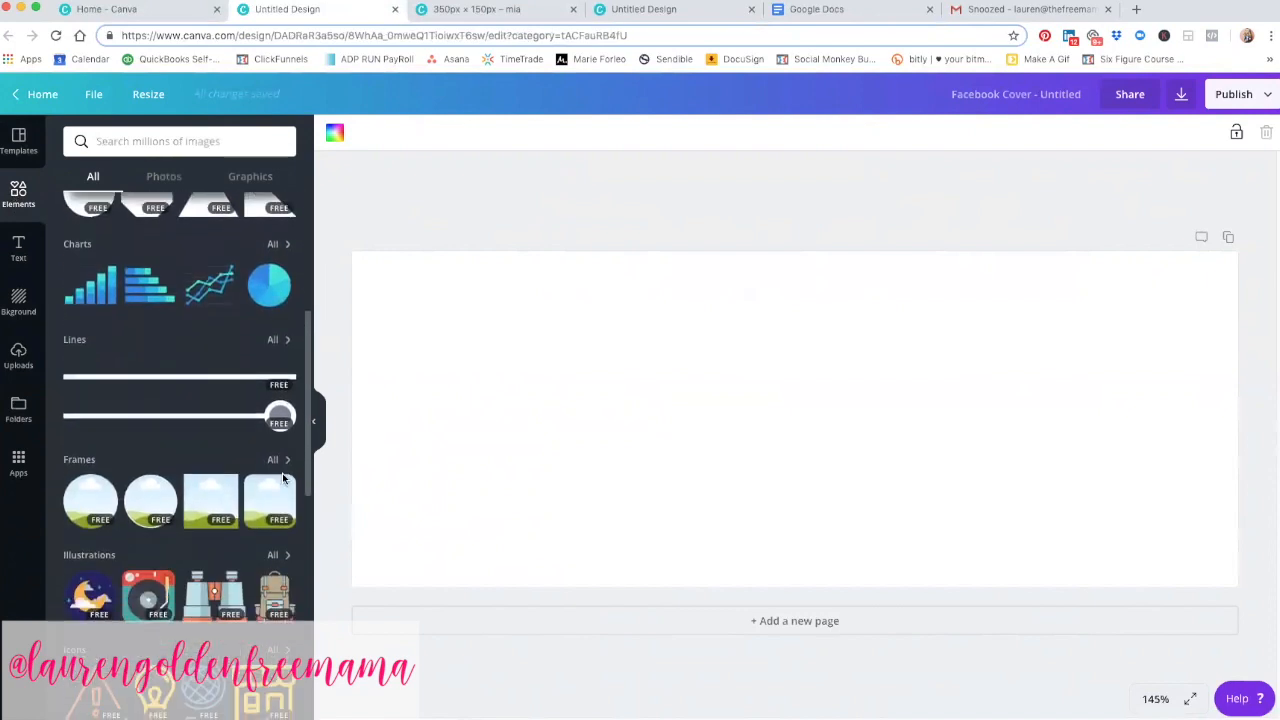
{"action": "scroll", "scroll_direction": "down", "scroll_amount": 3}
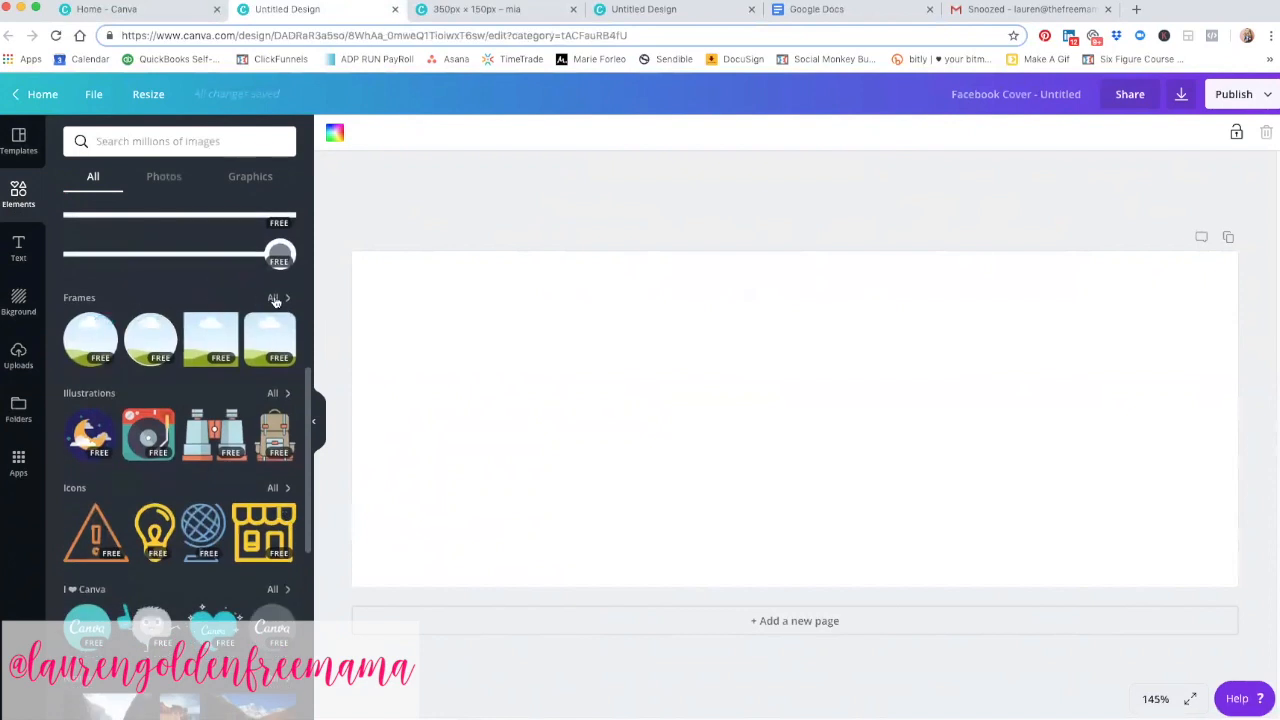
{"action": "left_click", "coordinate": [272, 298]}
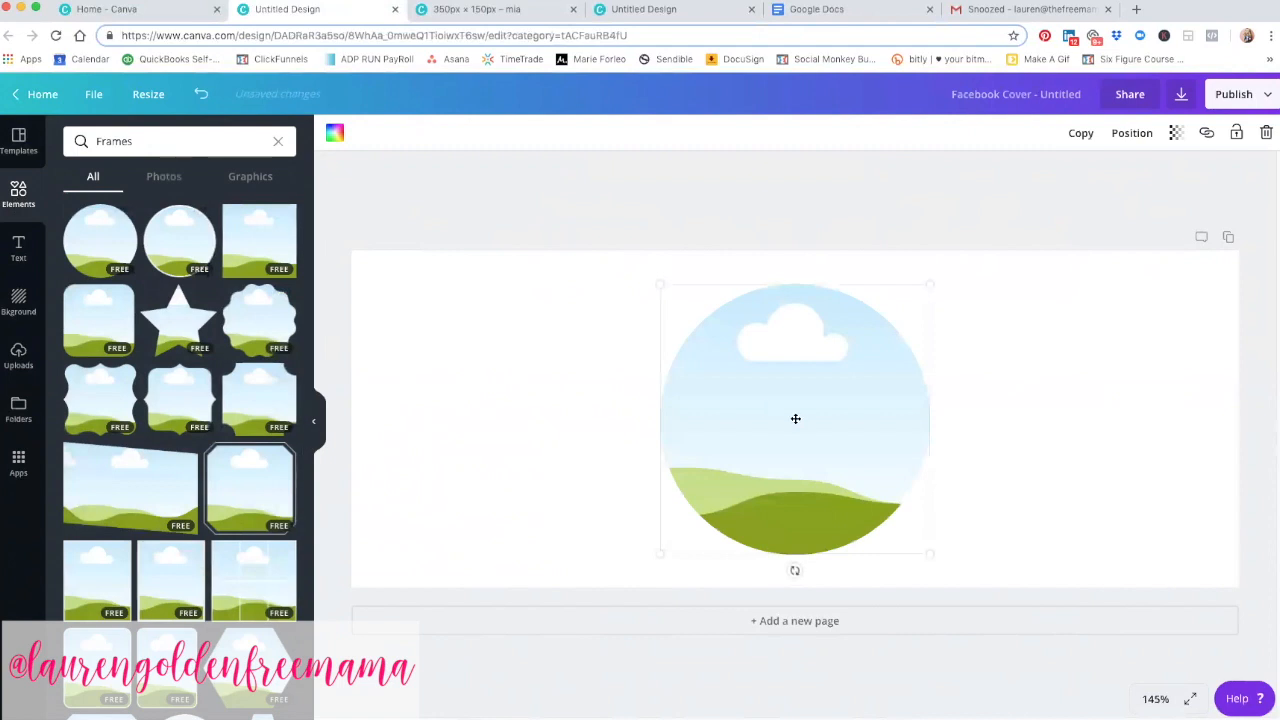
Place a circular photo frame on the cover toward the left, browsing further frame styles.
{"action": "left_click_drag", "start_coordinate": [796, 418], "coordinate": [536, 418]}
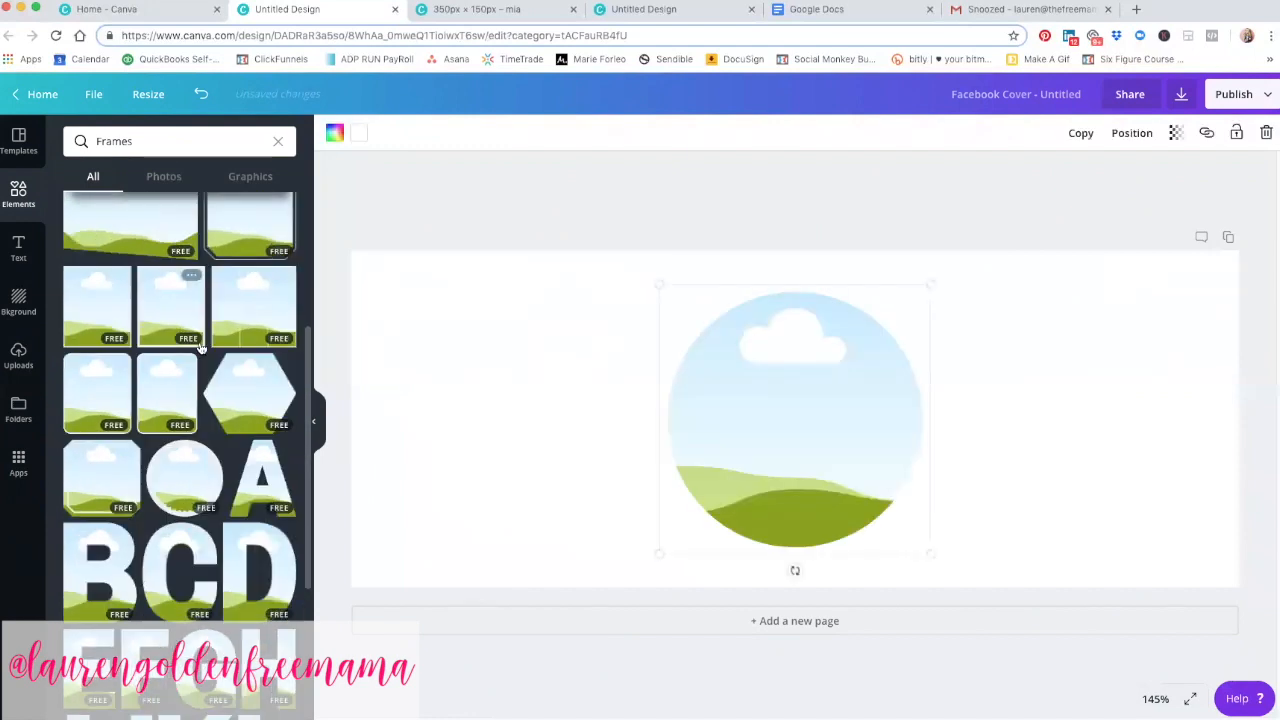
{"action": "scroll", "scroll_direction": "down", "scroll_amount": 3}
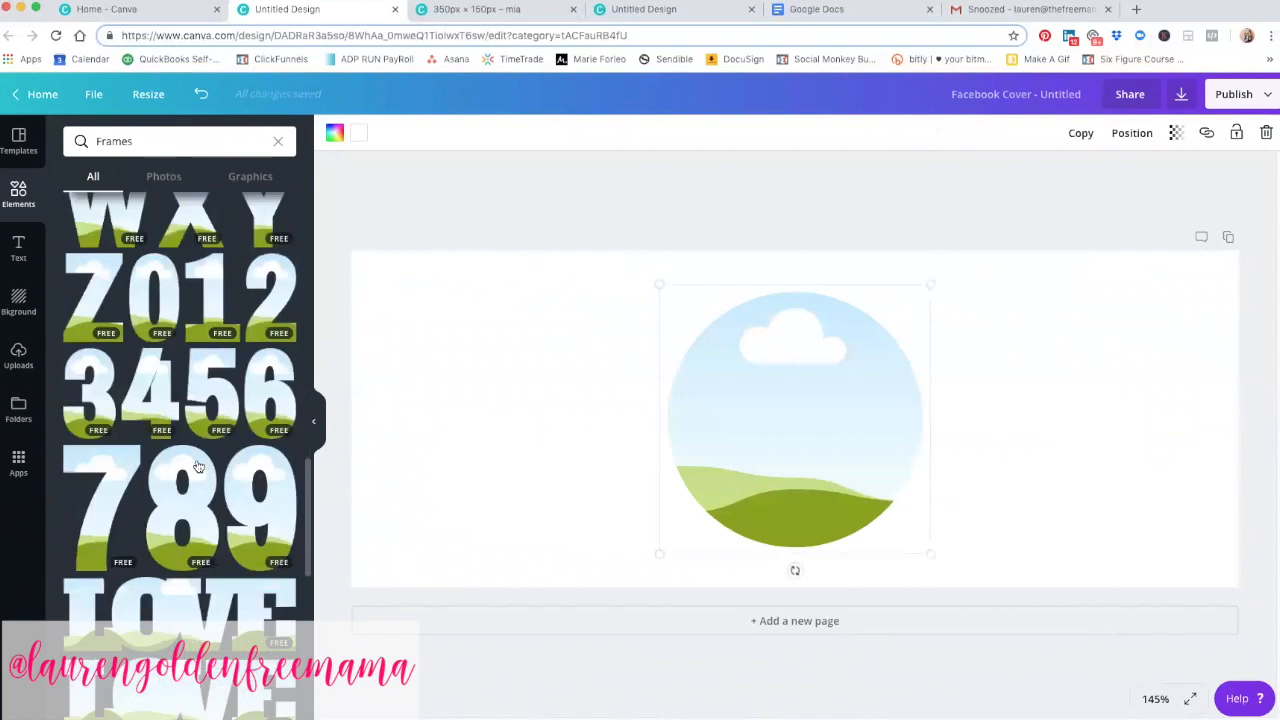
{"action": "scroll", "scroll_direction": "down", "scroll_amount": 3}
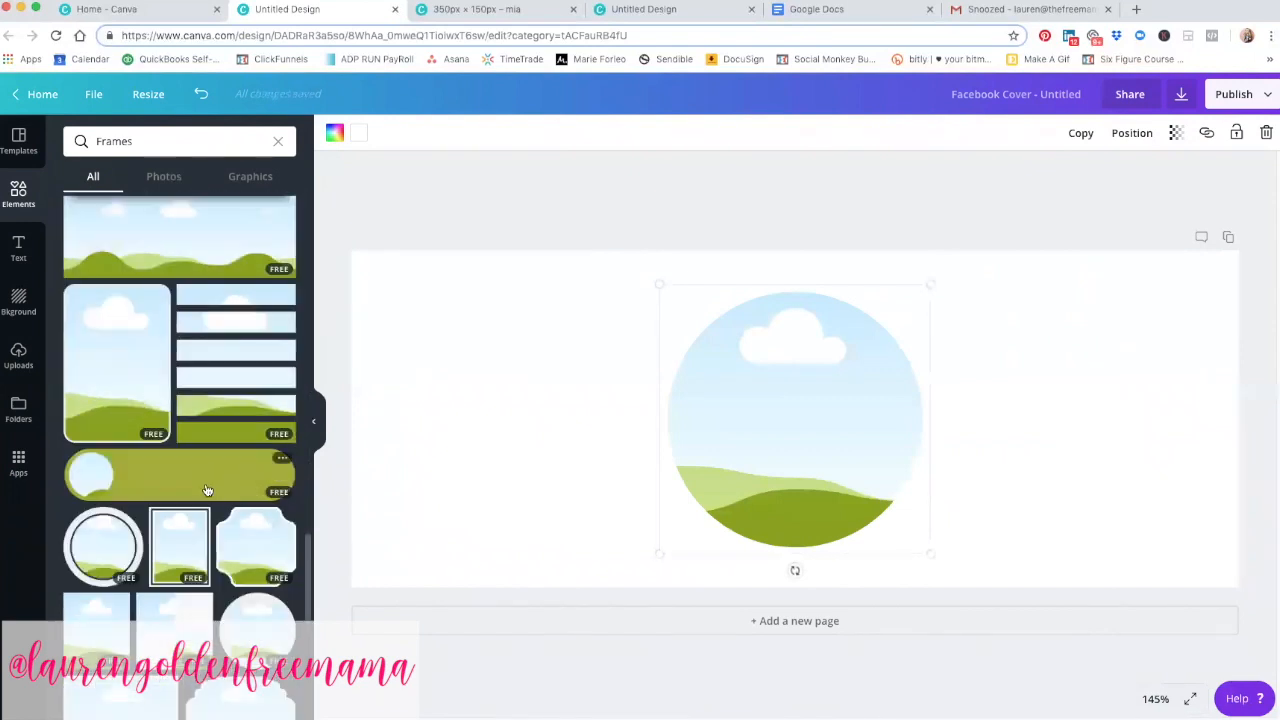
{"action": "scroll", "scroll_direction": "down", "scroll_amount": 3}
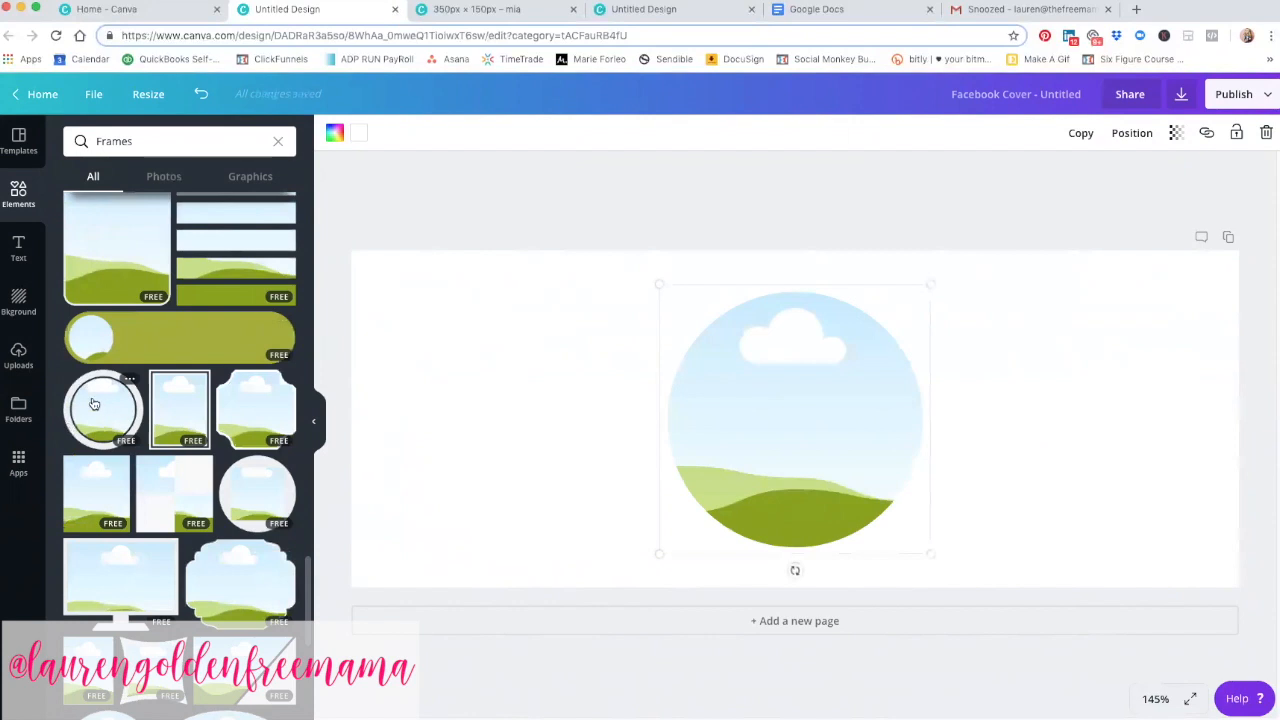
{"action": "scroll", "scroll_direction": "down", "scroll_amount": 3}
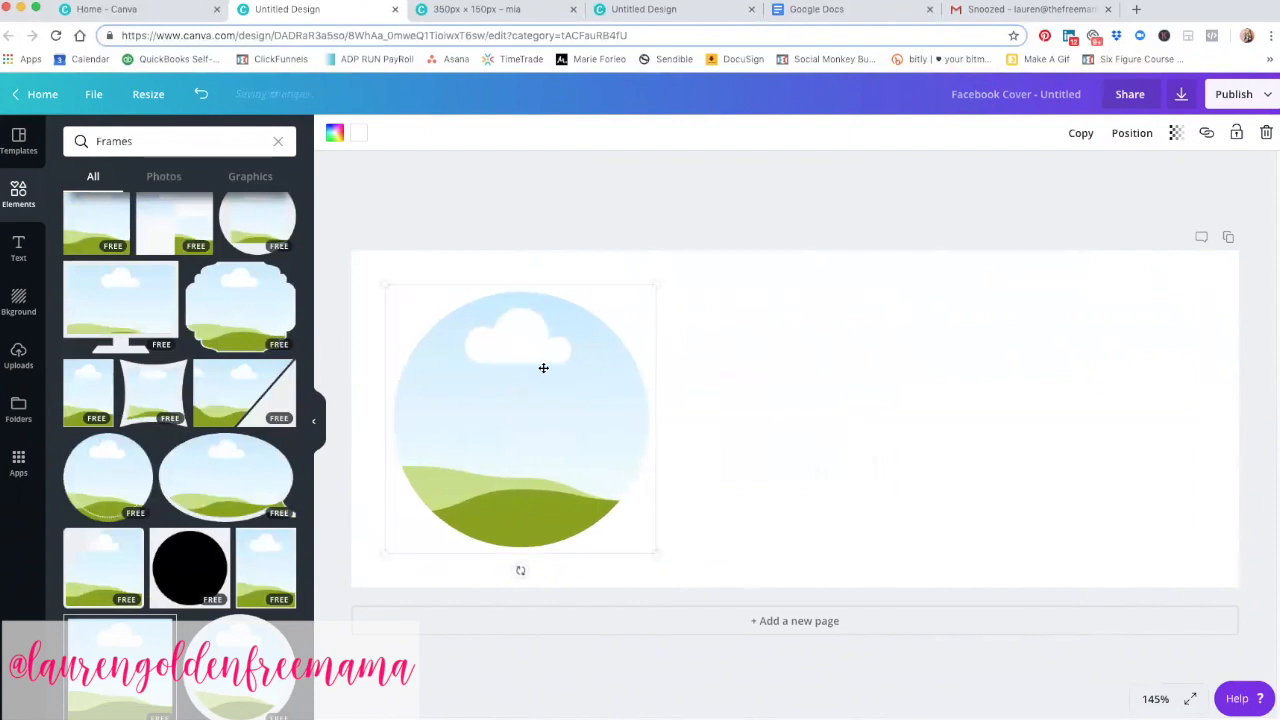
{"action": "mouse_move", "coordinate": [356, 132]}
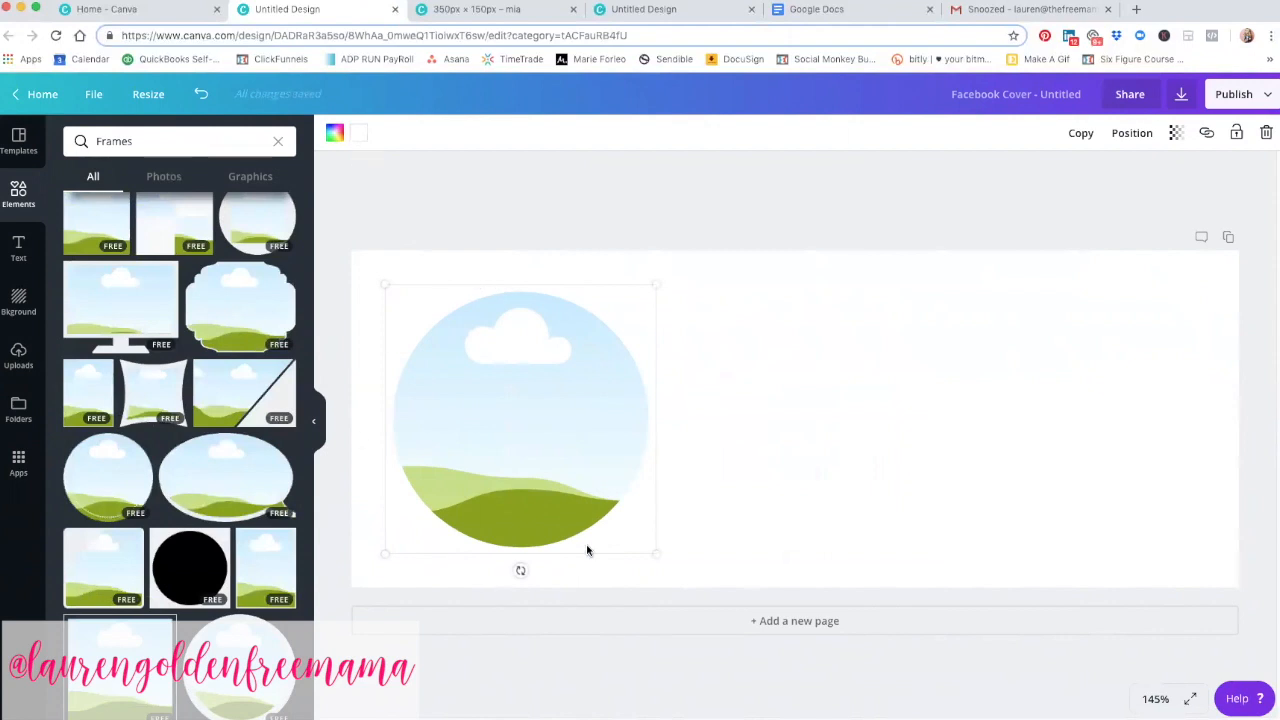
{"action": "mouse_move", "coordinate": [358, 132]}
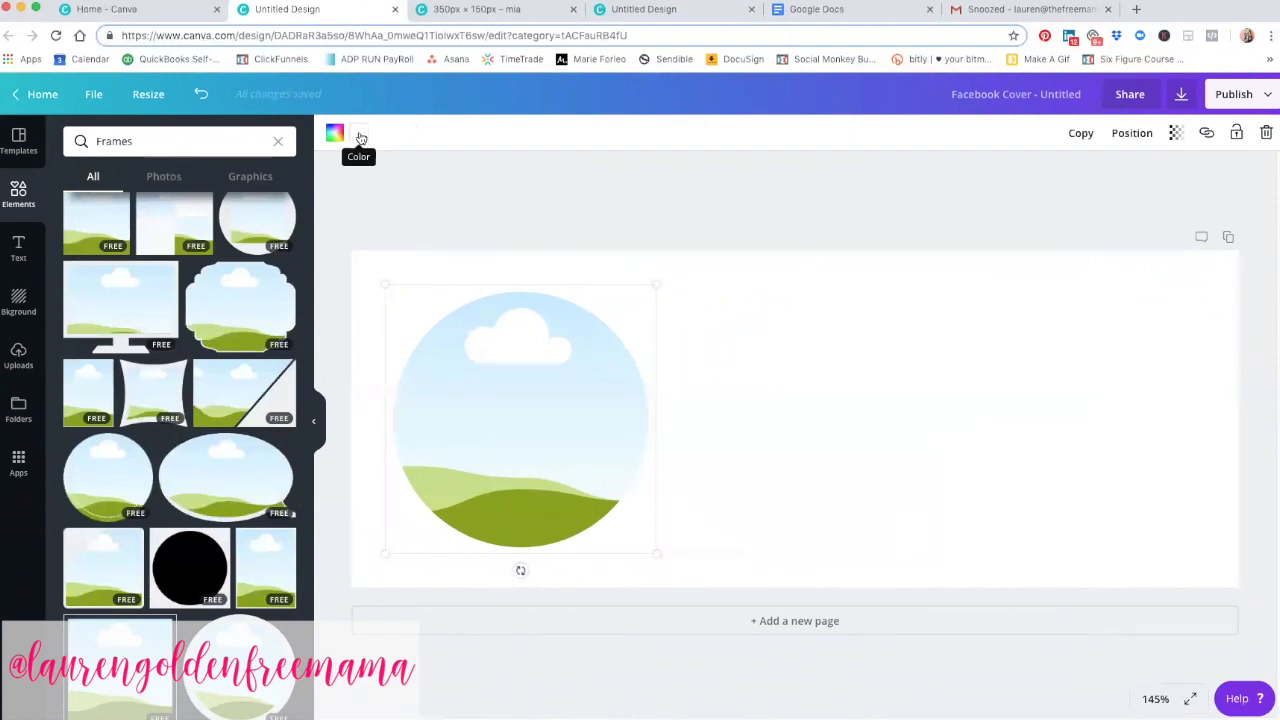
Colour the circular frame's border with the pink brand colour.
{"action": "left_click", "coordinate": [336, 132]}
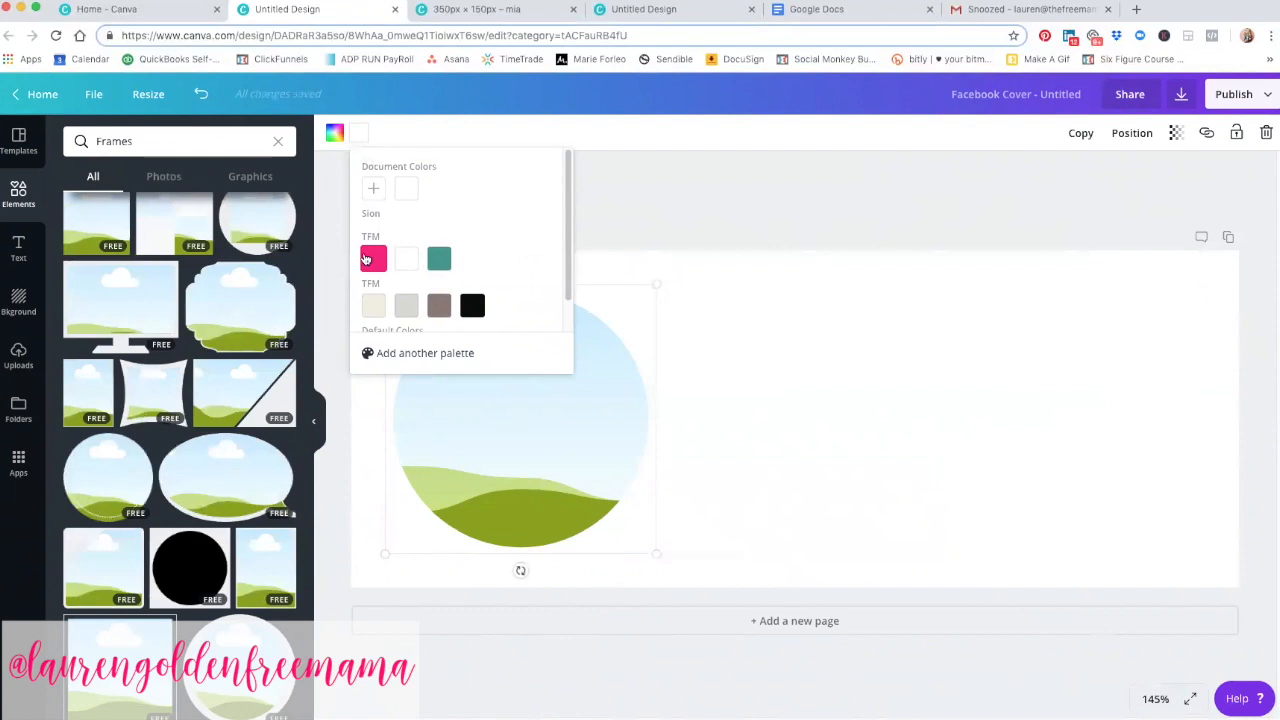
{"action": "left_click", "coordinate": [372, 260]}
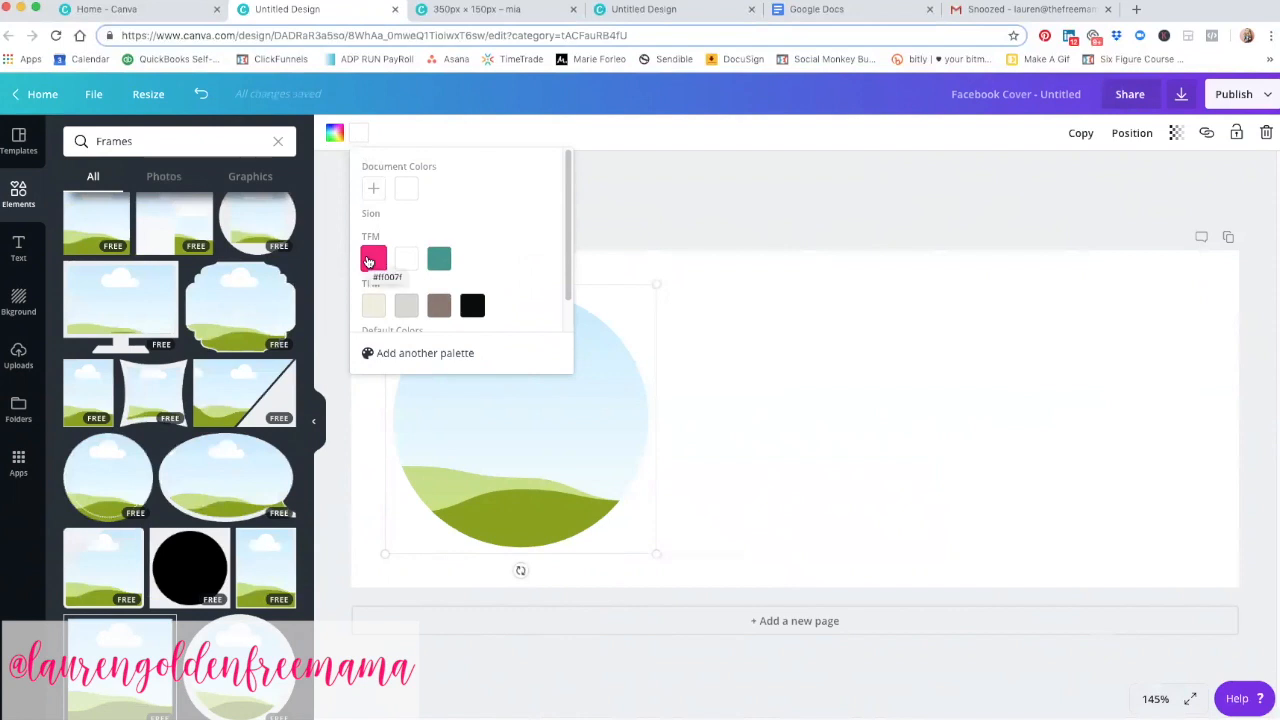
{"action": "left_click", "coordinate": [372, 258]}
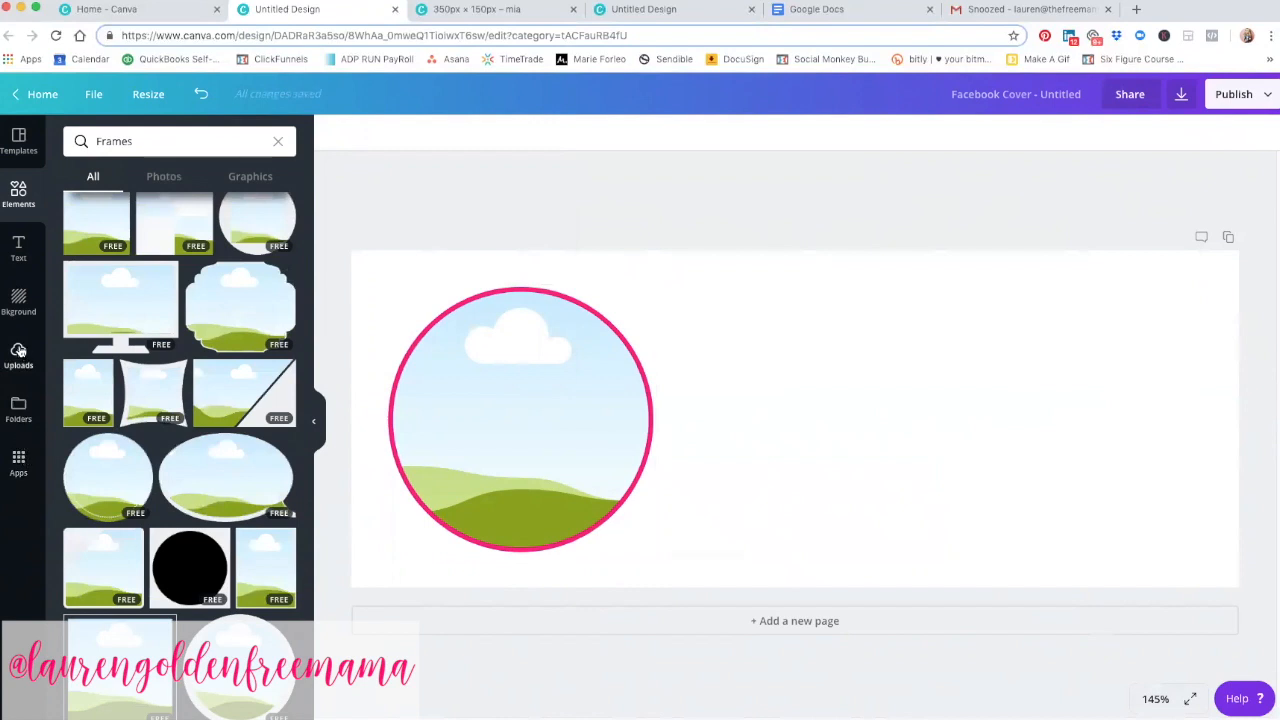
Fill the pink-bordered circle with the uploaded headshot and confirm its crop position.
{"action": "left_click", "coordinate": [18, 356]}
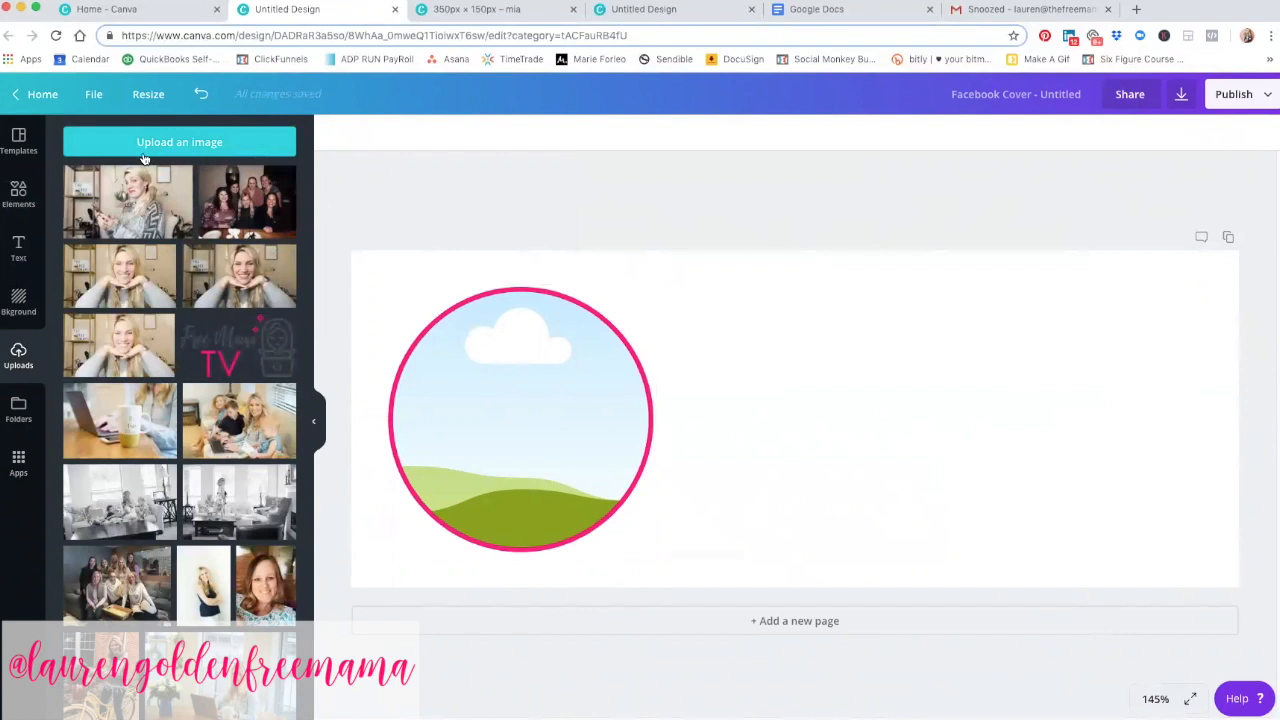
{"action": "mouse_move", "coordinate": [186, 398]}
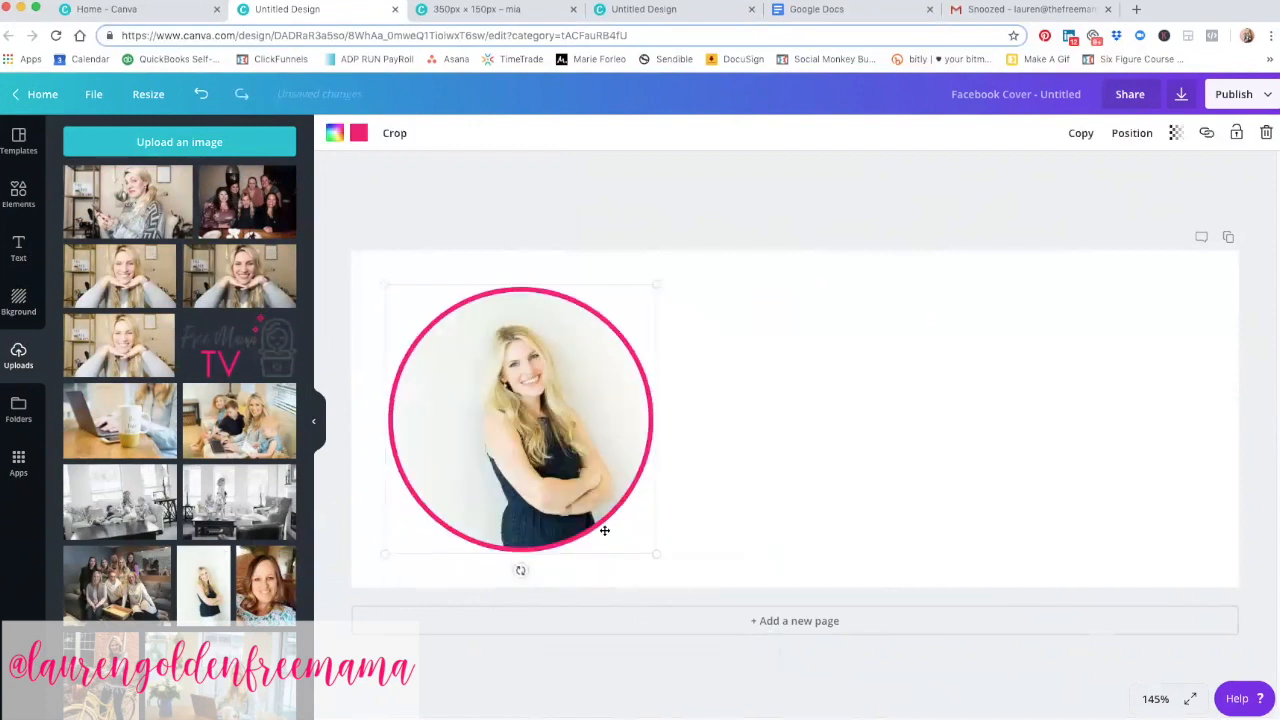
{"action": "left_click", "coordinate": [394, 132]}
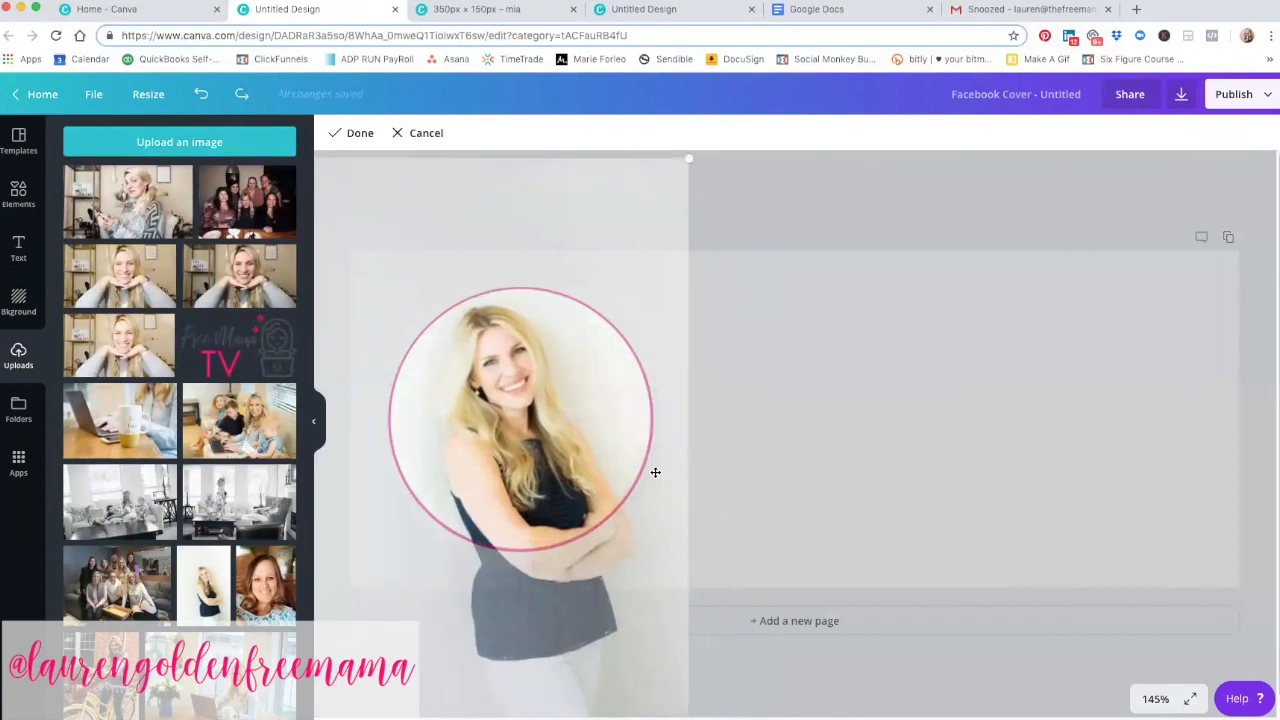
{"action": "left_click", "coordinate": [360, 132]}
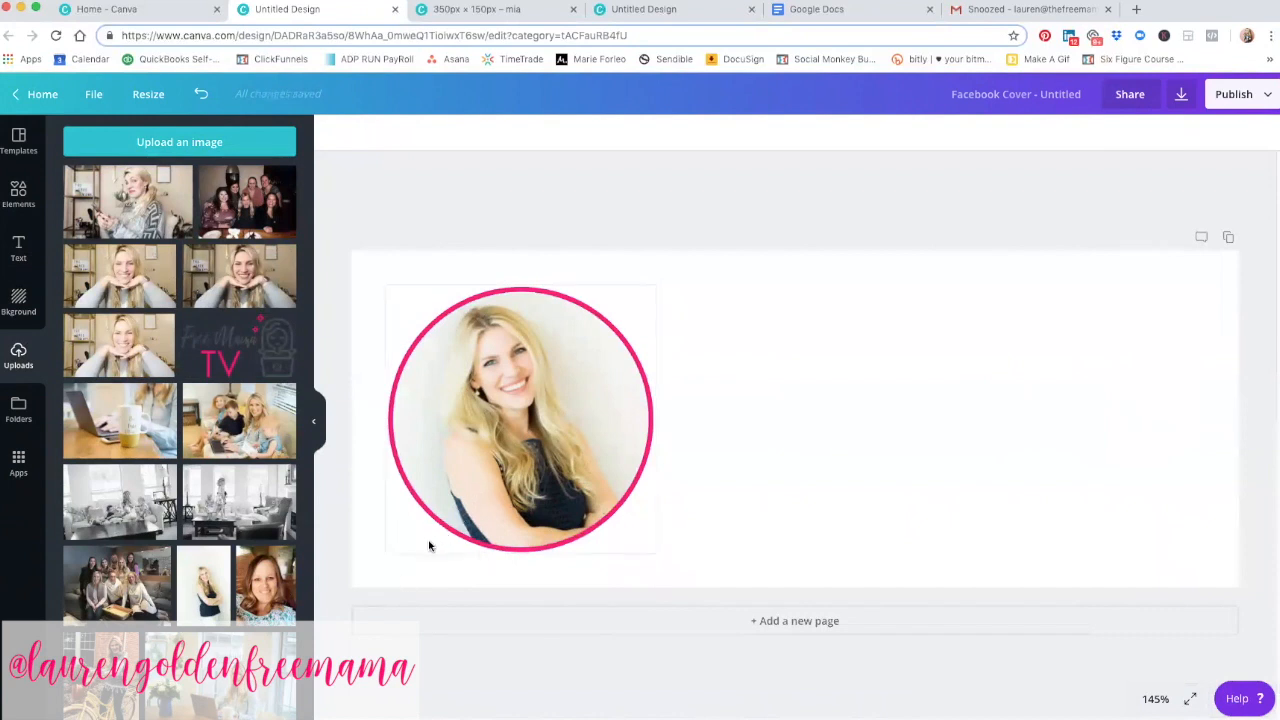
{"action": "mouse_move", "coordinate": [264, 408]}
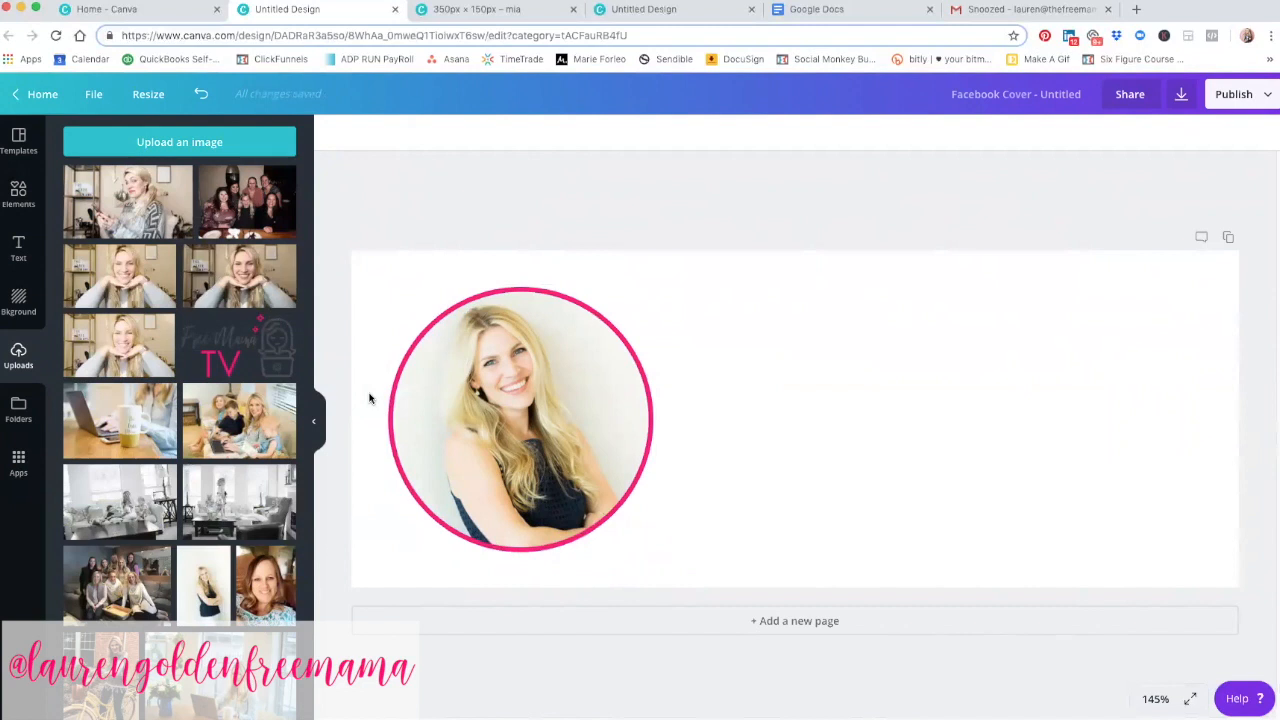
{"action": "mouse_move", "coordinate": [524, 552]}
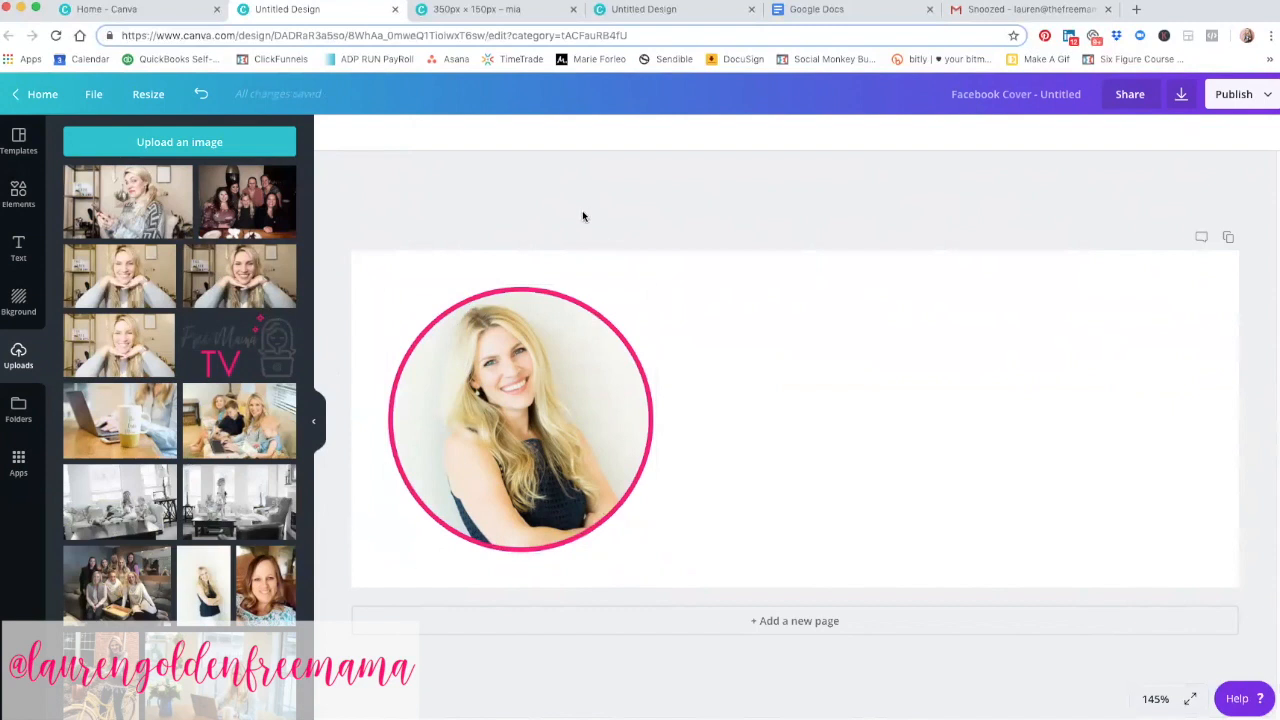
{"action": "mouse_move", "coordinate": [578, 216]}
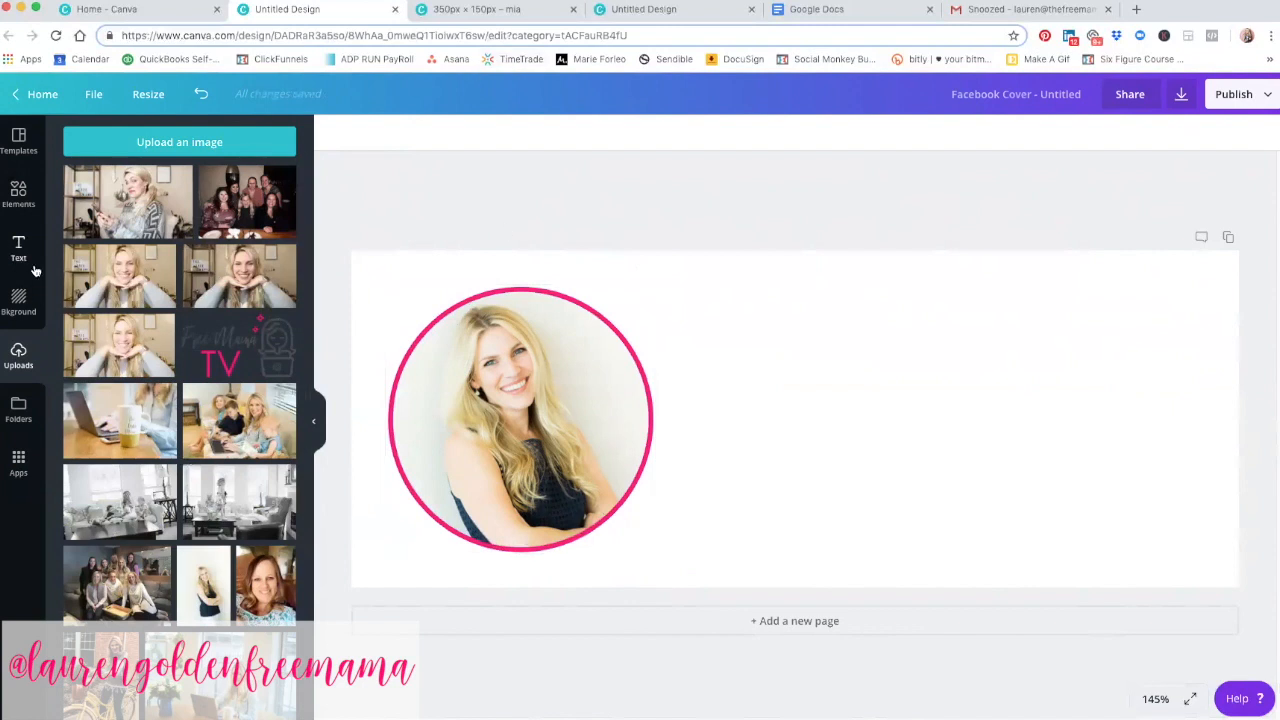
{"action": "mouse_move", "coordinate": [18, 248]}
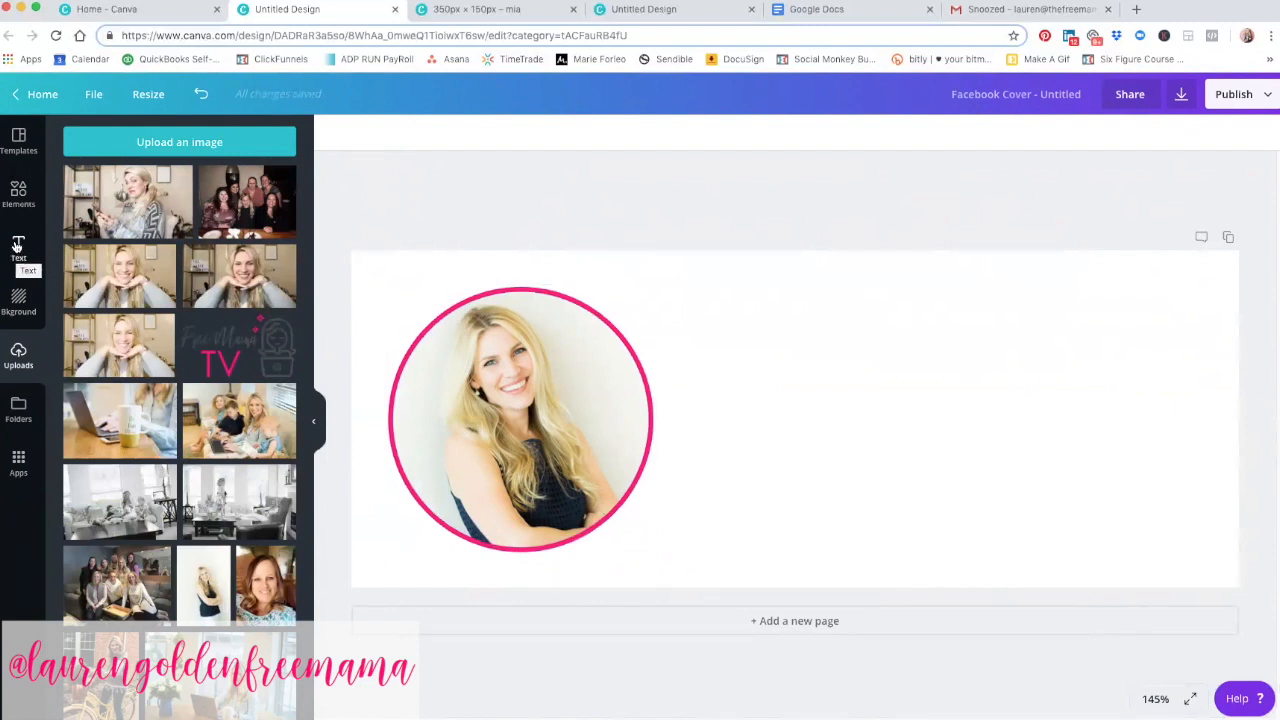
{"action": "left_click", "coordinate": [18, 248]}
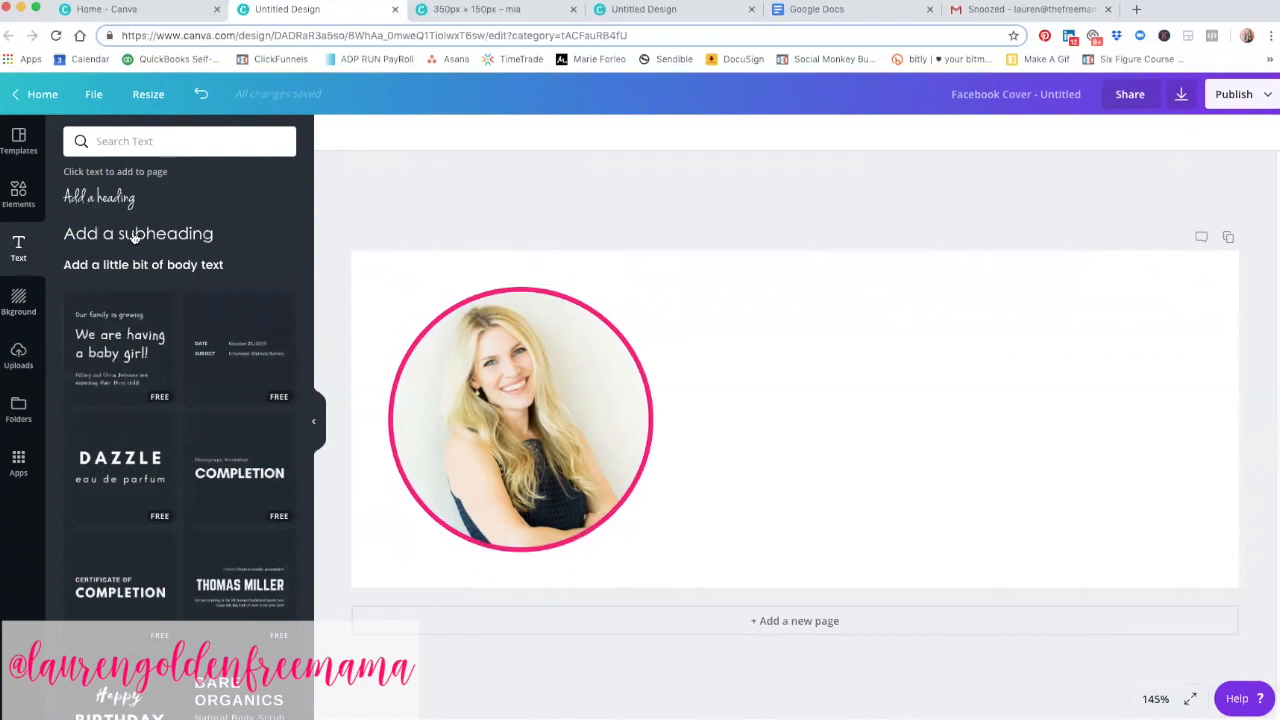
{"action": "scroll", "scroll_direction": "down", "scroll_amount": 3}
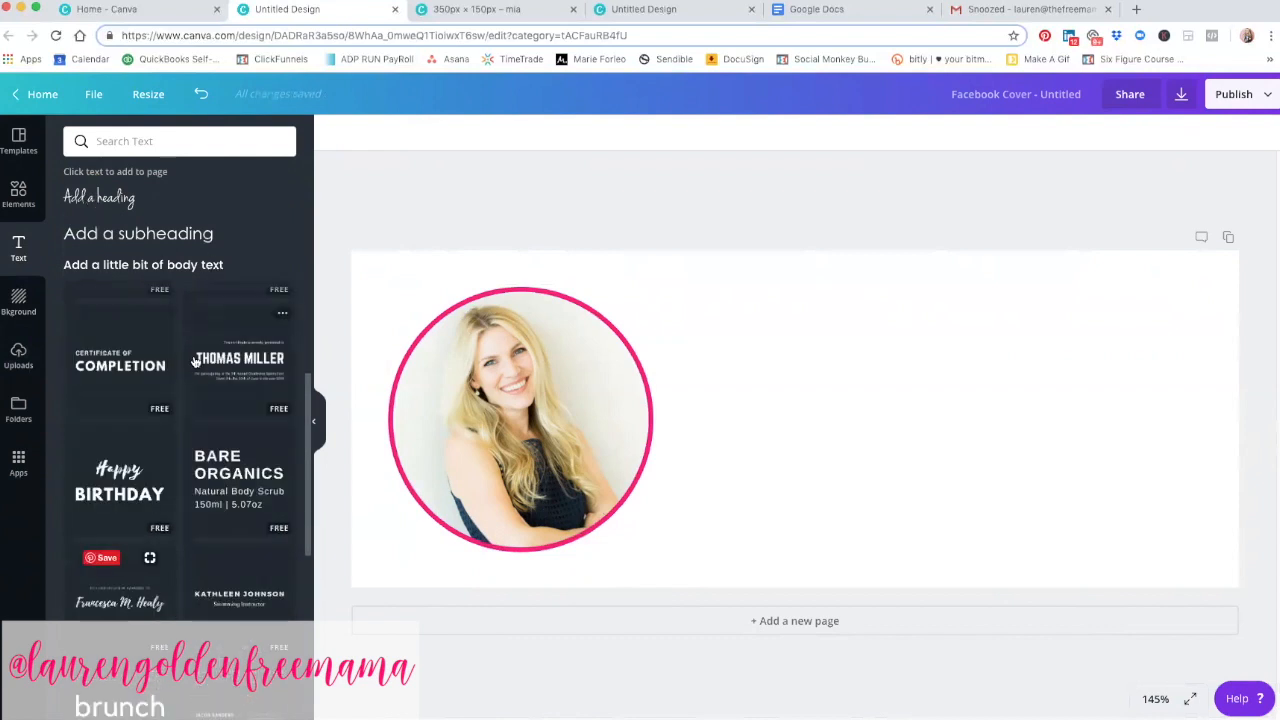
{"action": "scroll", "scroll_direction": "down", "scroll_amount": 3}
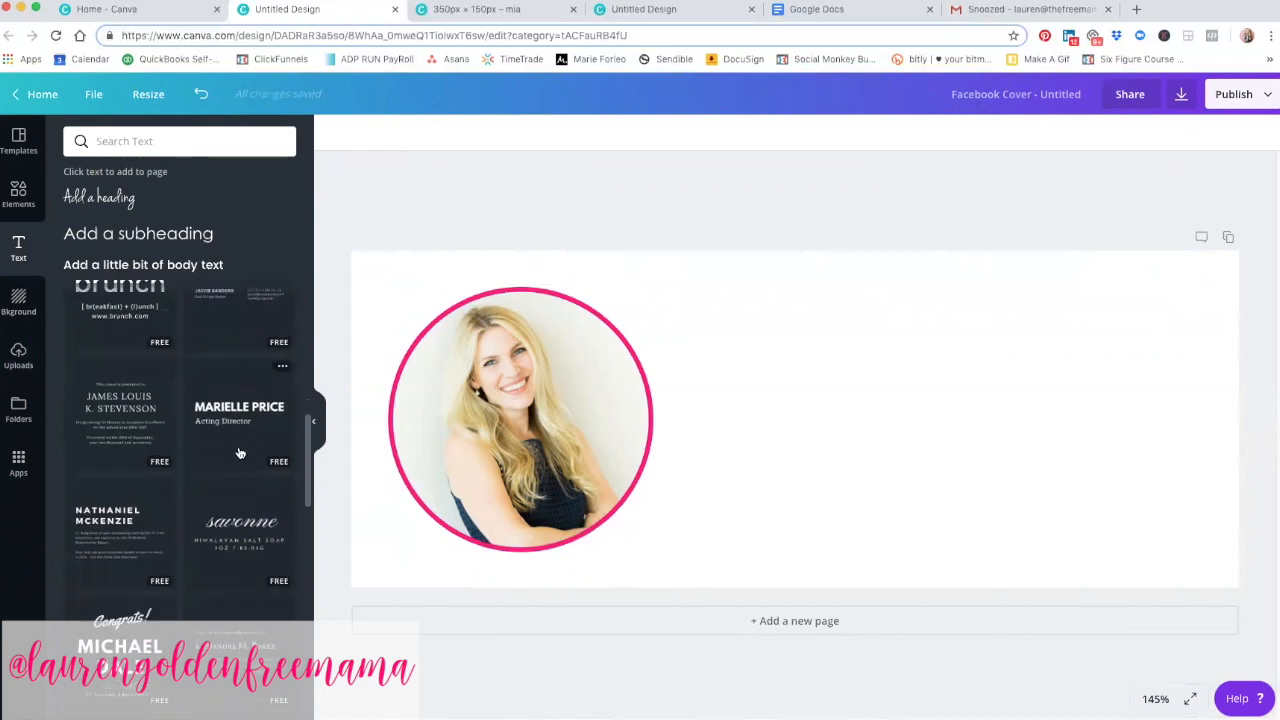
{"action": "scroll", "scroll_direction": "down", "scroll_amount": 3}
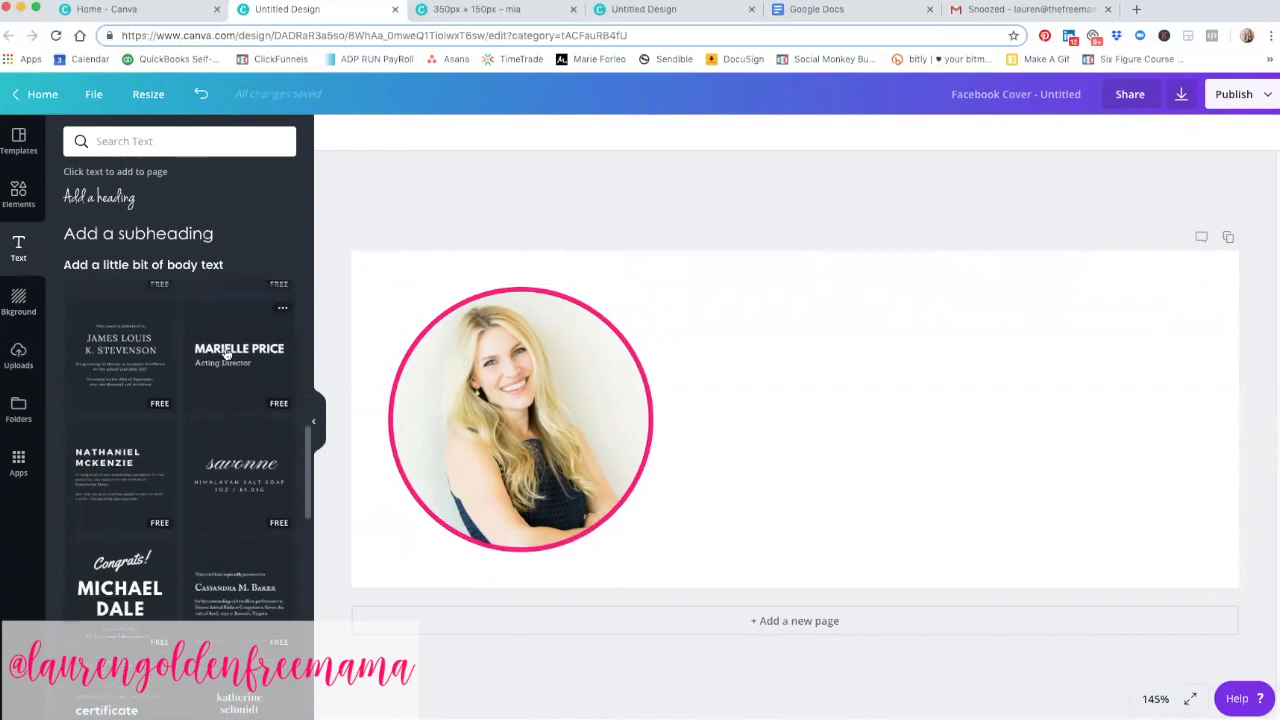
{"action": "left_click", "coordinate": [520, 418]}
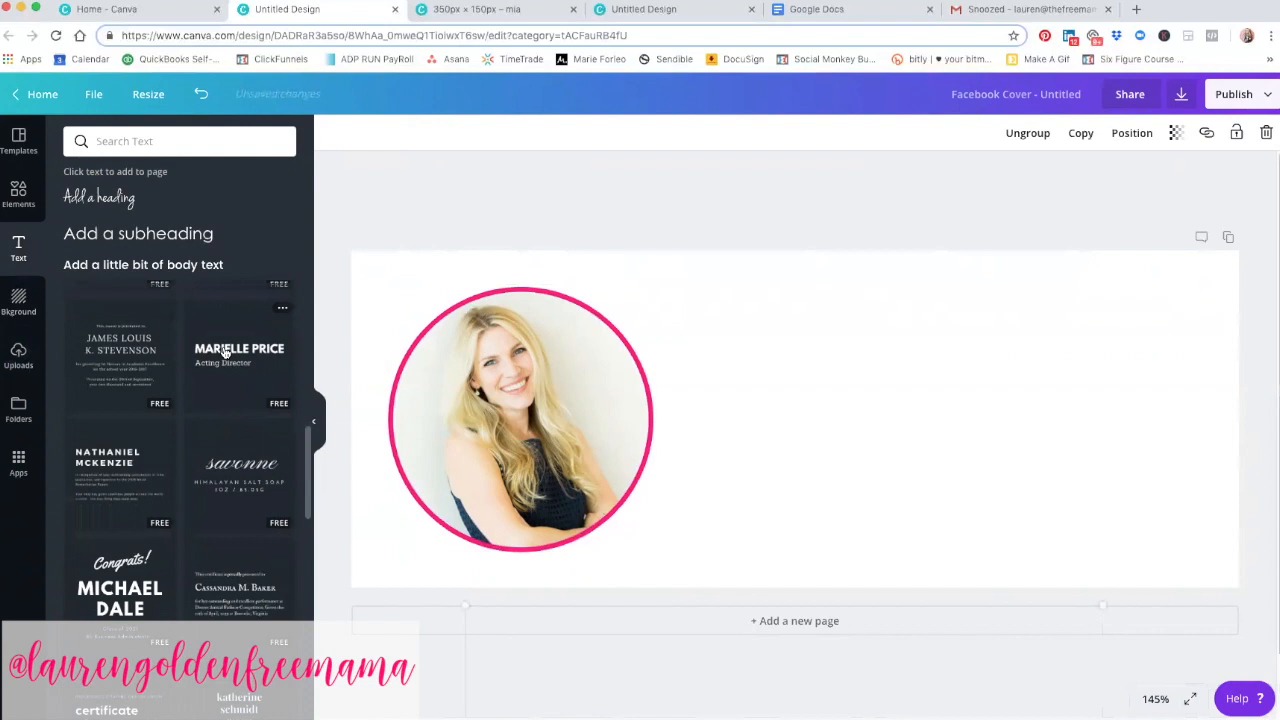
{"action": "mouse_move", "coordinate": [232, 350]}
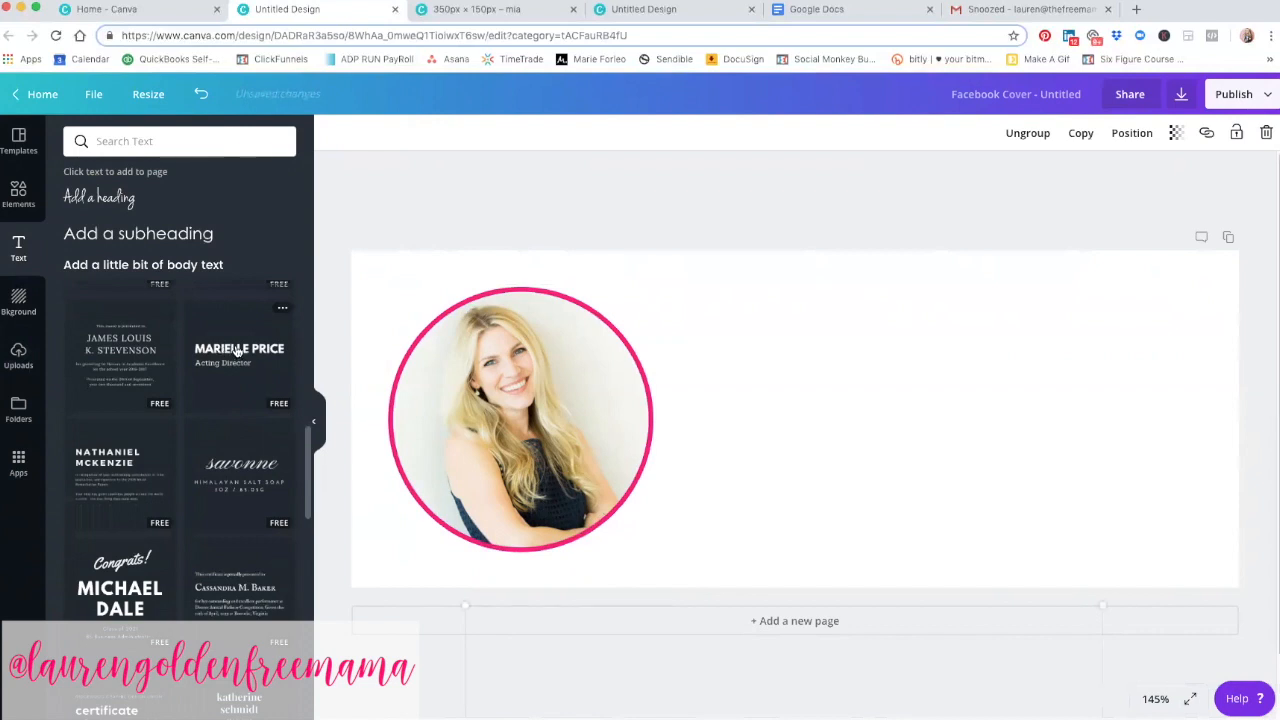
{"action": "left_click", "coordinate": [240, 356]}
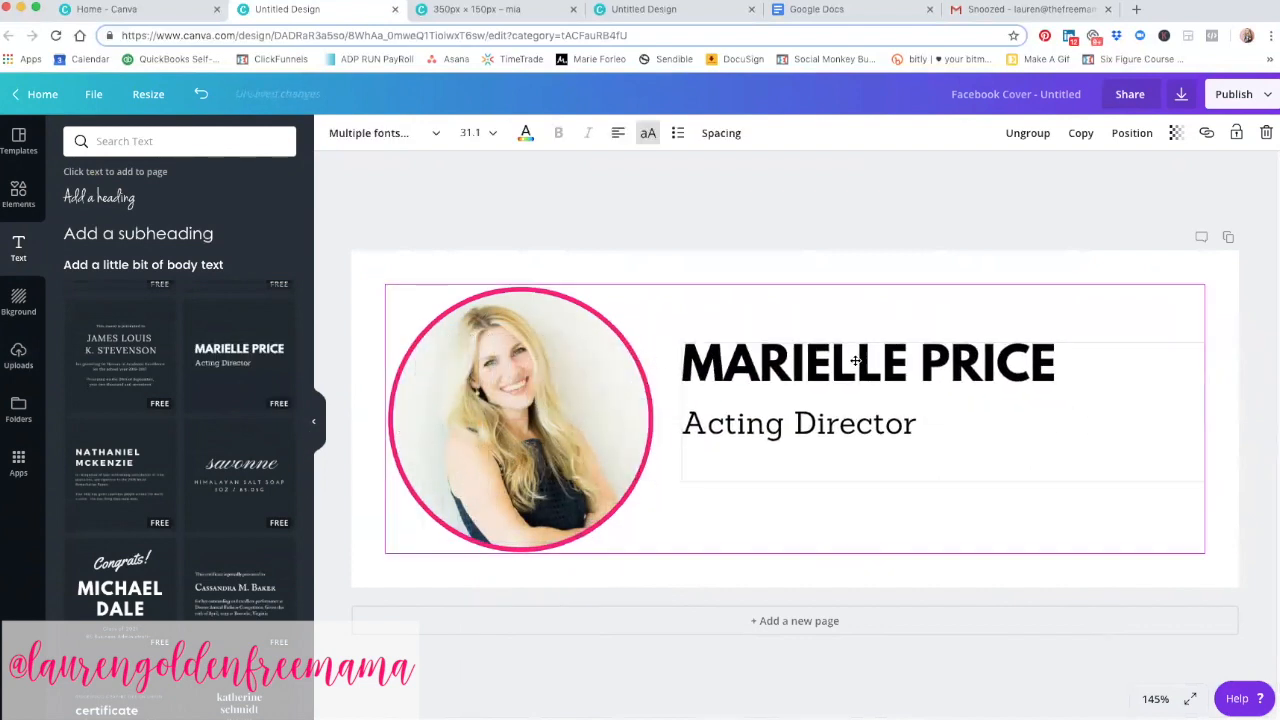
Select the name-and-title text group to enlarge it beside the headshot.
{"action": "left_click", "coordinate": [384, 132]}
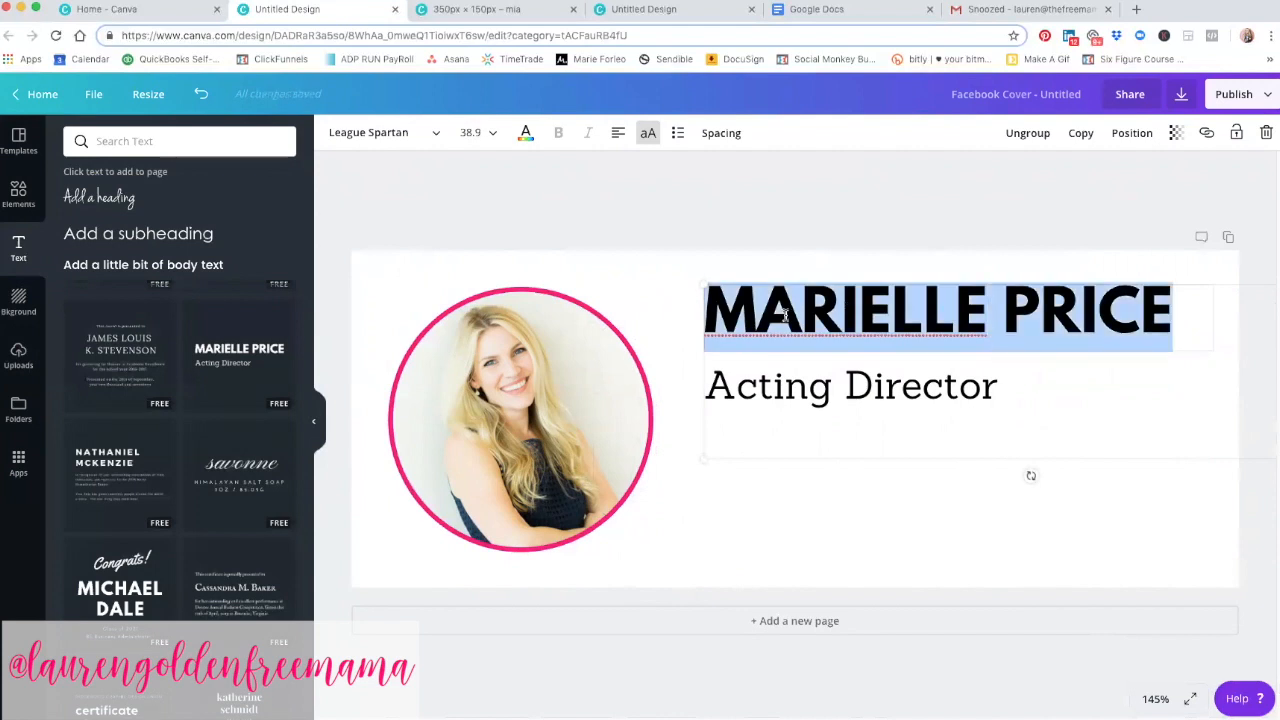
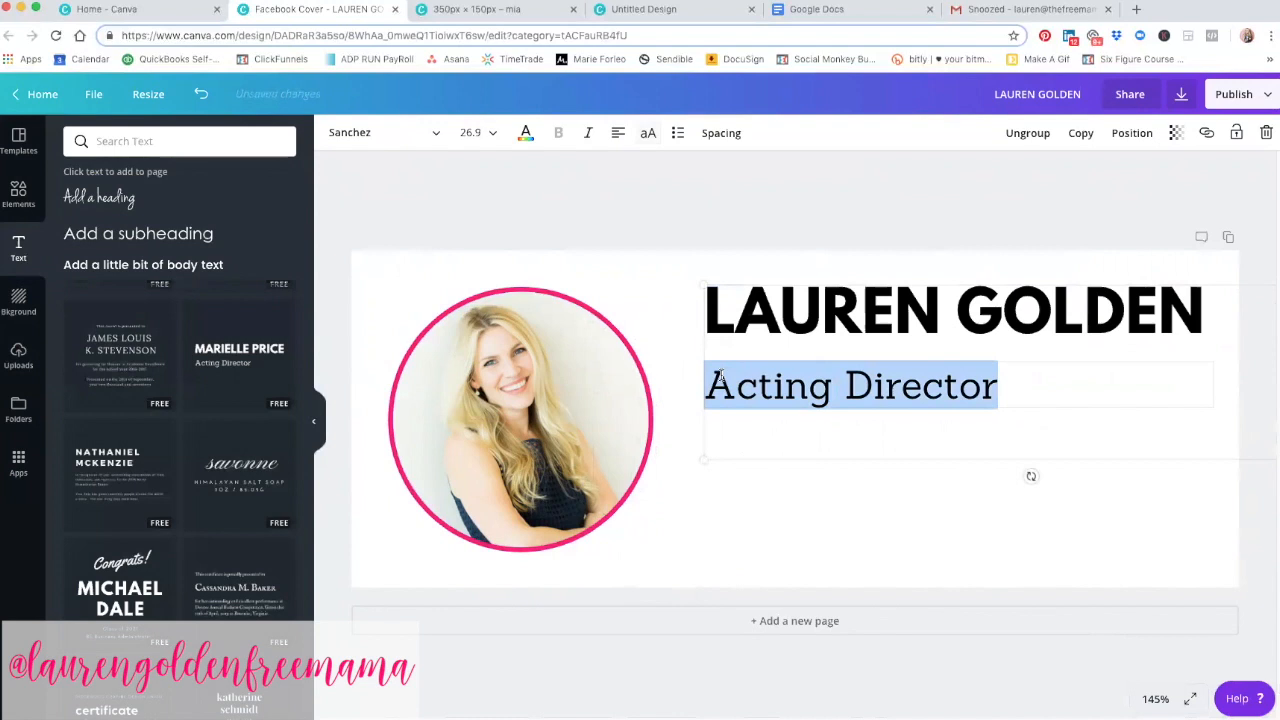
{"action": "type", "text": "VIRTUAL A"}
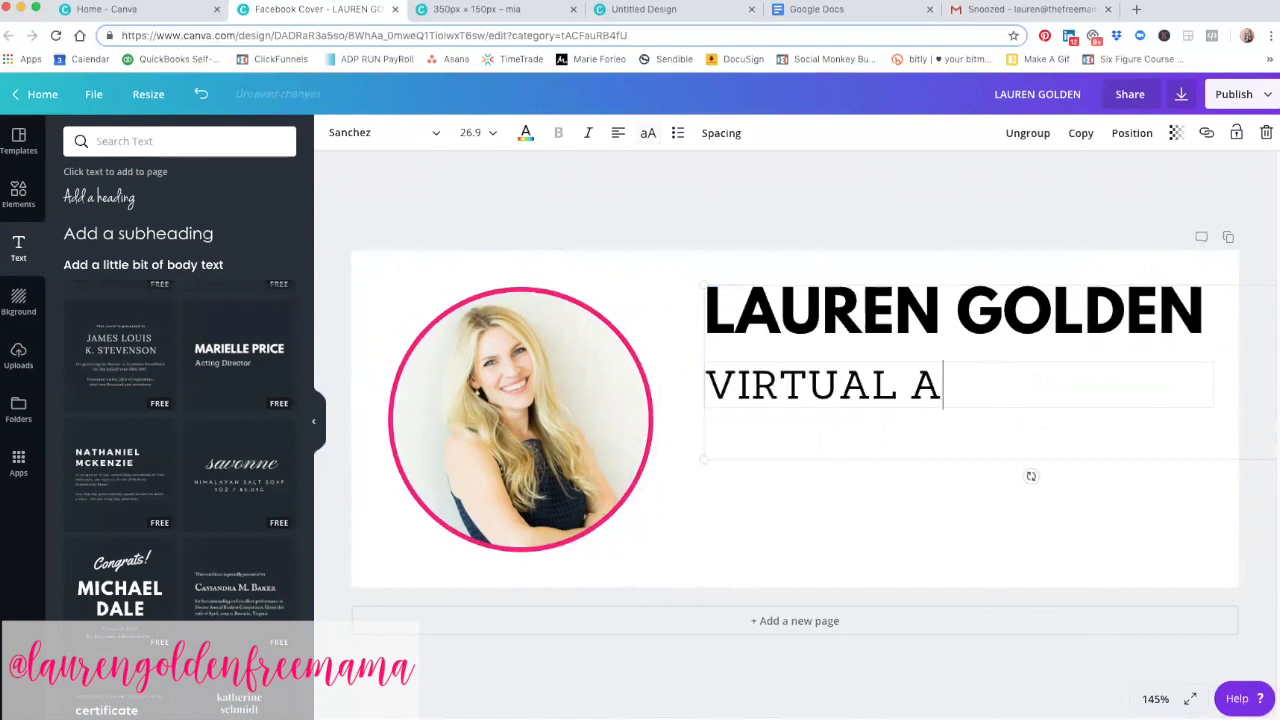
{"action": "type", "text": "SSISTANT"}
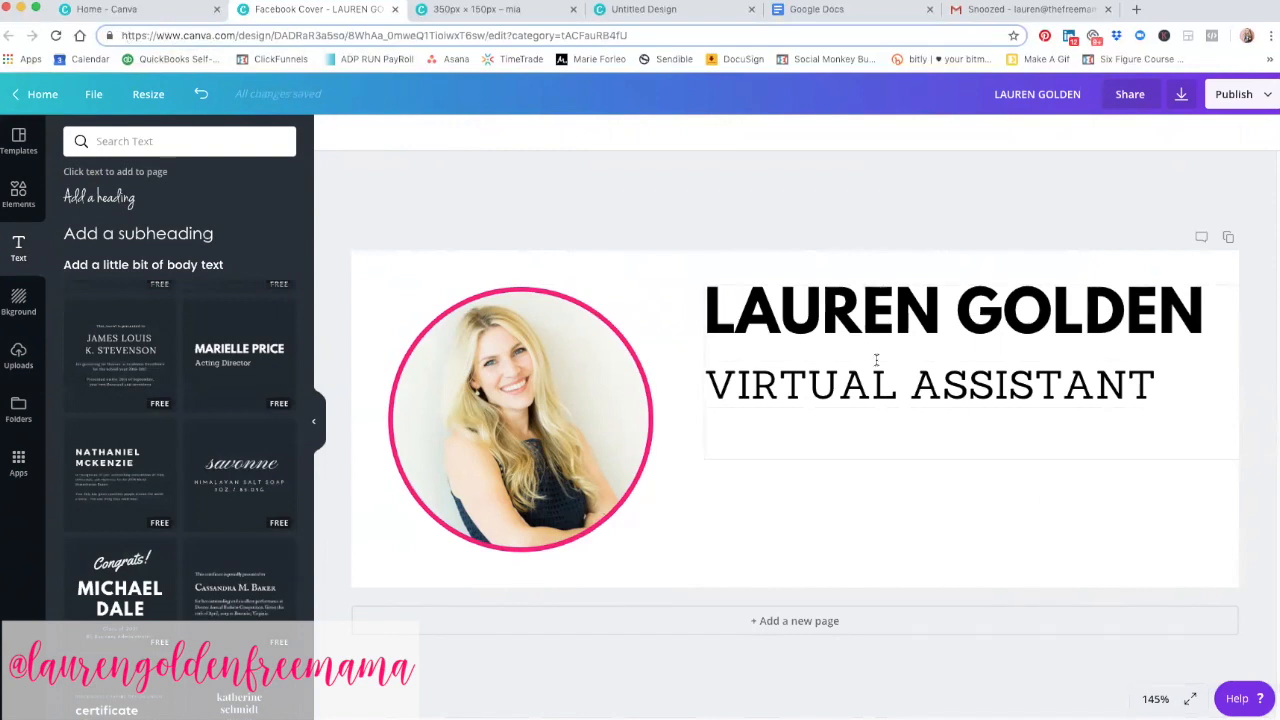
{"action": "left_click", "coordinate": [930, 384]}
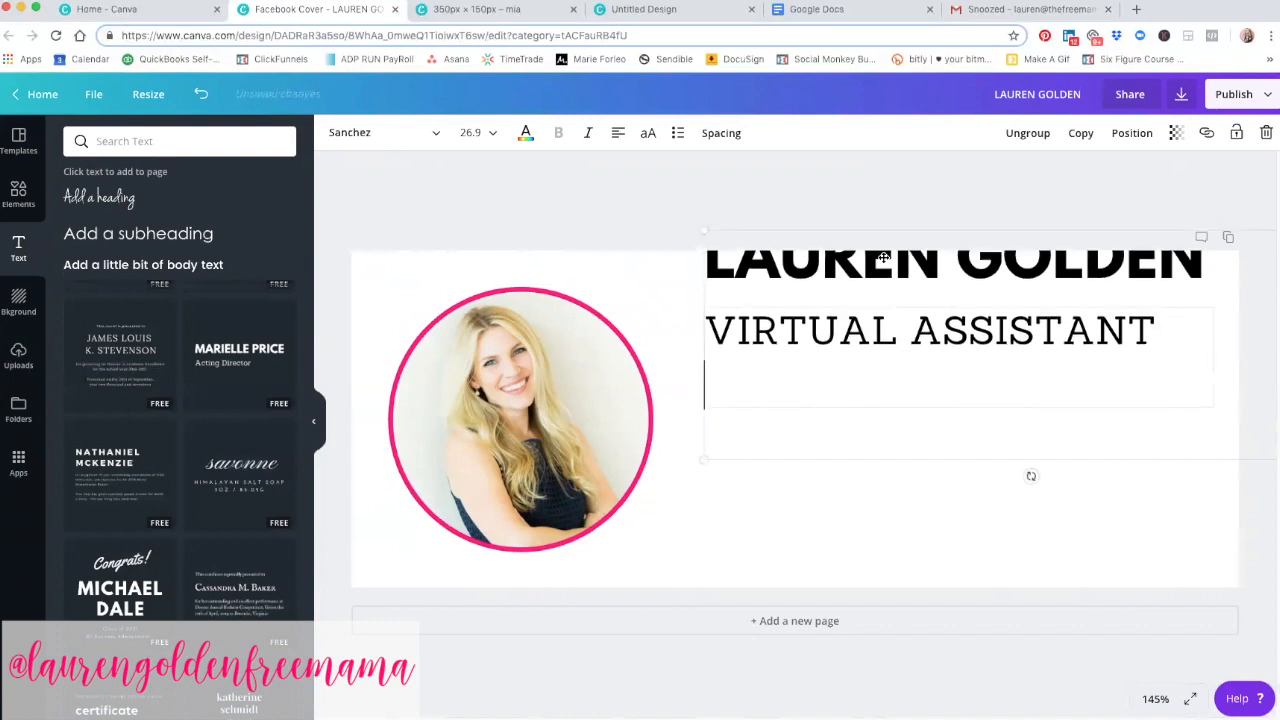
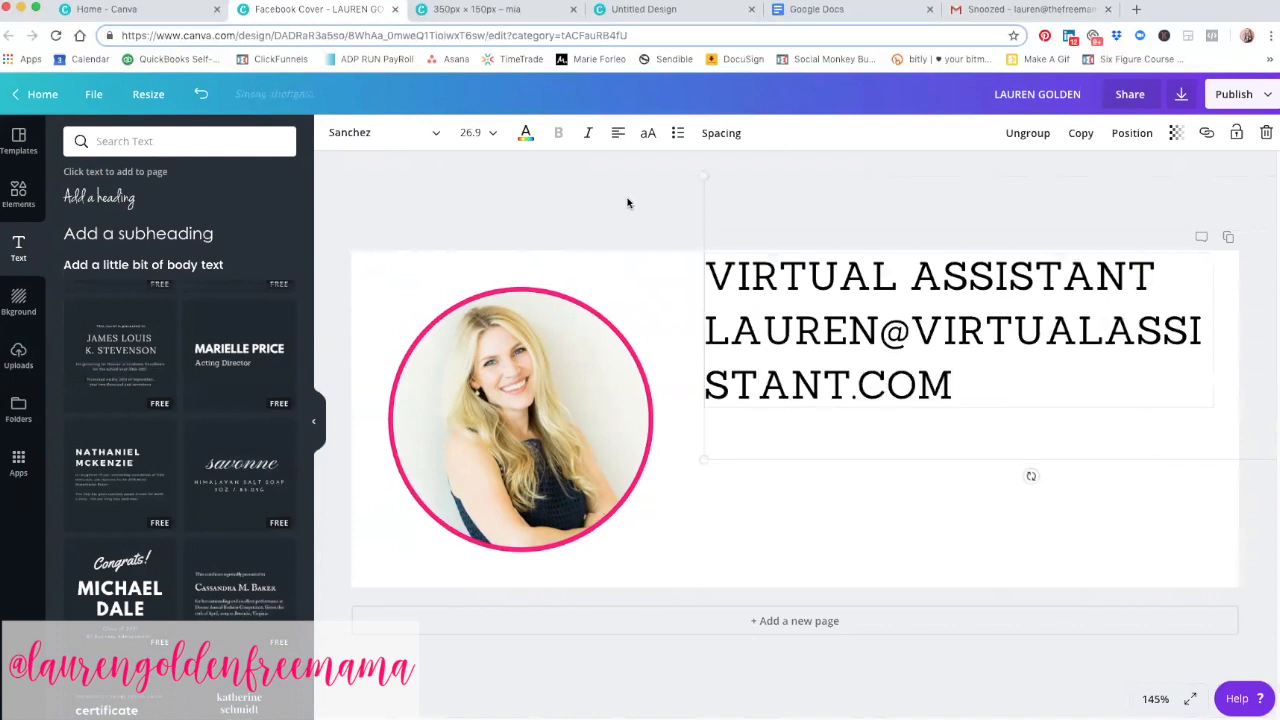
{"action": "left_click", "coordinate": [840, 276]}
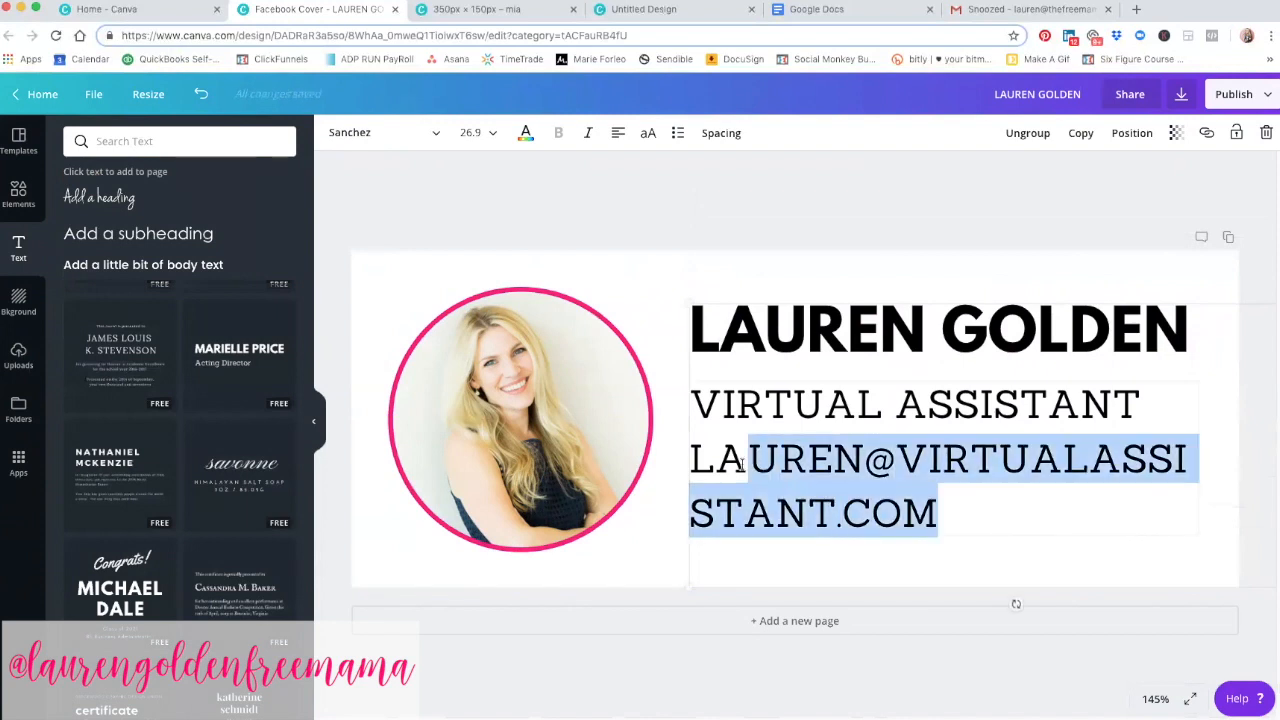
{"action": "left_click", "coordinate": [492, 132]}
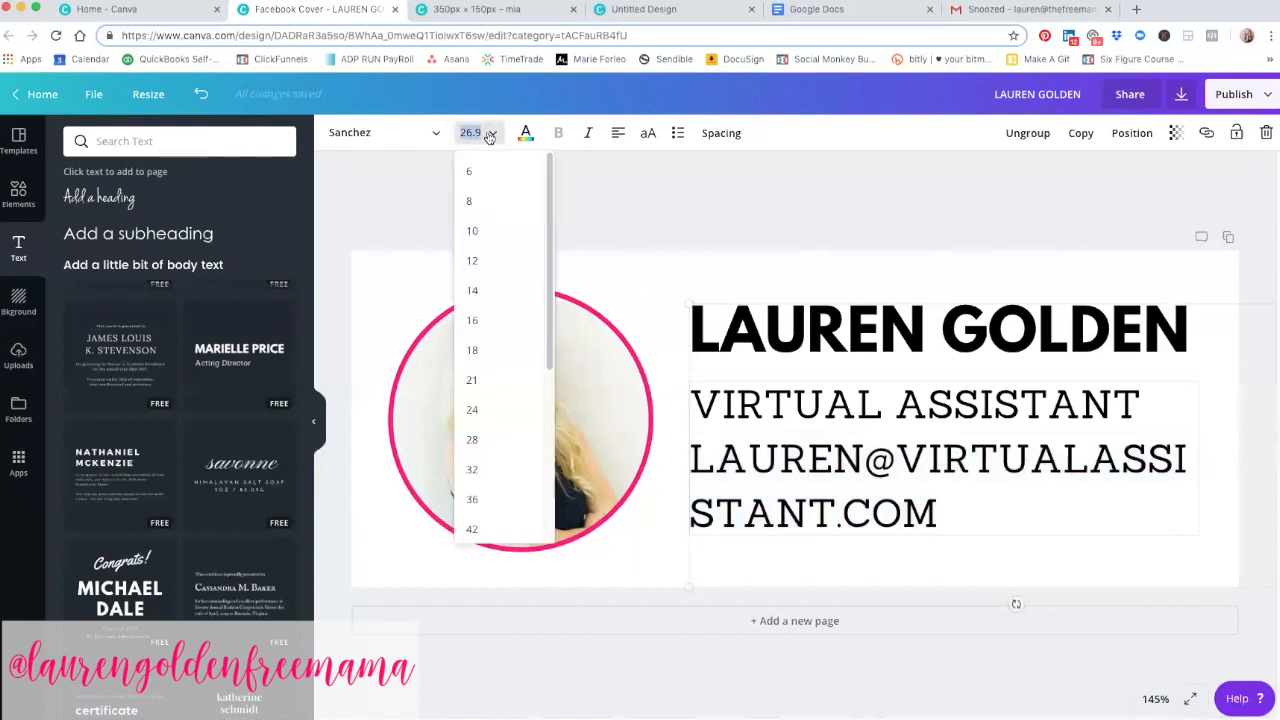
{"action": "left_click", "coordinate": [472, 320]}
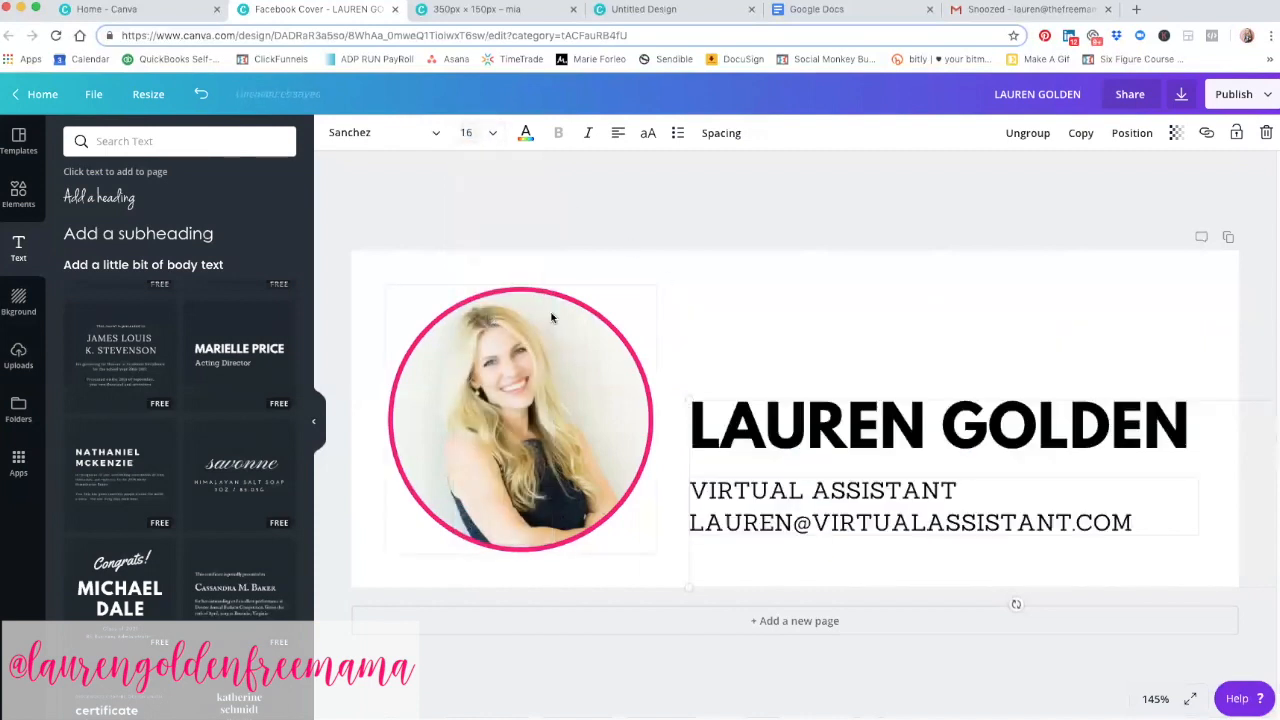
{"action": "left_click", "coordinate": [940, 424]}
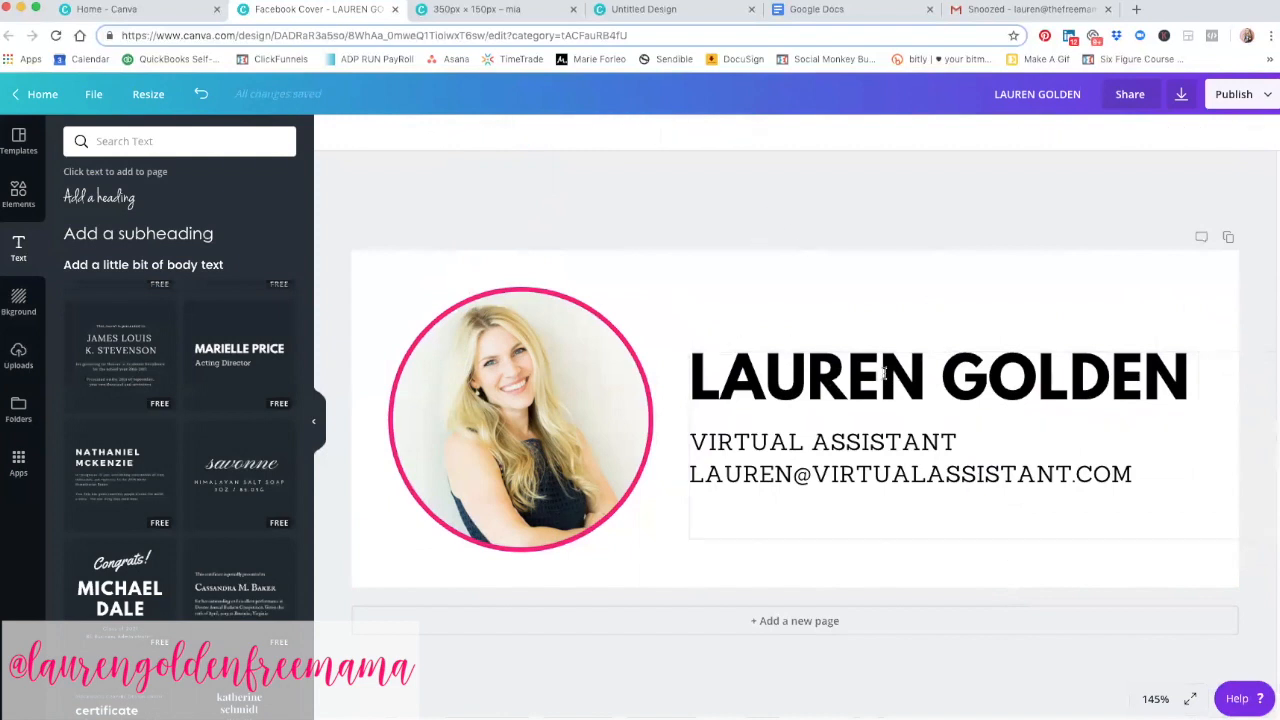
{"action": "mouse_move", "coordinate": [796, 504]}
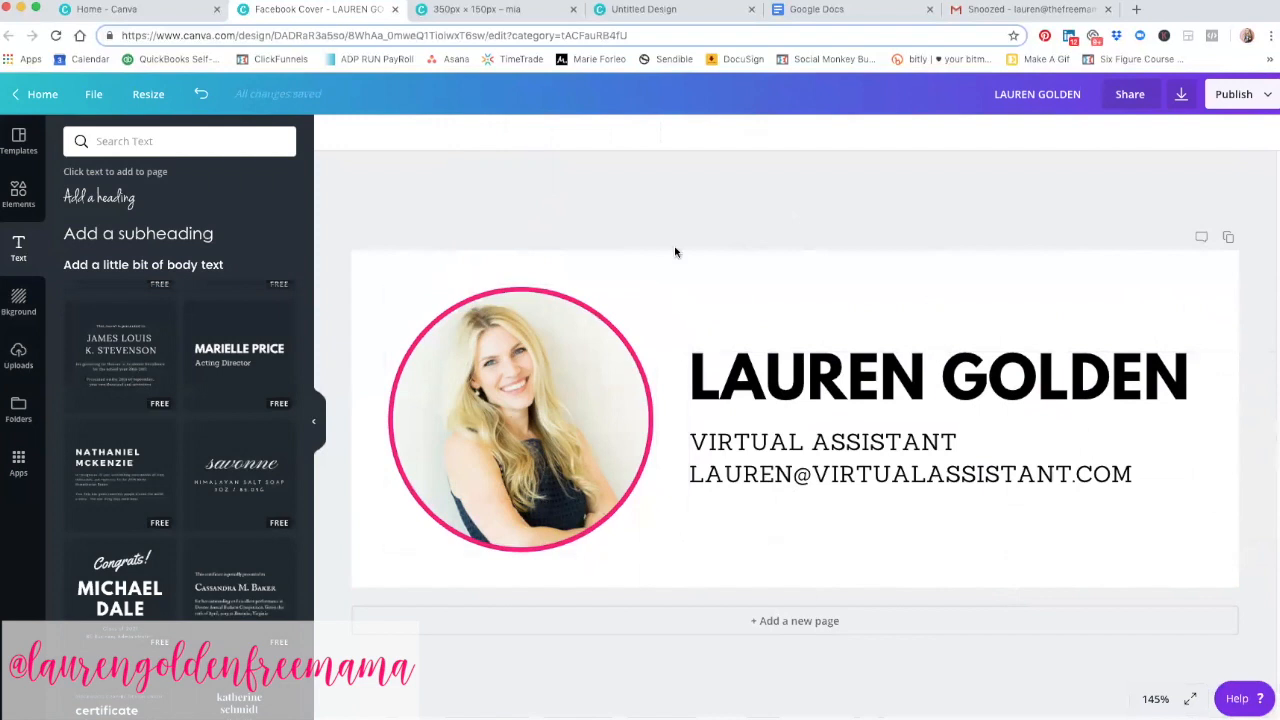
{"action": "mouse_move", "coordinate": [700, 198]}
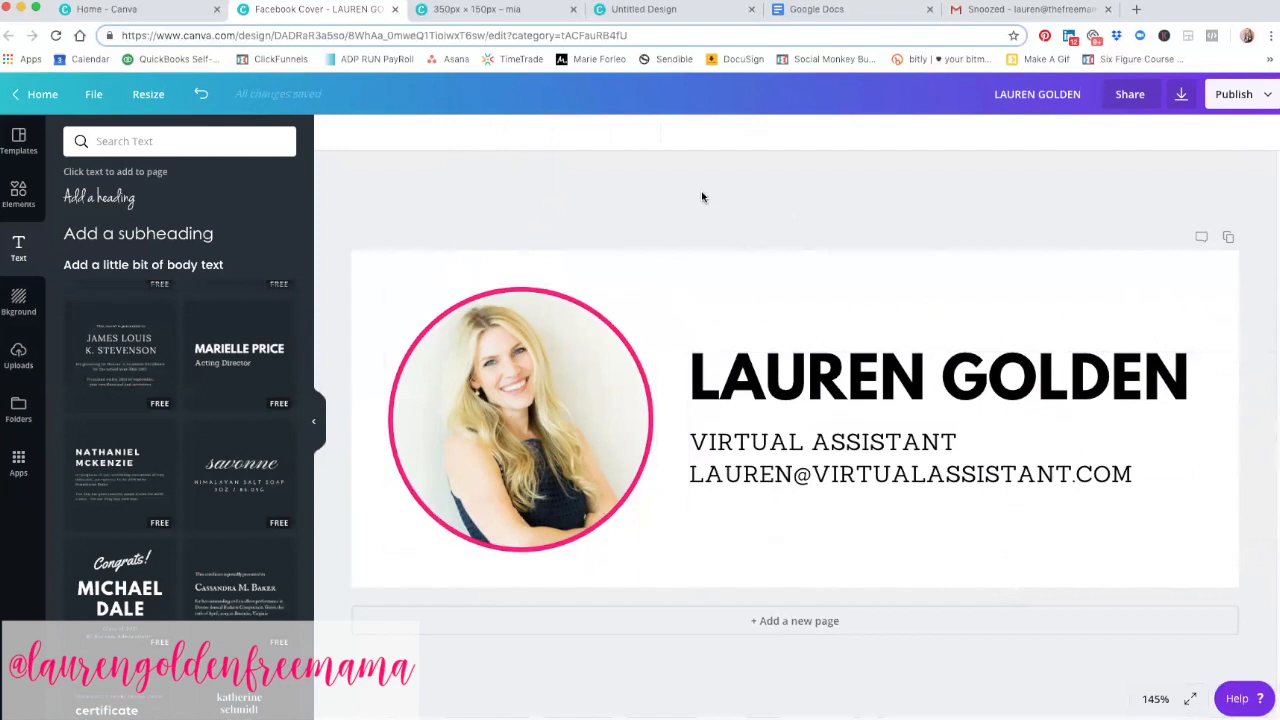
{"action": "mouse_move", "coordinate": [650, 276]}
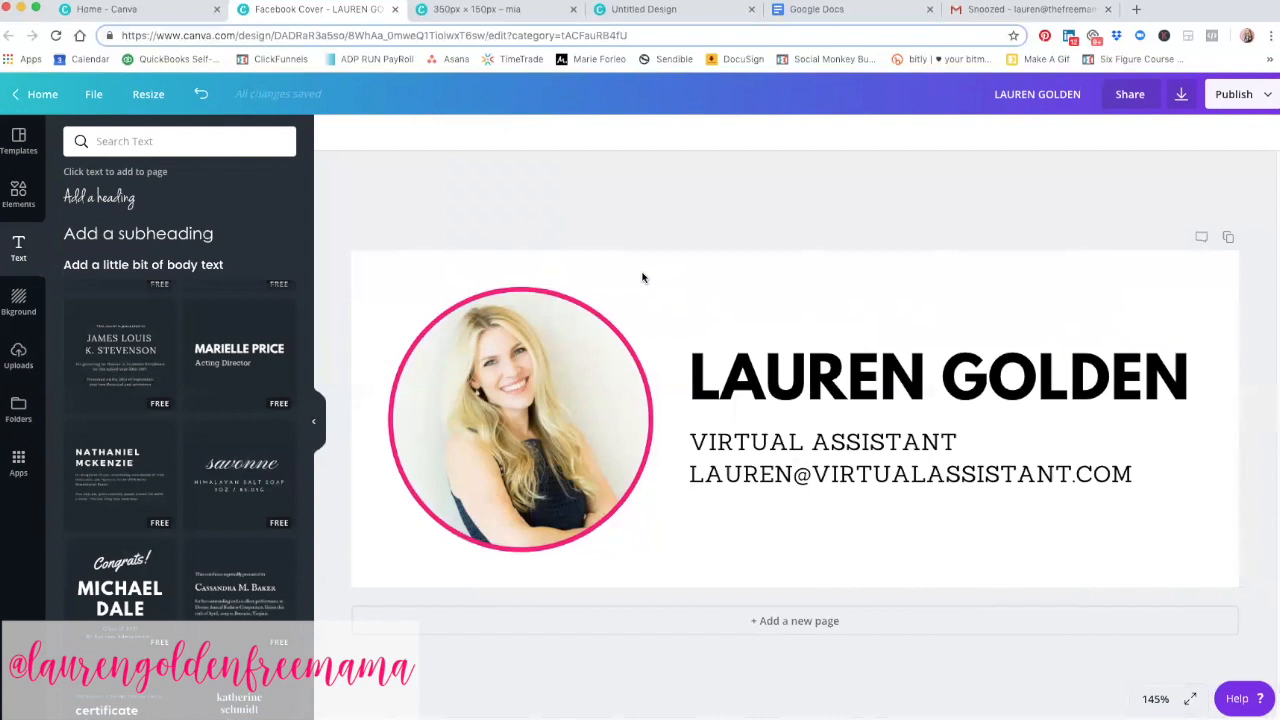
{"action": "mouse_move", "coordinate": [756, 560]}
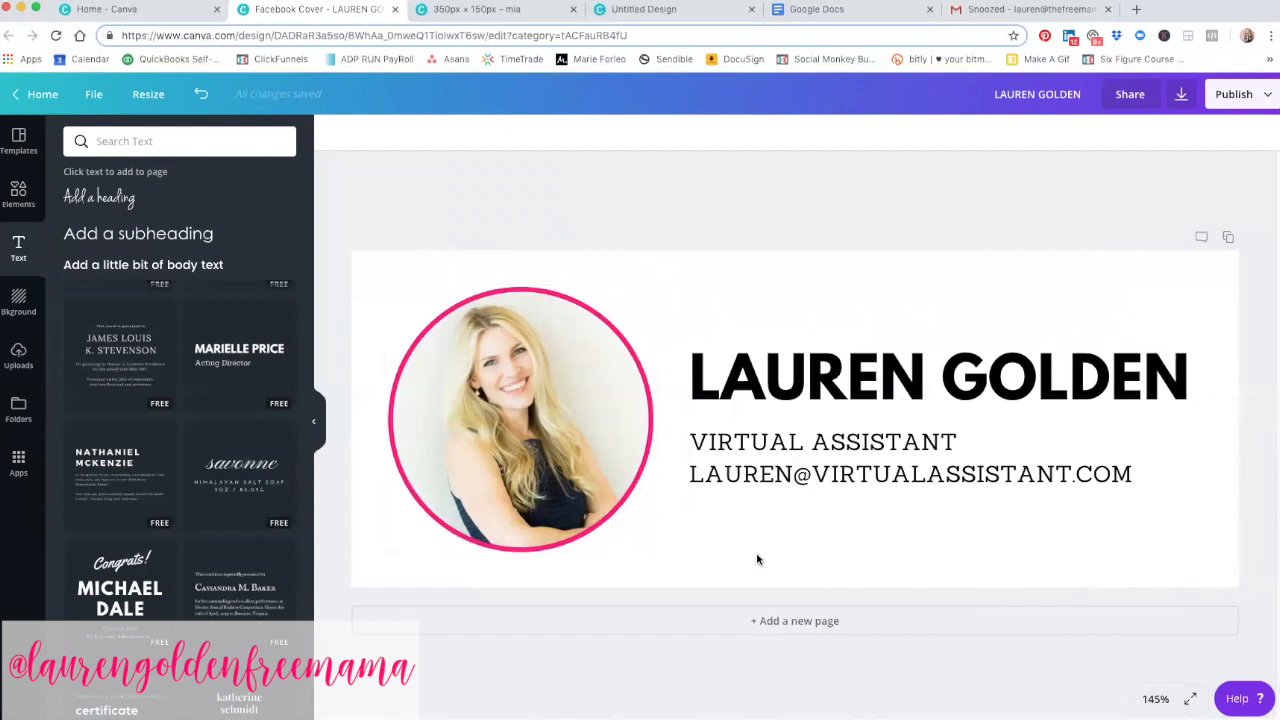
{"action": "mouse_move", "coordinate": [864, 638]}
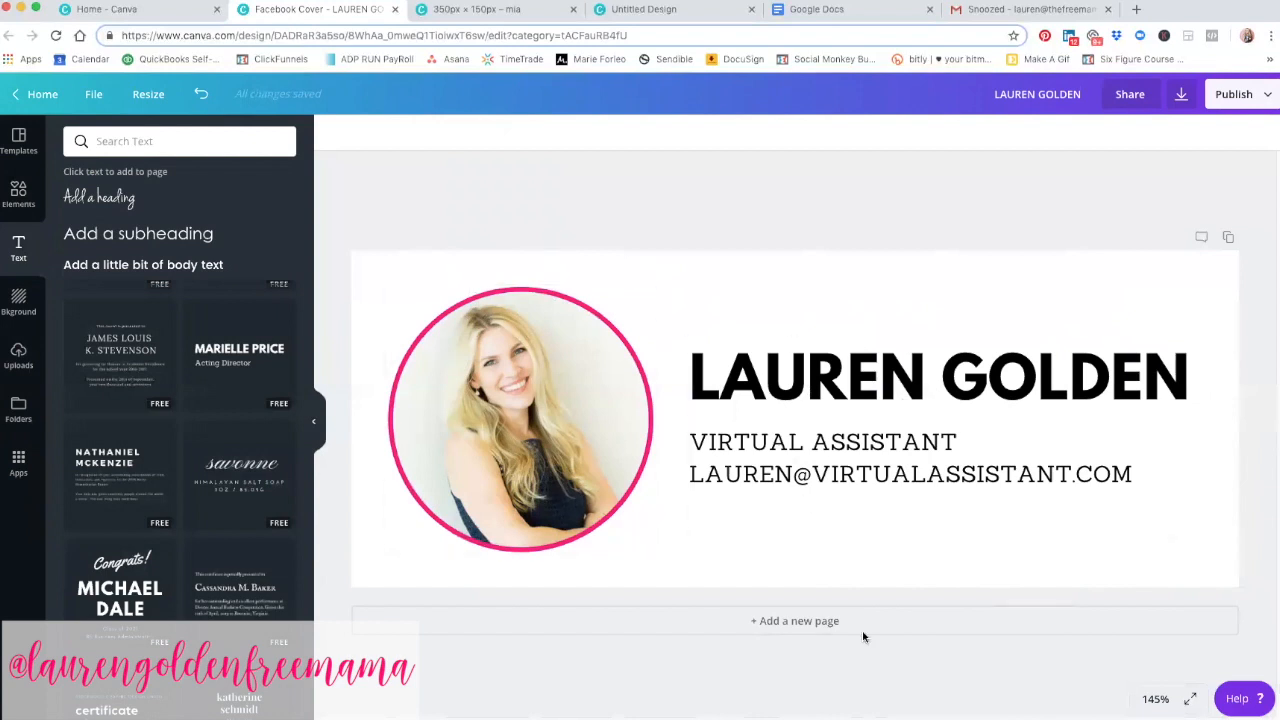
{"action": "left_click", "coordinate": [92, 94]}
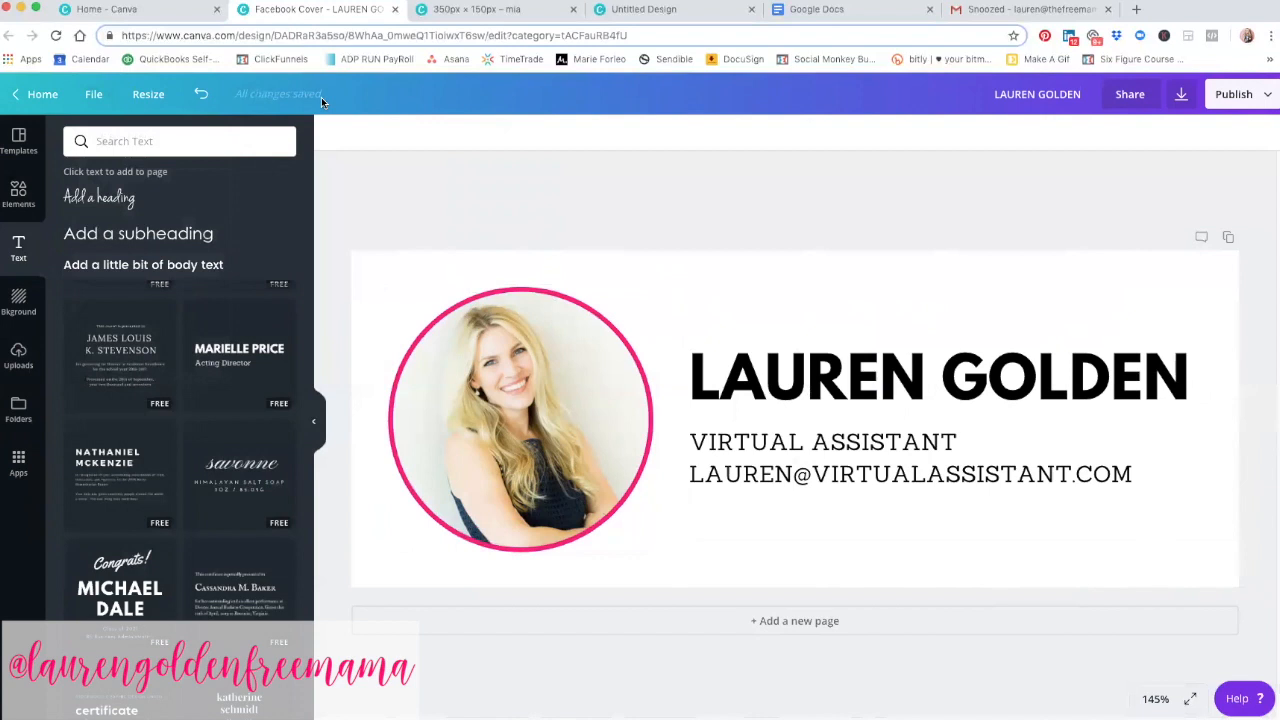
{"action": "mouse_move", "coordinate": [312, 112]}
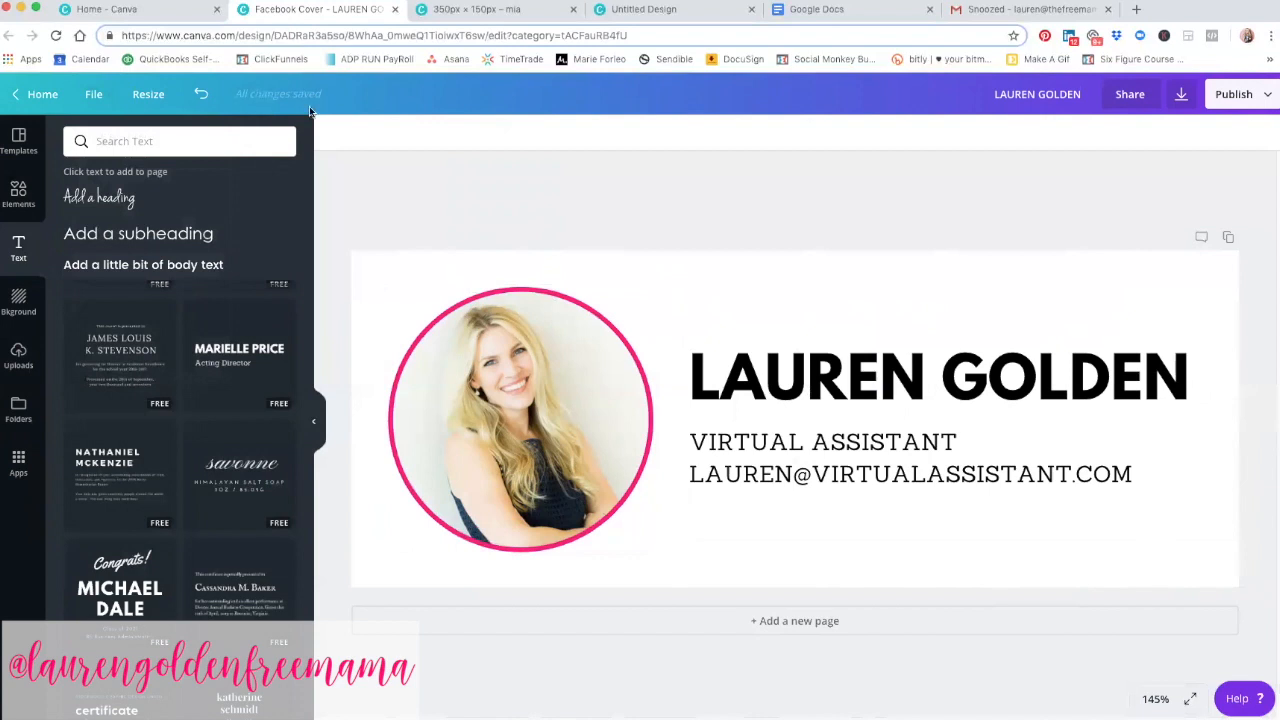
{"action": "mouse_move", "coordinate": [380, 112]}
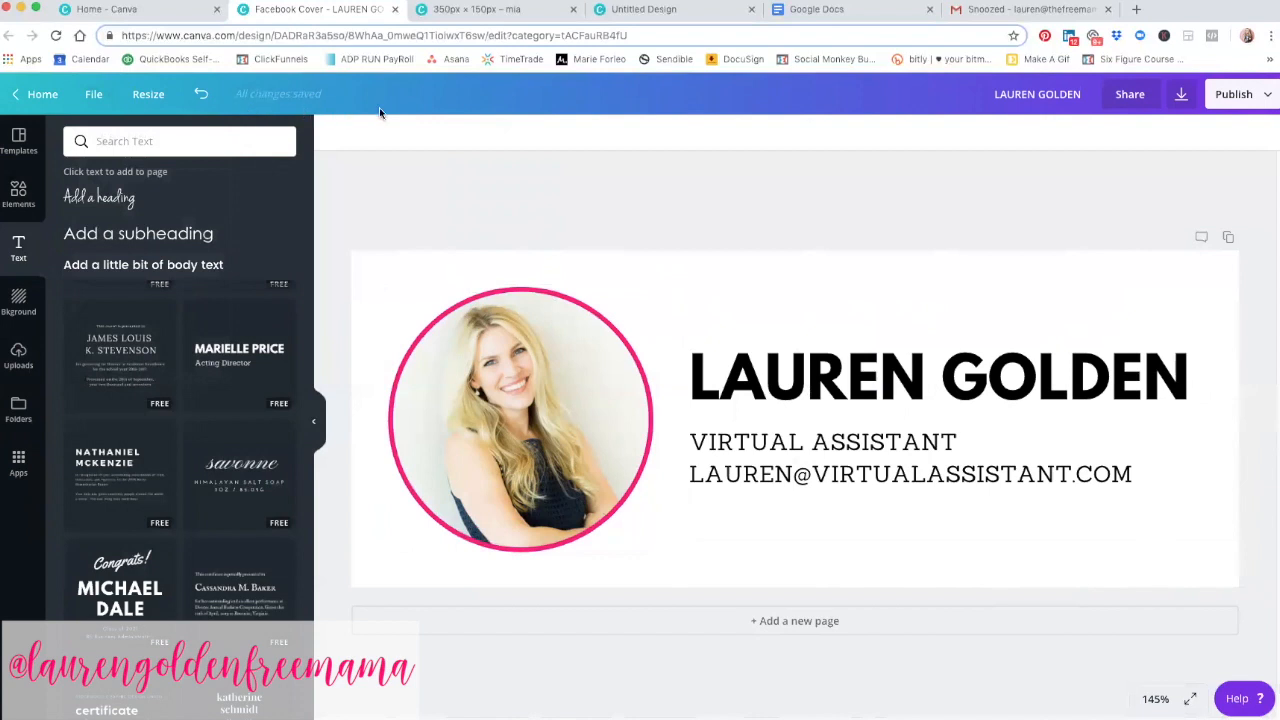
{"action": "mouse_move", "coordinate": [1112, 150]}
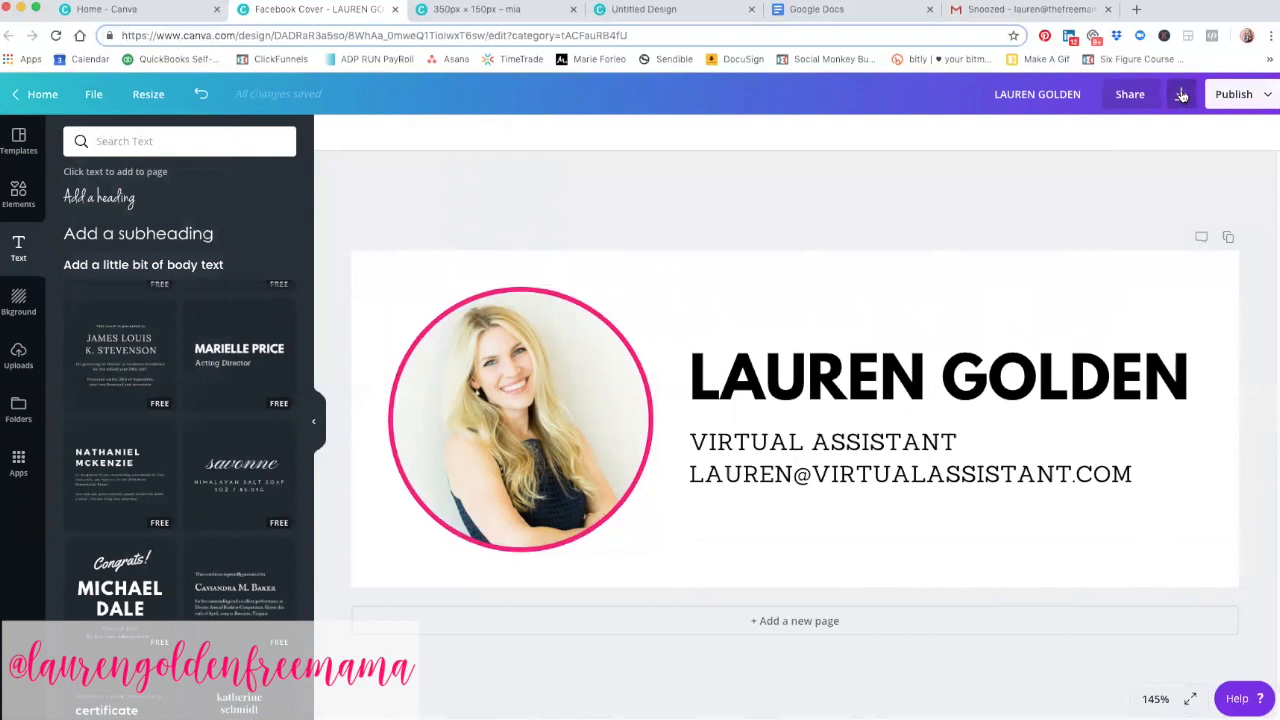
Bring up download options as PNG, trying then turning off Transparent background.
{"action": "left_click", "coordinate": [1180, 94]}
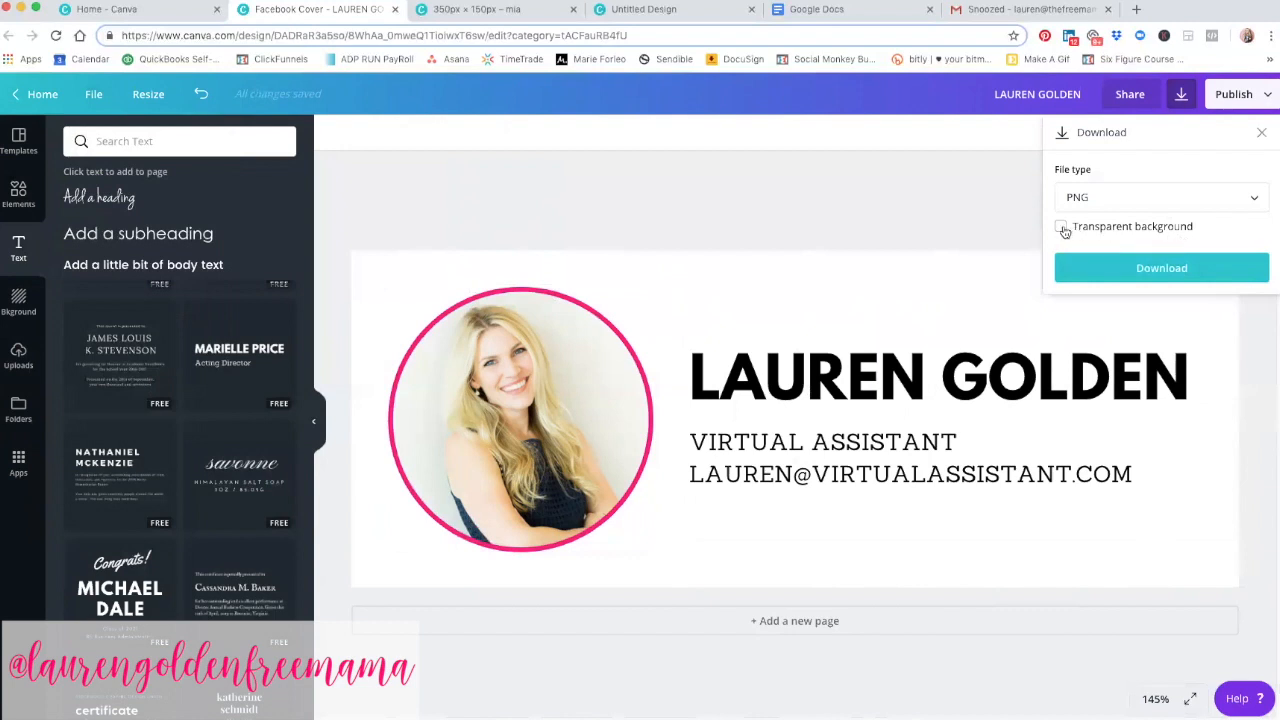
{"action": "left_click", "coordinate": [1060, 226]}
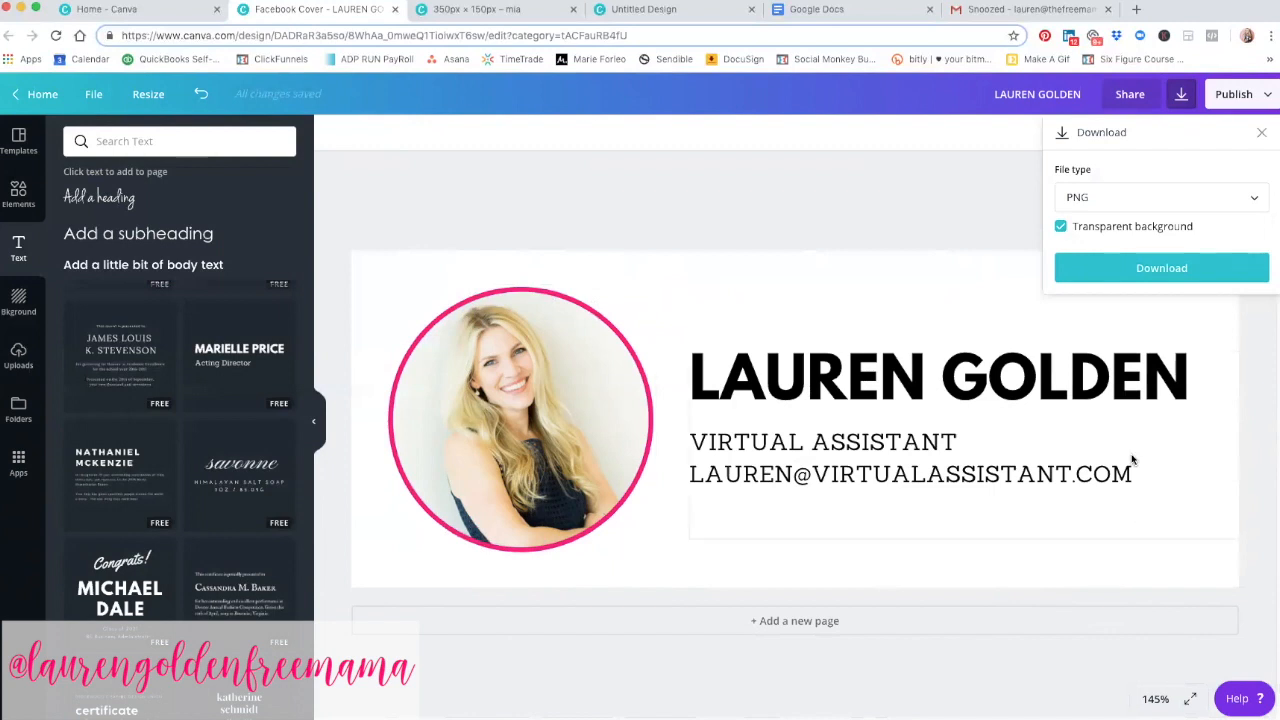
{"action": "mouse_move", "coordinate": [978, 362]}
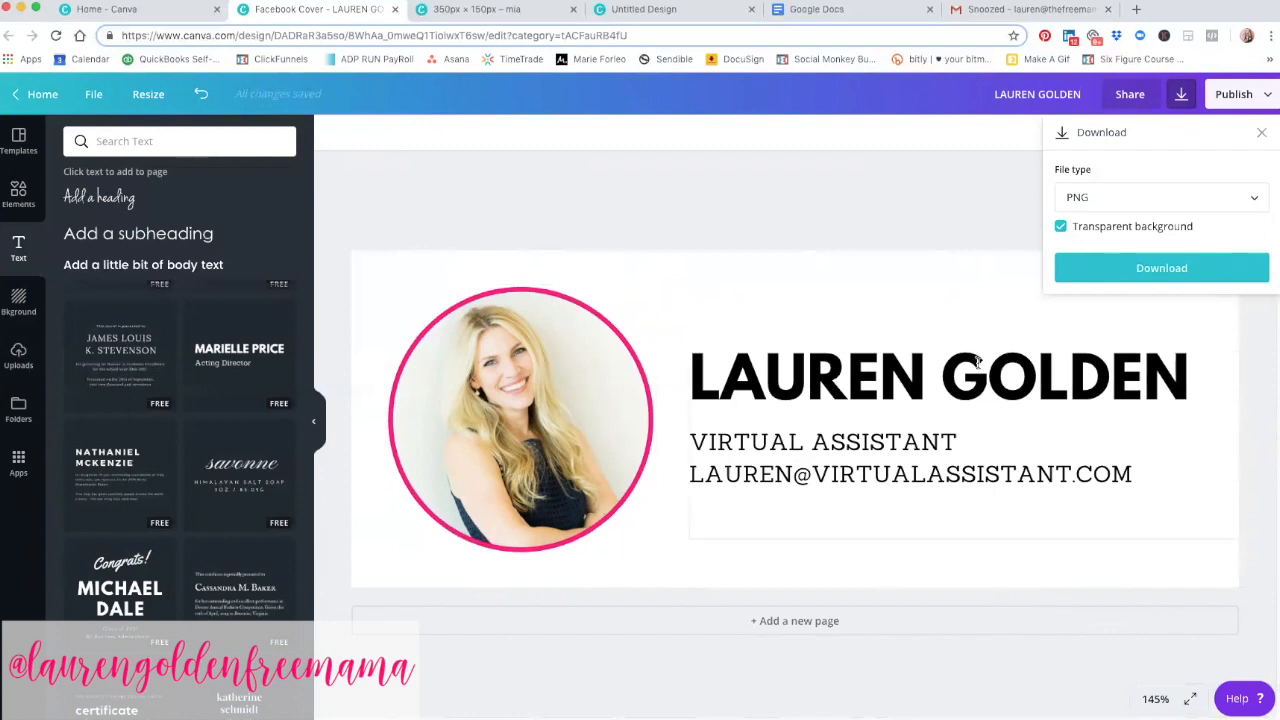
{"action": "mouse_move", "coordinate": [830, 432]}
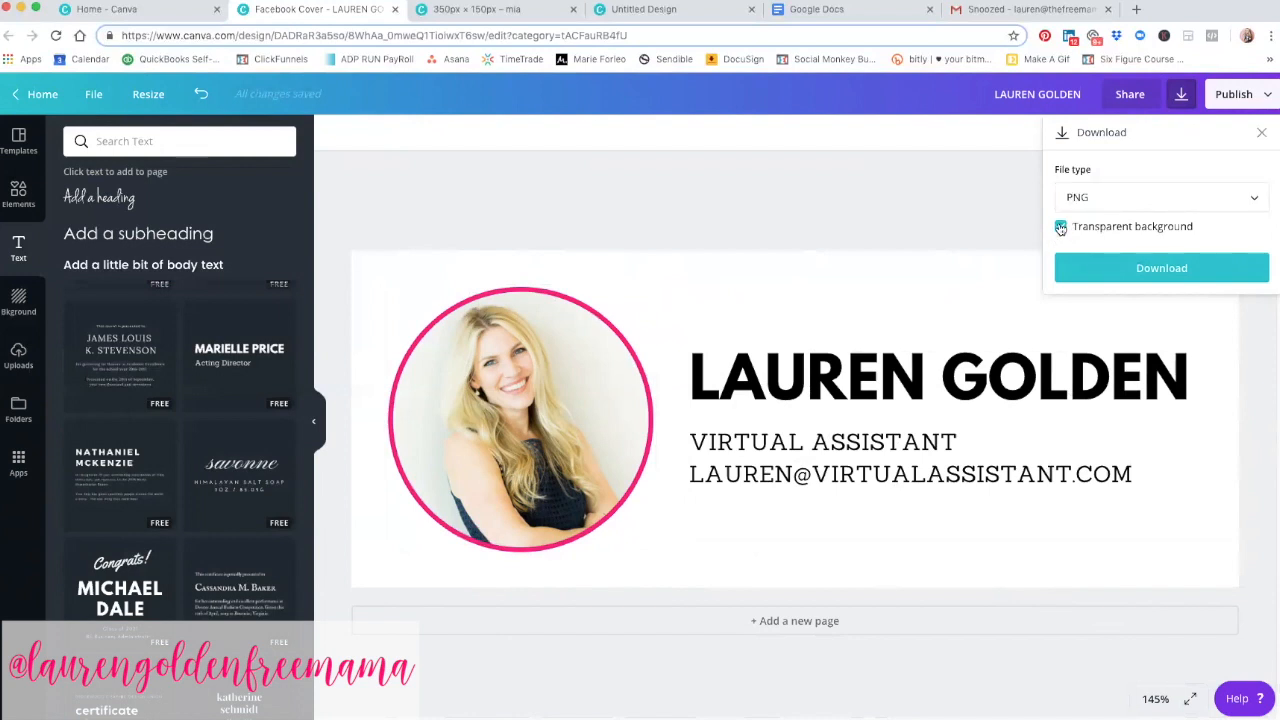
{"action": "left_click", "coordinate": [1060, 226]}
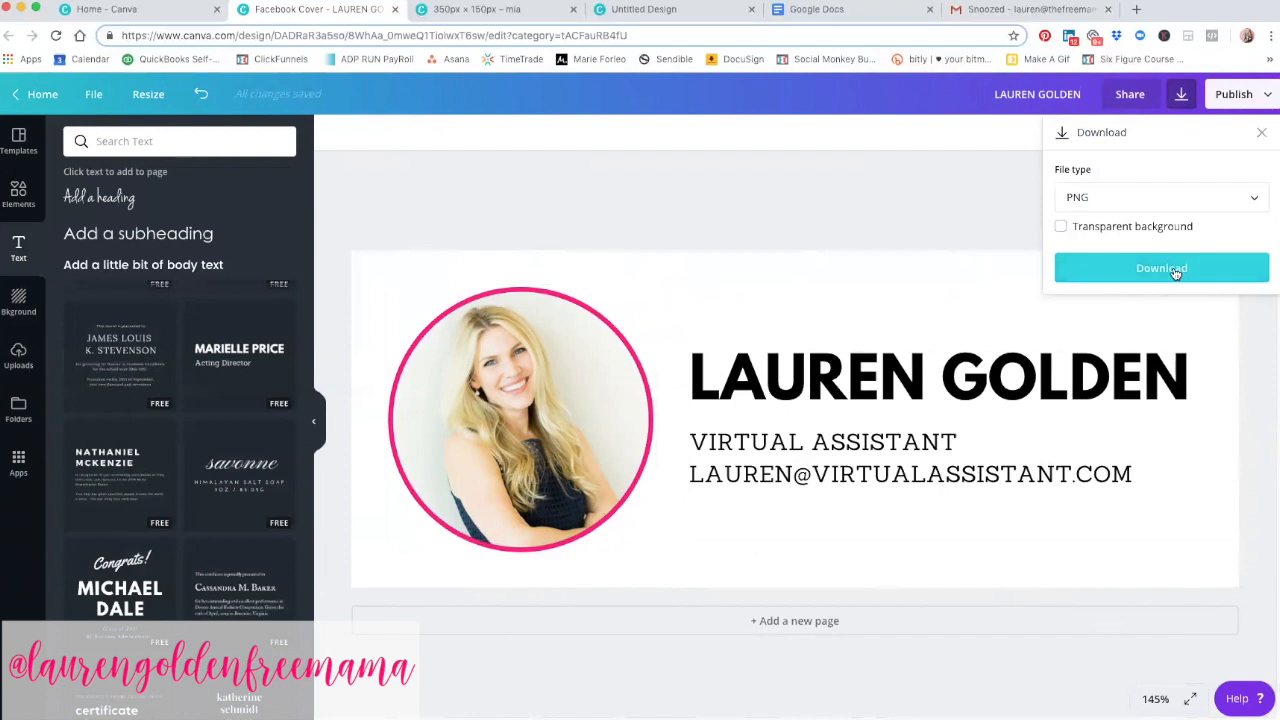
Download the signature design as a PNG image.
{"action": "left_click", "coordinate": [1160, 268]}
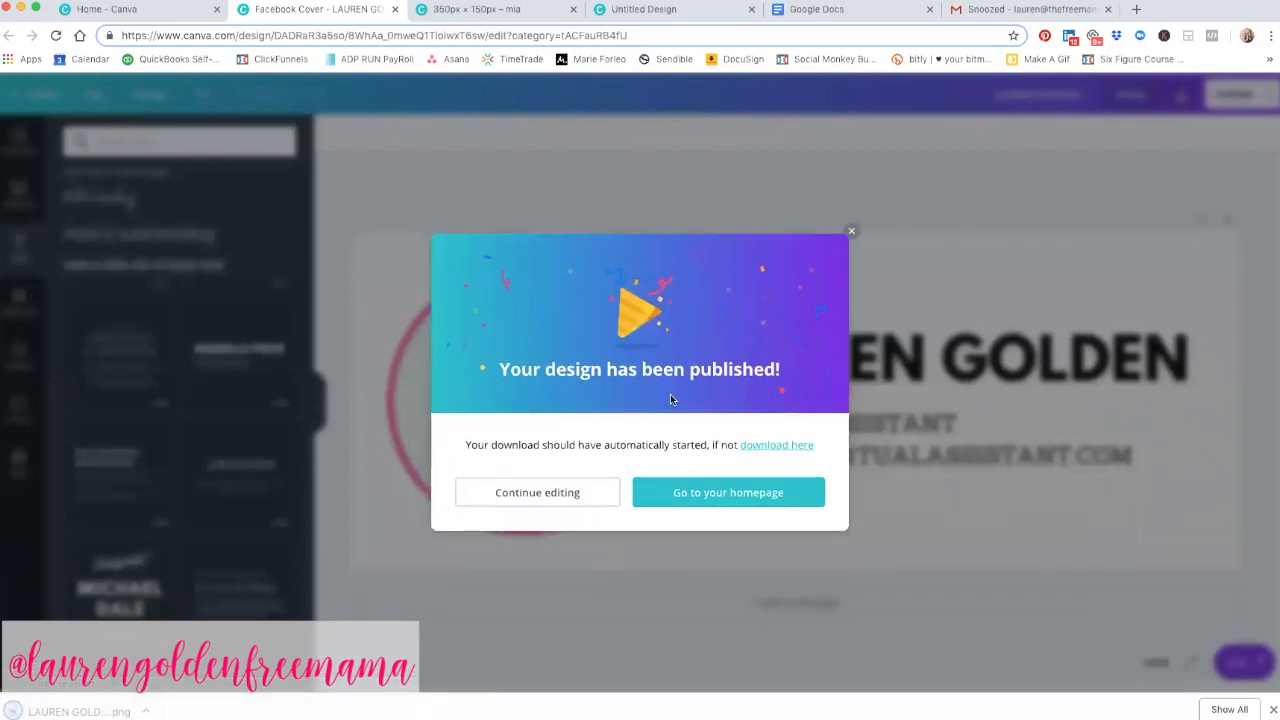
{"action": "mouse_move", "coordinate": [656, 416]}
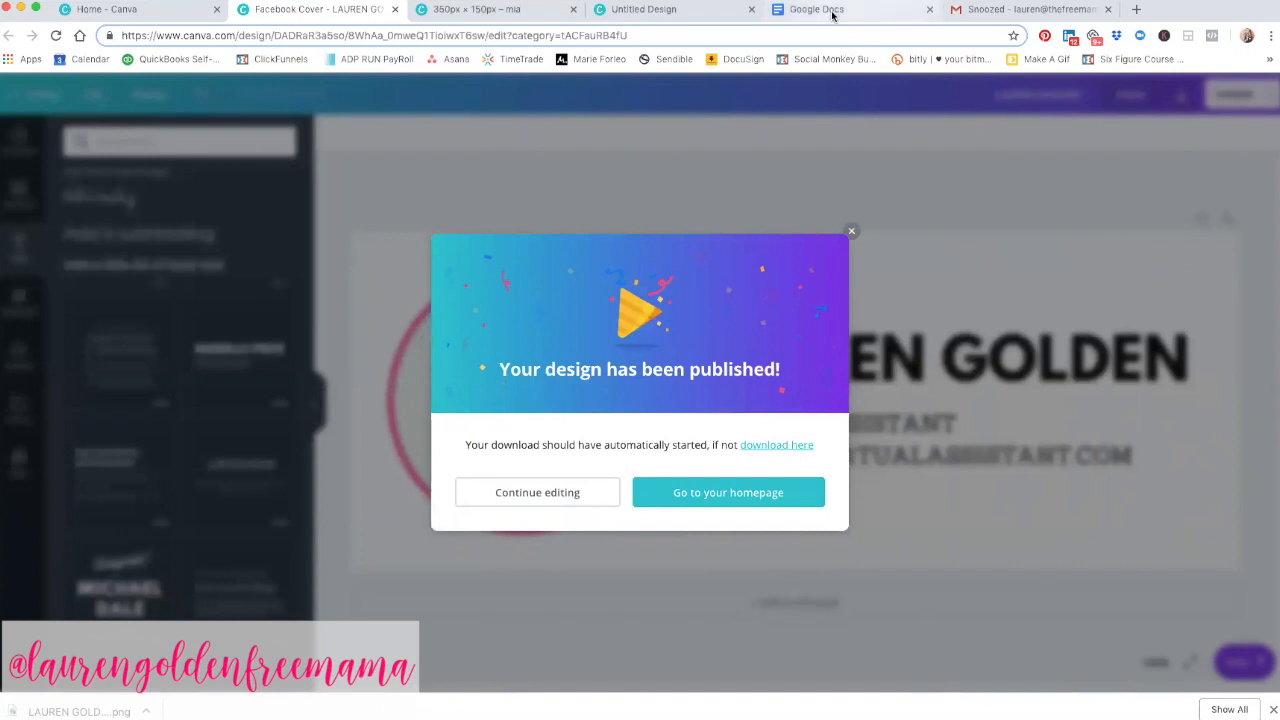
{"action": "mouse_move", "coordinate": [816, 8]}
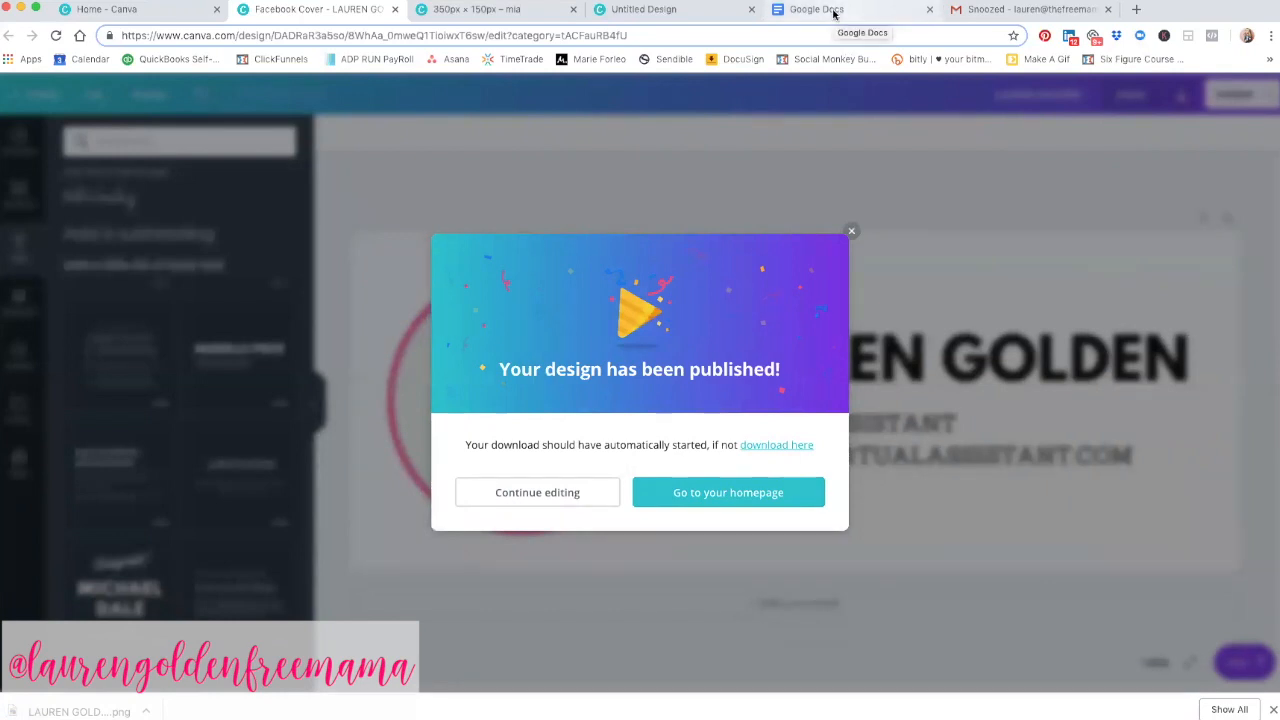
Start a blank Google Doc and insert the downloaded signature PNG as an uploaded image.
{"action": "left_click", "coordinate": [816, 8]}
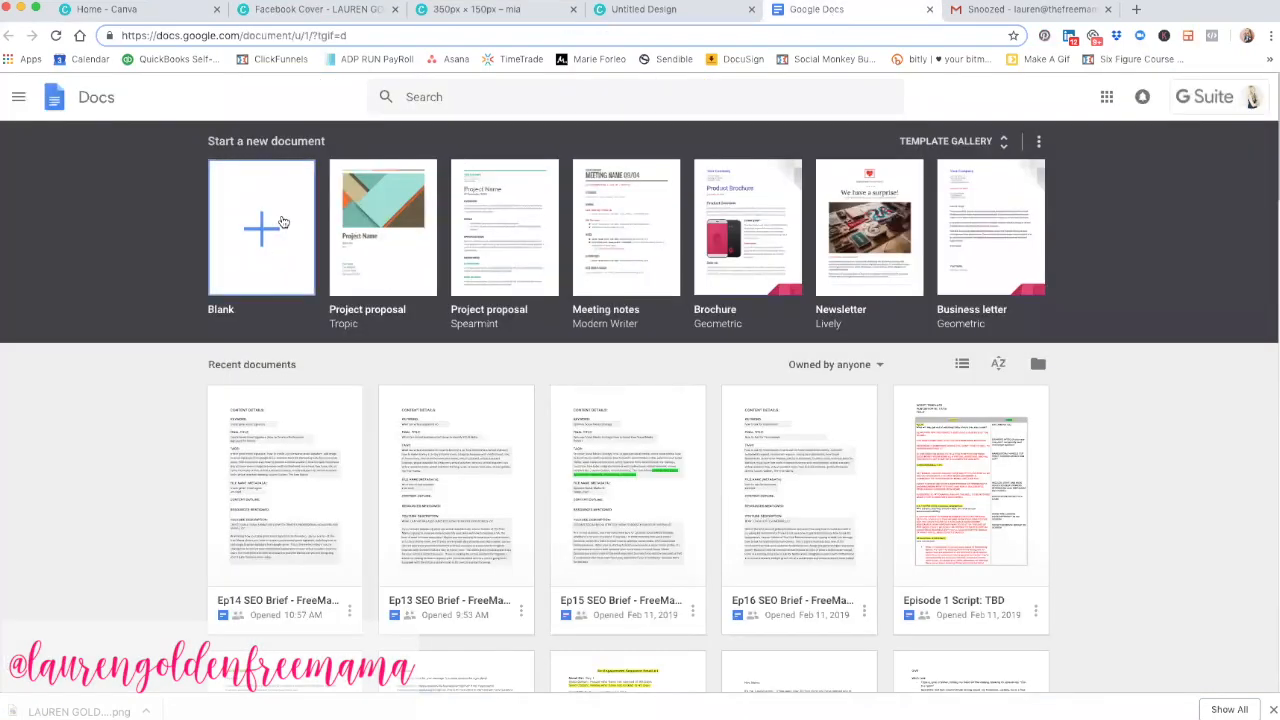
{"action": "left_click", "coordinate": [260, 228]}
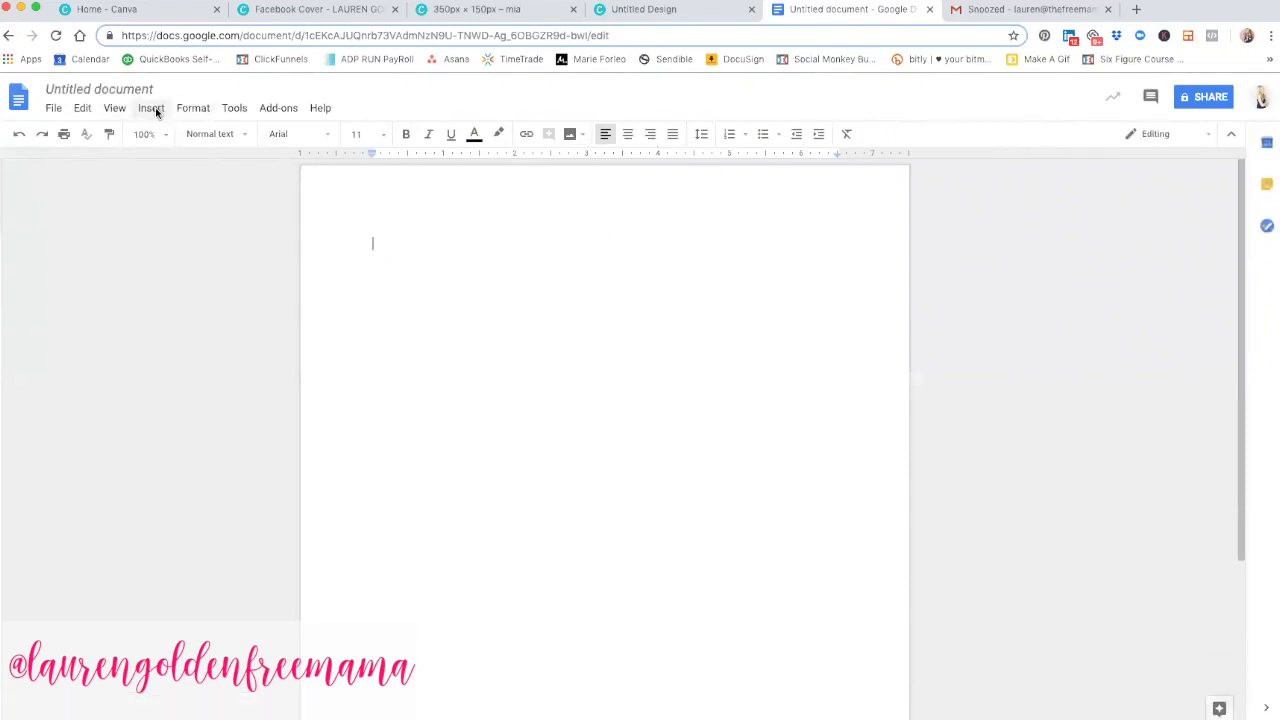
{"action": "left_click", "coordinate": [150, 108]}
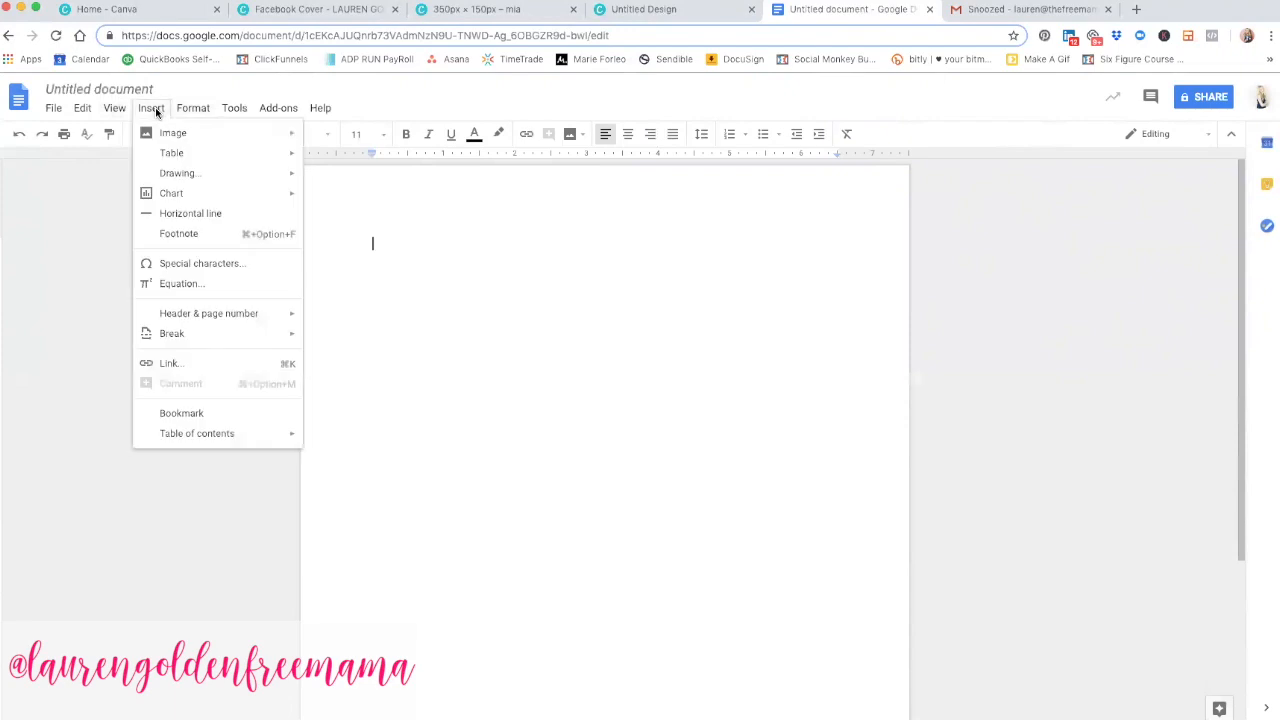
{"action": "mouse_move", "coordinate": [172, 132]}
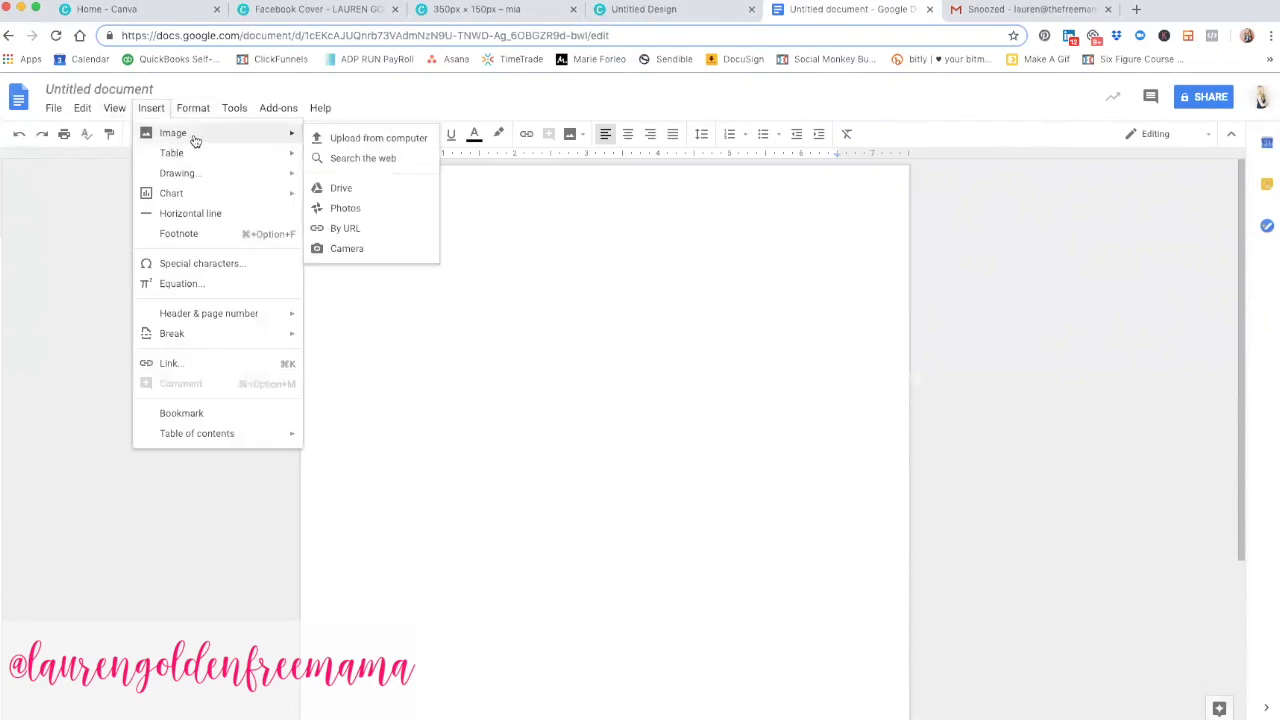
{"action": "left_click", "coordinate": [378, 138]}
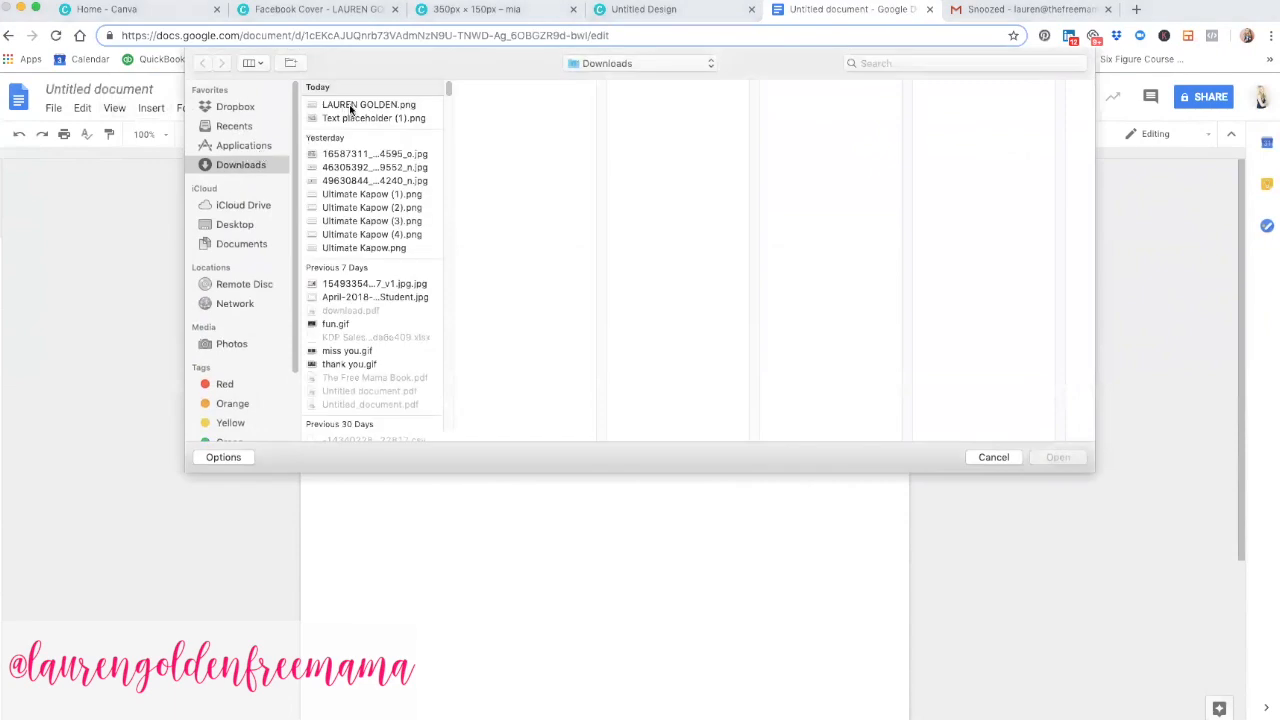
{"action": "left_click", "coordinate": [992, 456]}
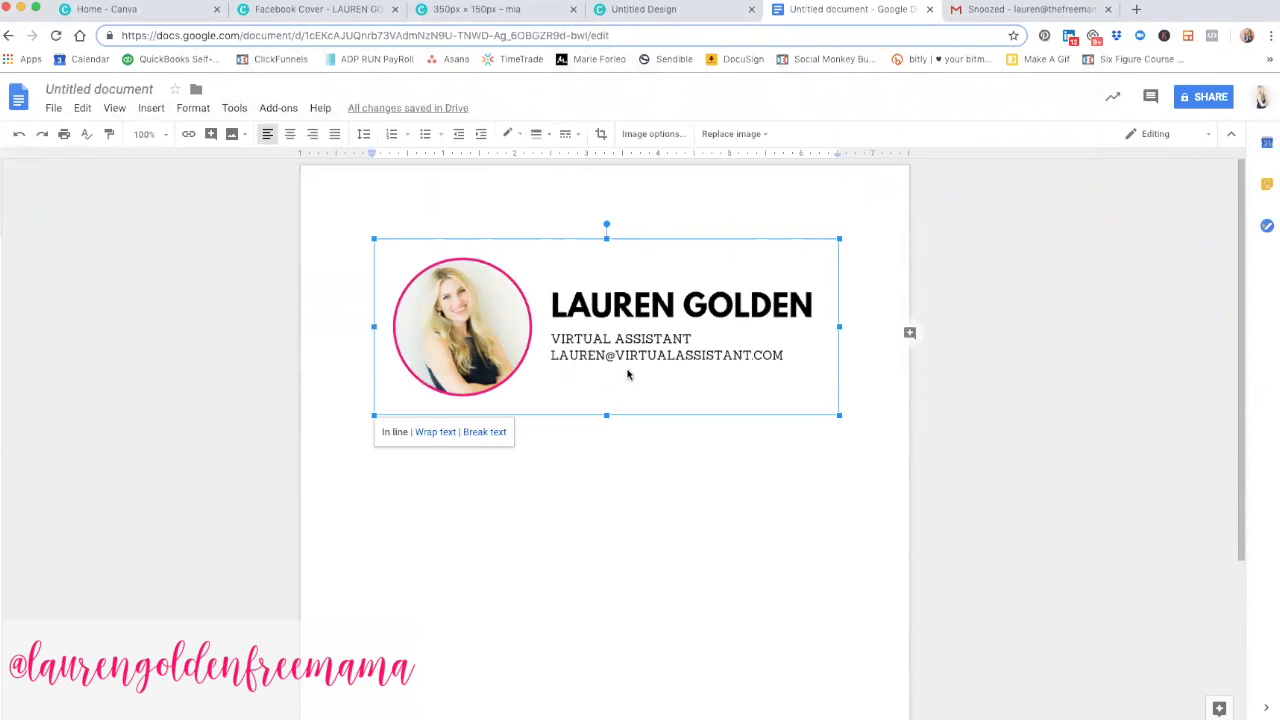
{"action": "mouse_move", "coordinate": [632, 374]}
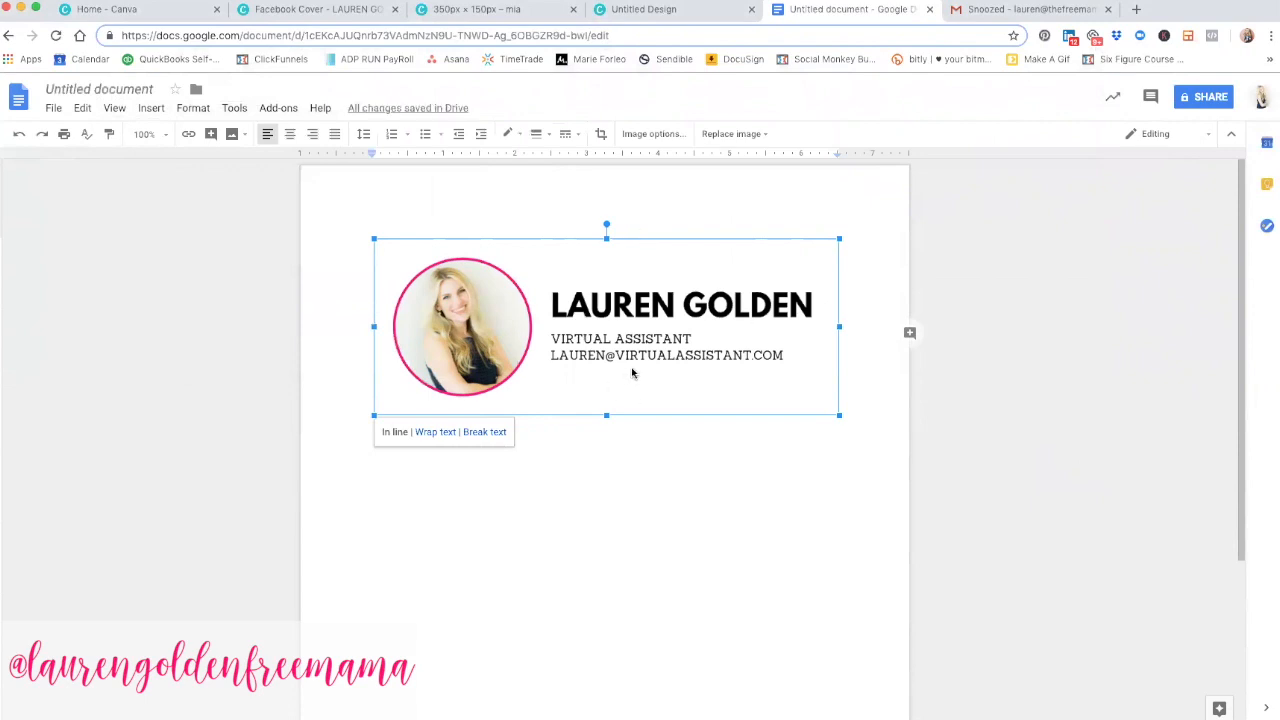
Copy the signature image from the Doc and move over to the Gmail mailbox.
{"action": "left_click", "coordinate": [82, 108]}
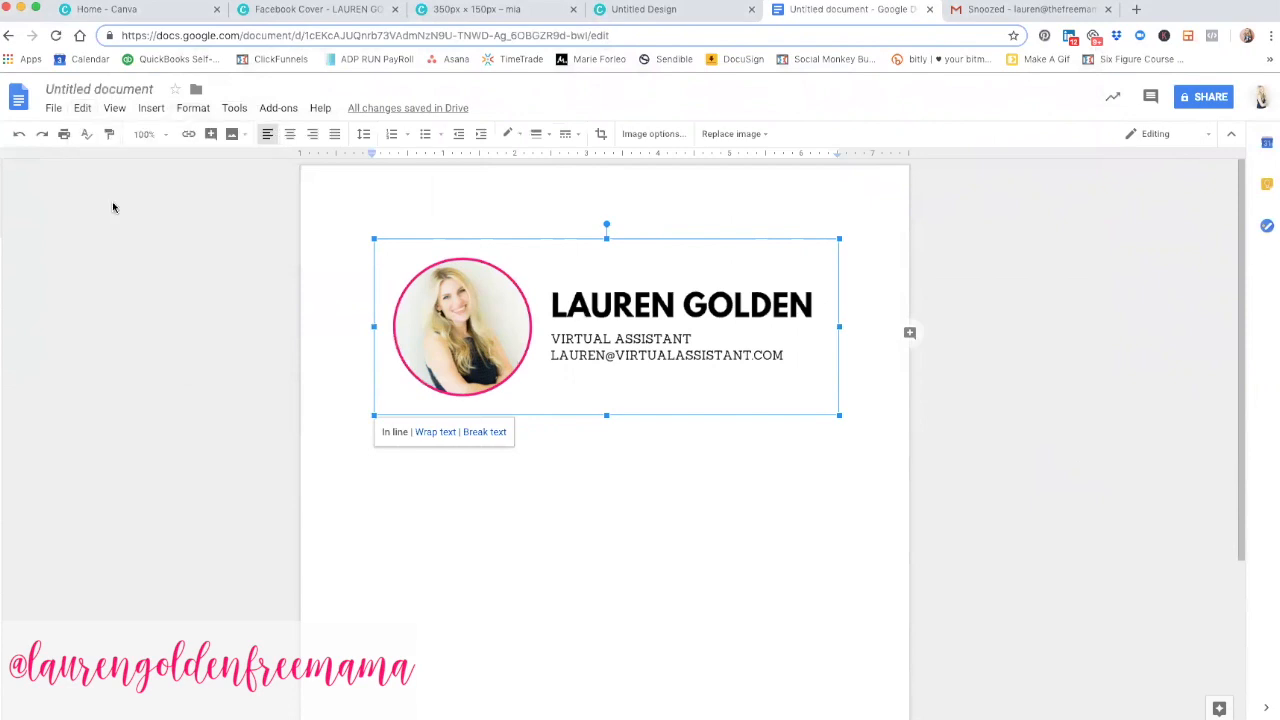
{"action": "mouse_move", "coordinate": [472, 280]}
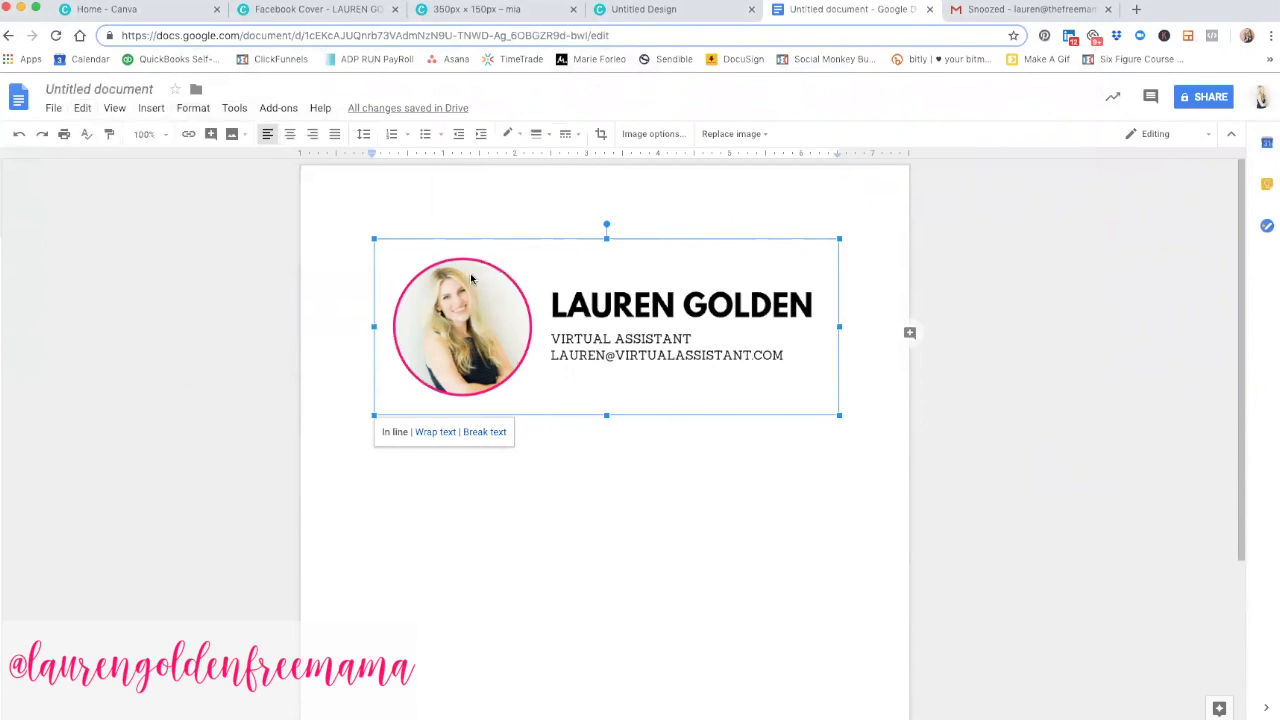
{"action": "mouse_move", "coordinate": [644, 284]}
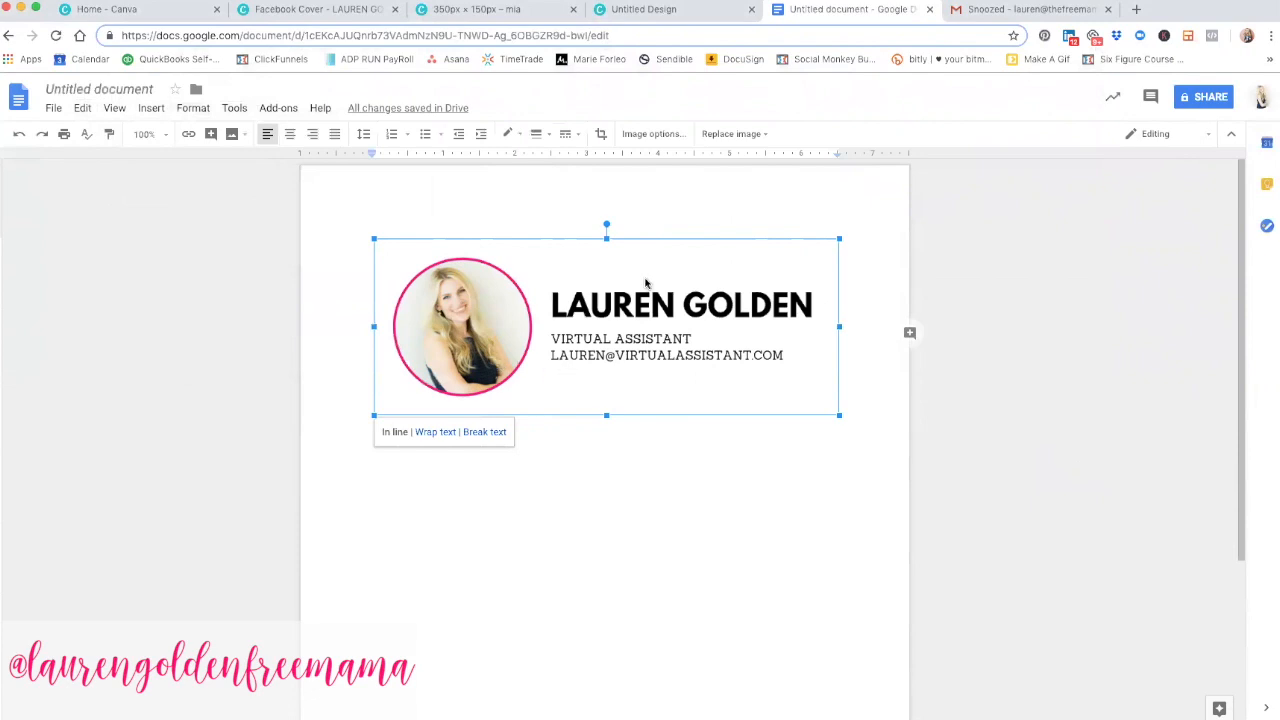
{"action": "mouse_move", "coordinate": [656, 290]}
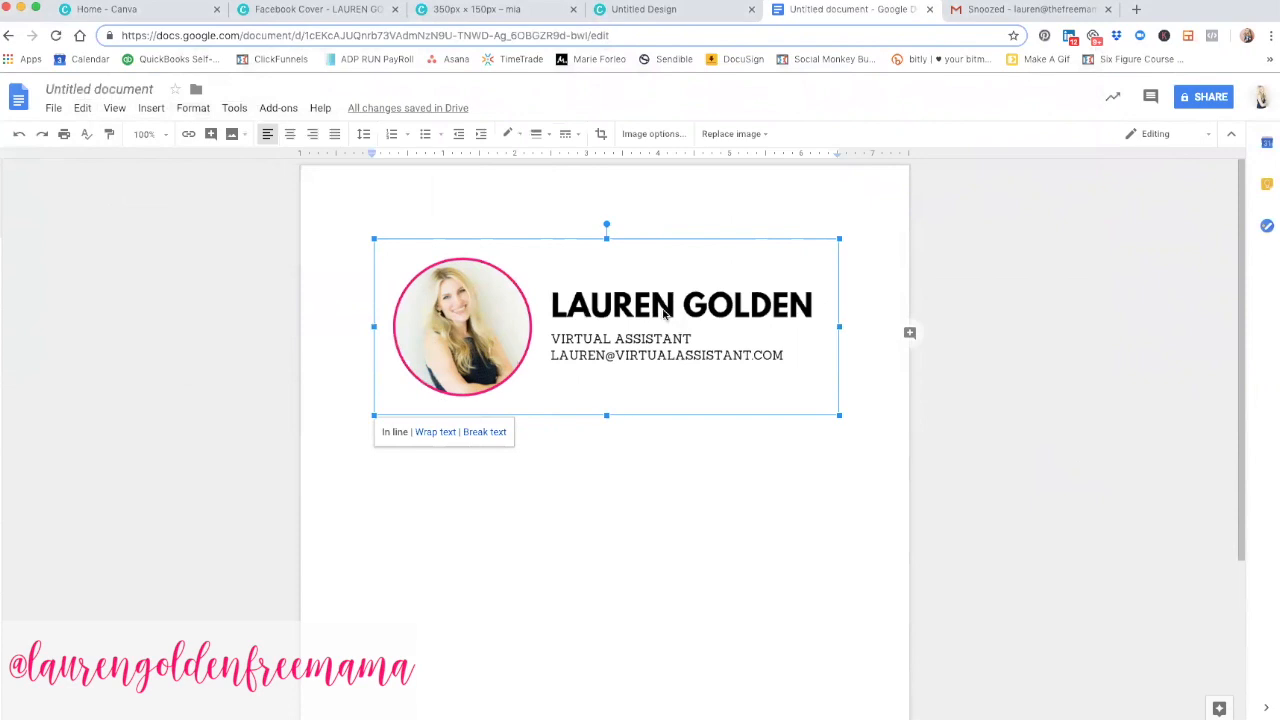
{"action": "left_click", "coordinate": [1030, 8]}
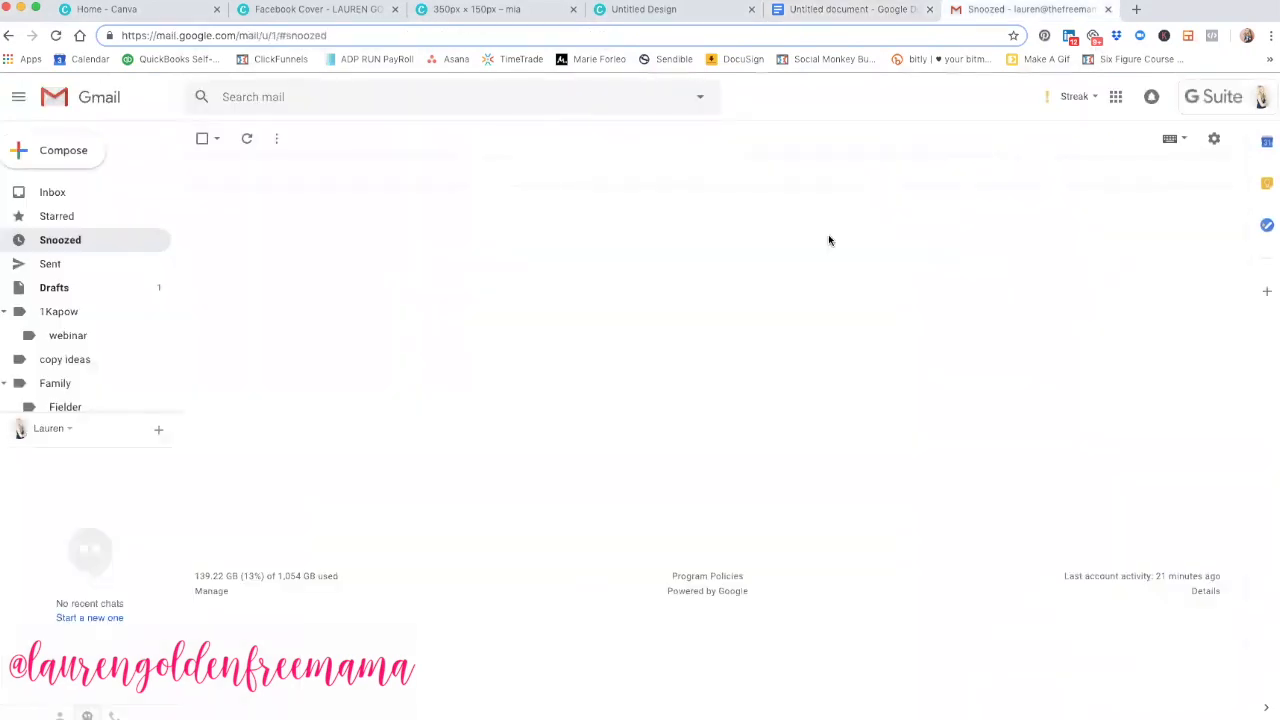
{"action": "mouse_move", "coordinate": [790, 252]}
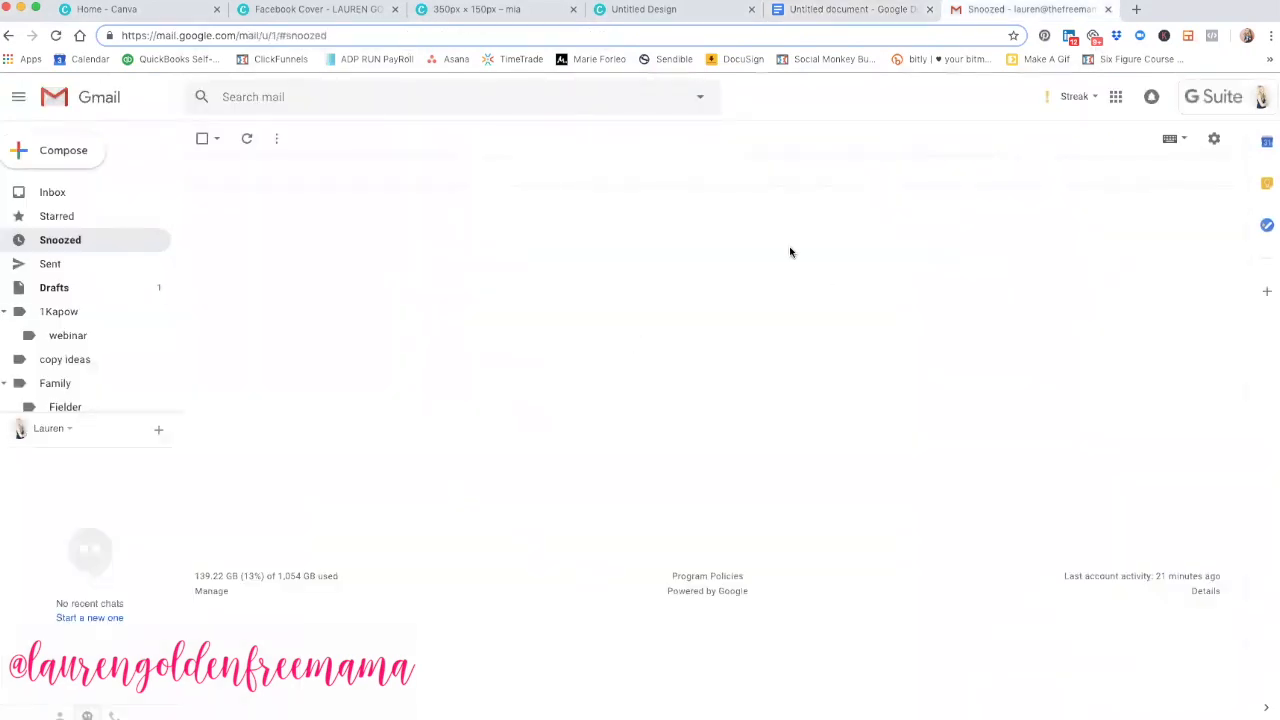
{"action": "mouse_move", "coordinate": [1216, 140]}
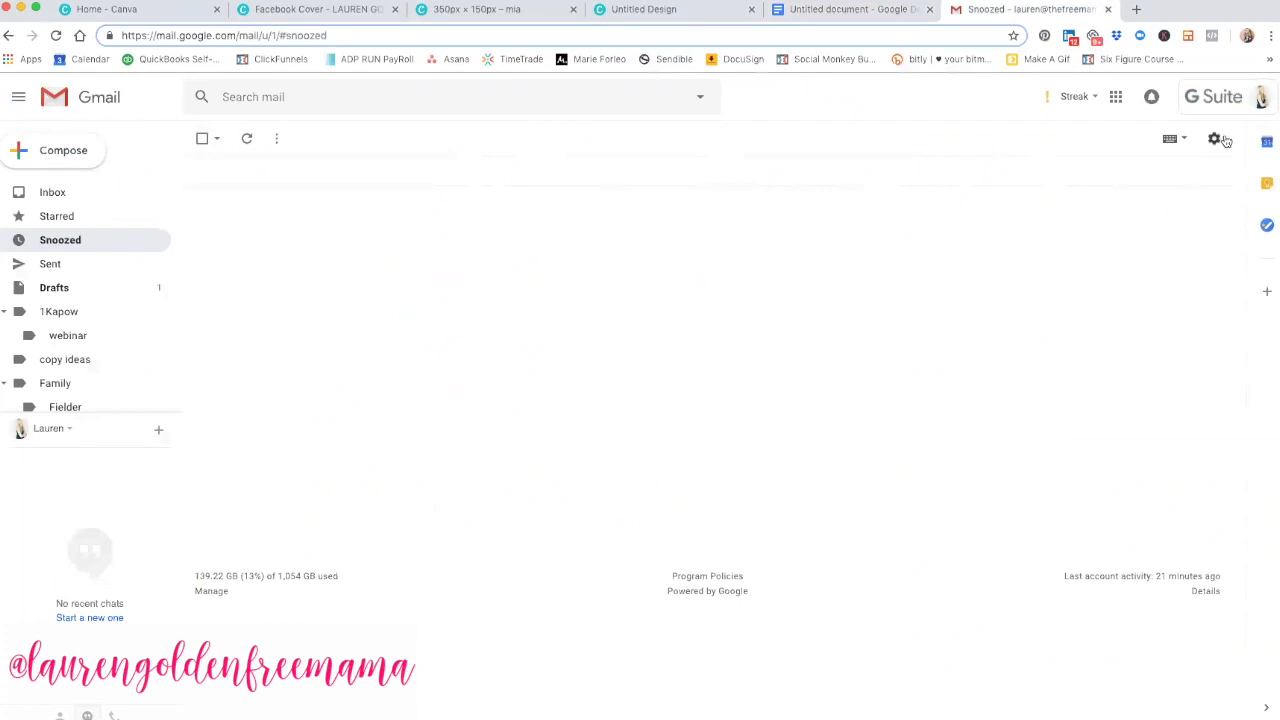
{"action": "mouse_move", "coordinate": [1214, 138]}
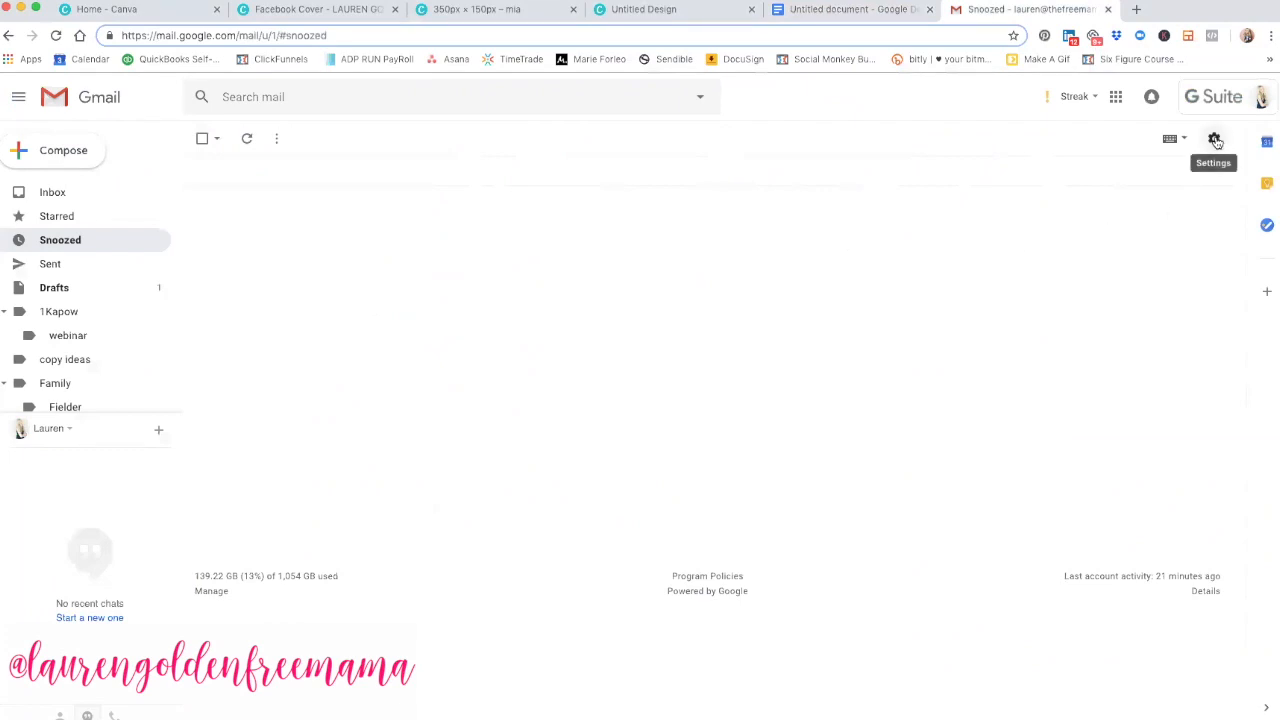
Reach Gmail's full settings page from the gear menu.
{"action": "left_click", "coordinate": [1214, 138]}
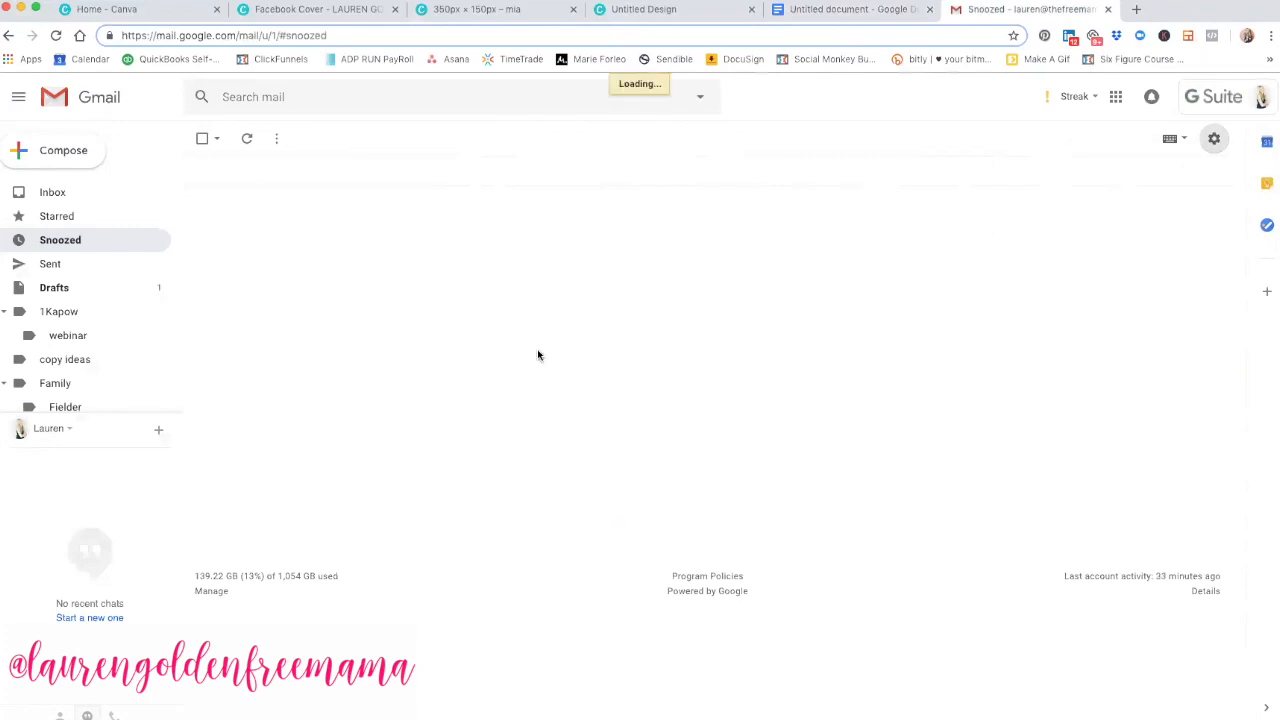
{"action": "left_click", "coordinate": [1214, 138]}
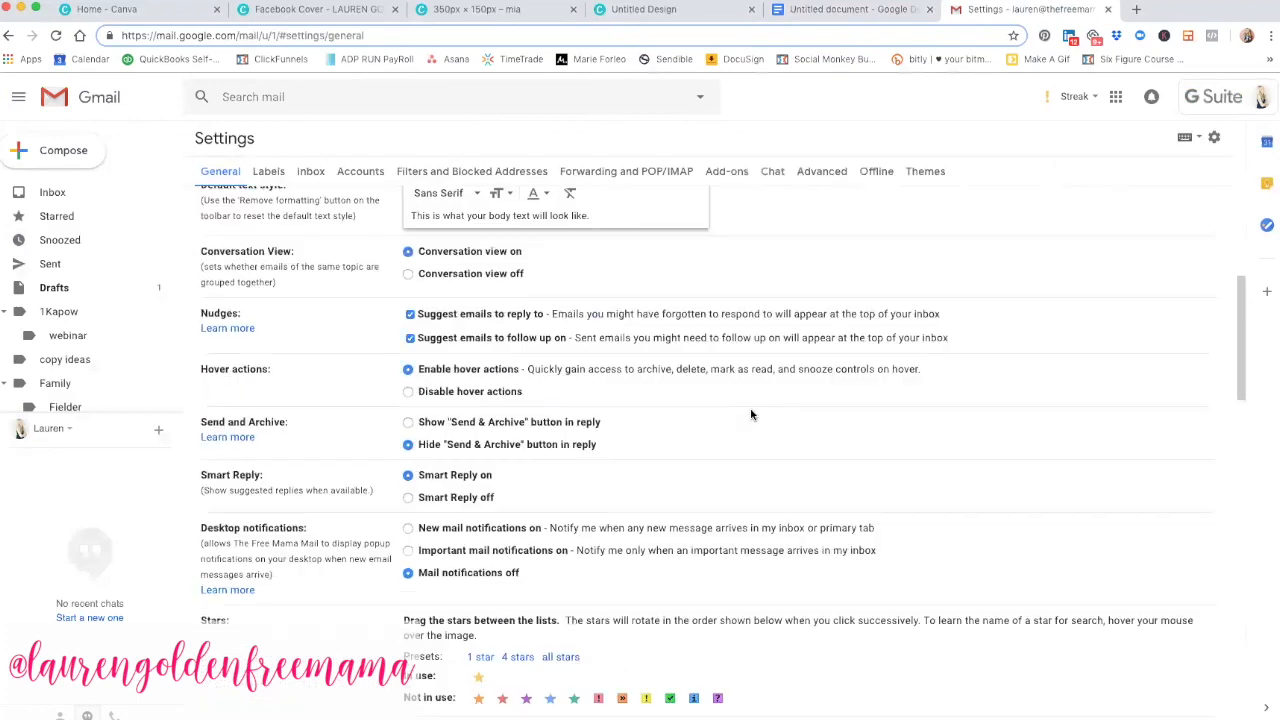
{"action": "scroll", "scroll_direction": "down", "scroll_amount": 3}
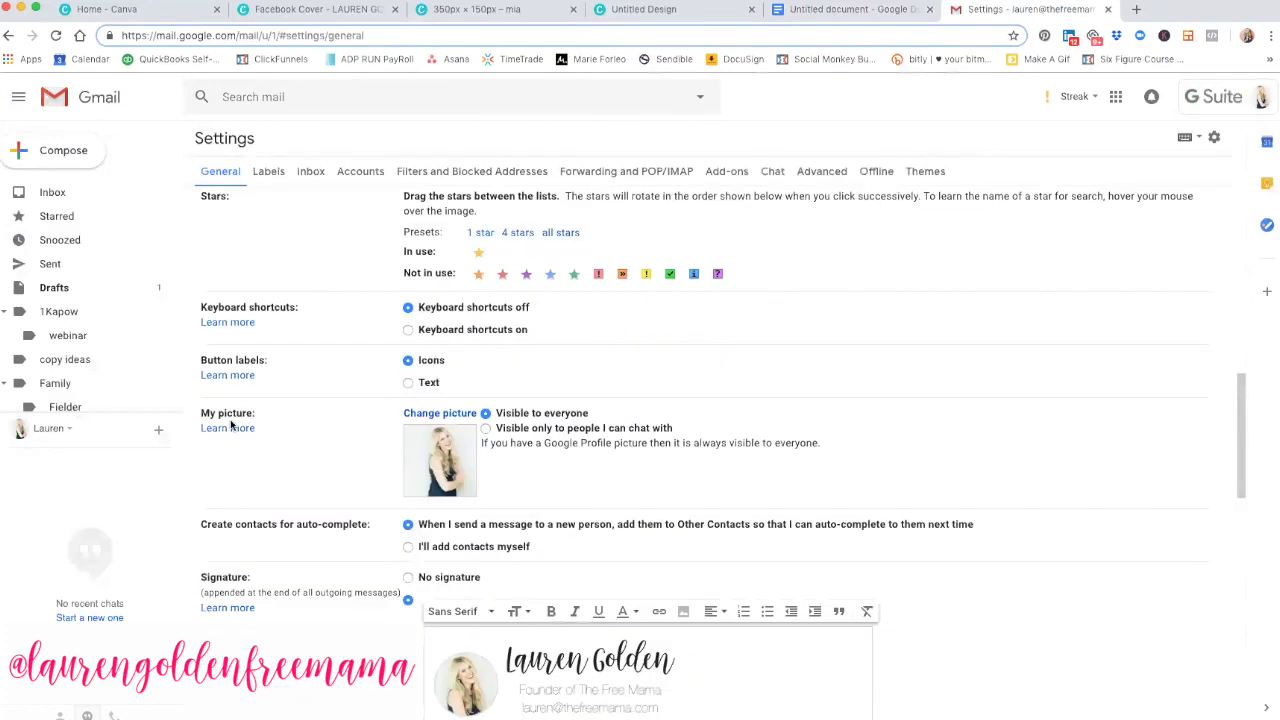
{"action": "scroll", "scroll_direction": "down", "scroll_amount": 3}
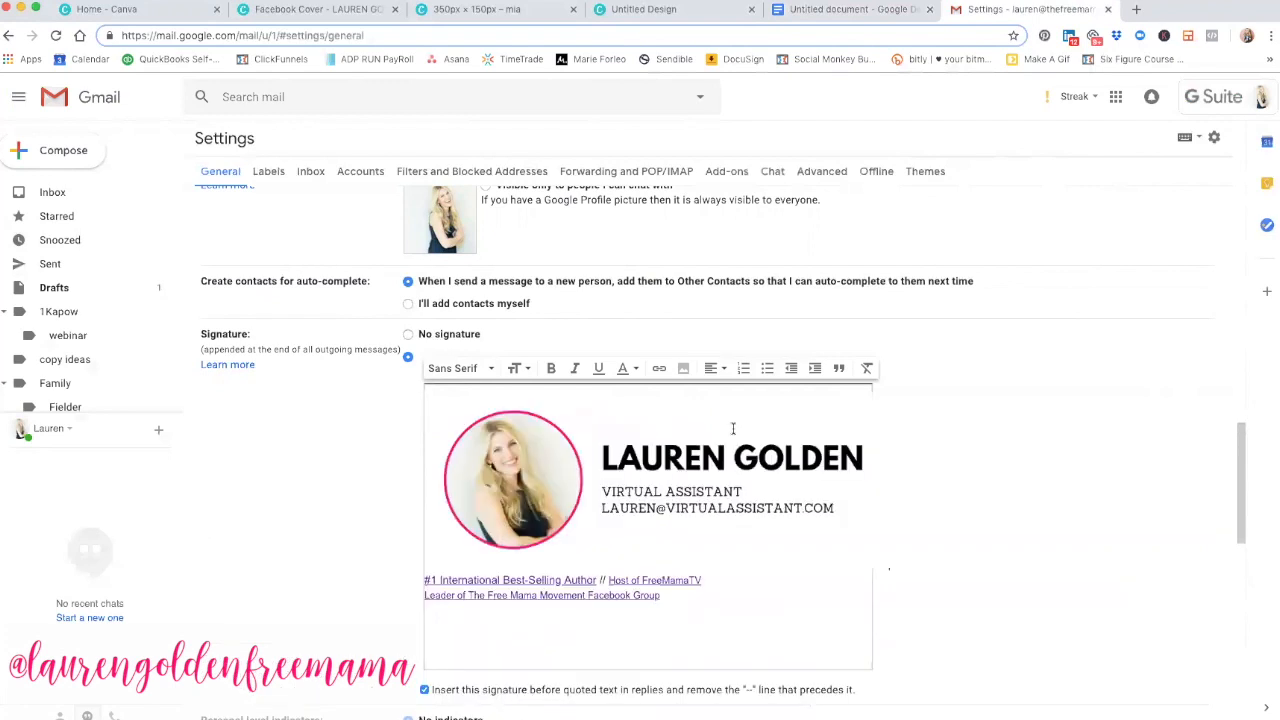
Try Large and Original sizes on the signature image, settling on the smaller size.
{"action": "left_click", "coordinate": [512, 480]}
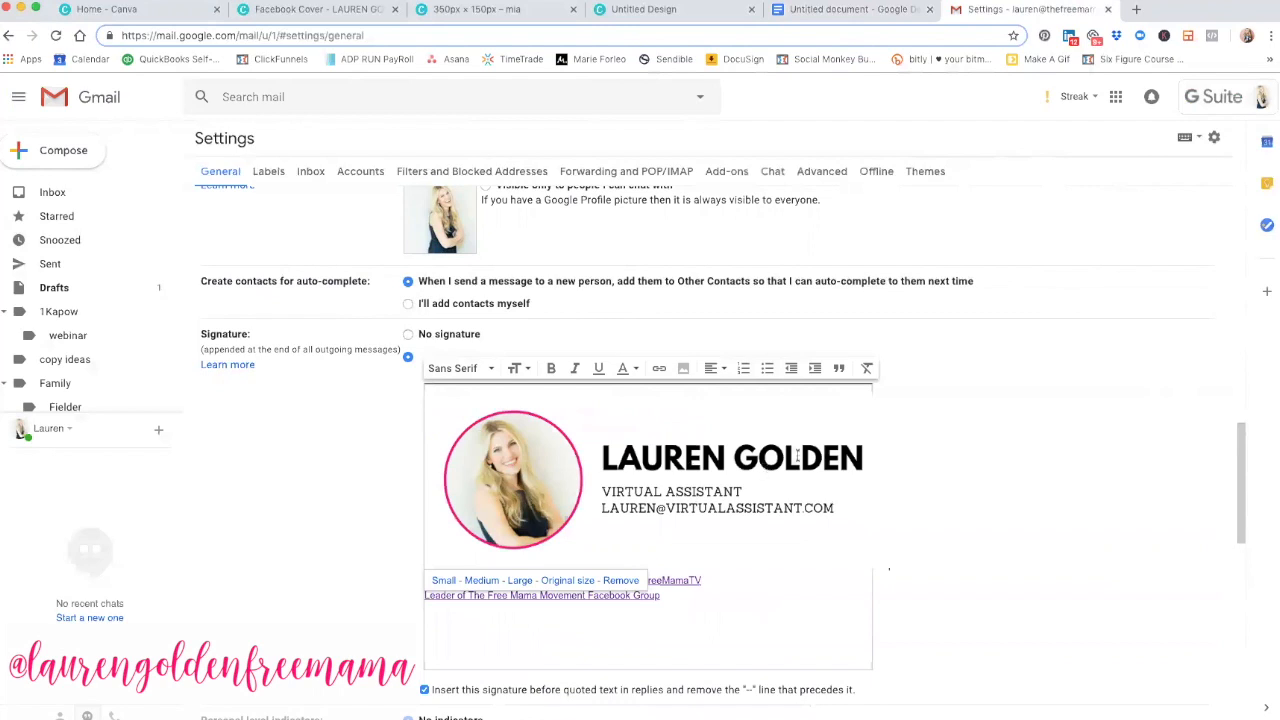
{"action": "left_click", "coordinate": [444, 458]}
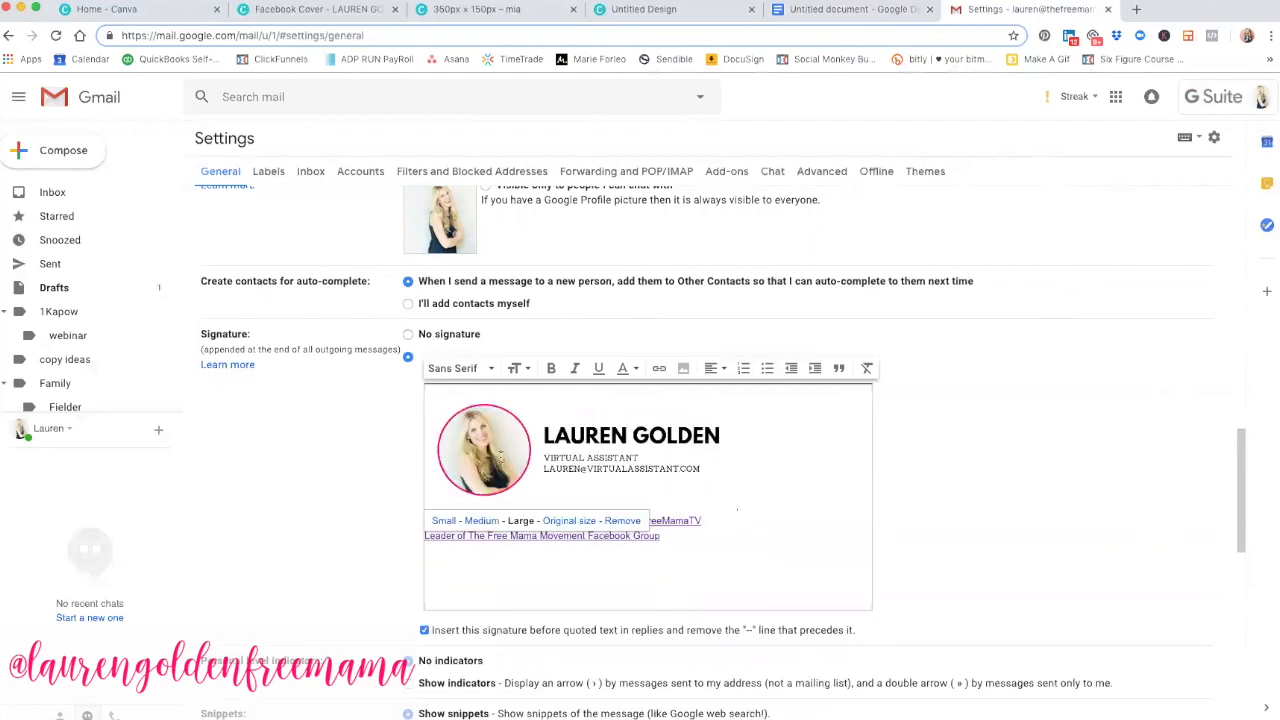
{"action": "left_click", "coordinate": [570, 520]}
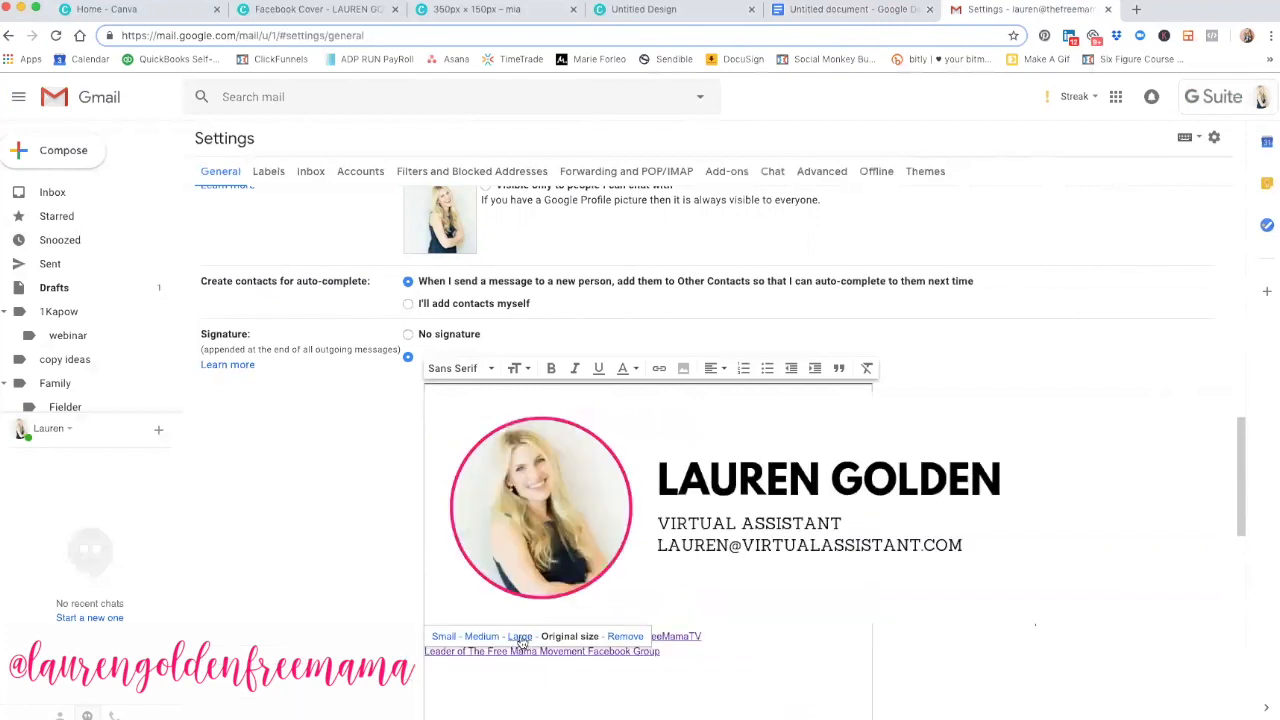
{"action": "left_click", "coordinate": [444, 636]}
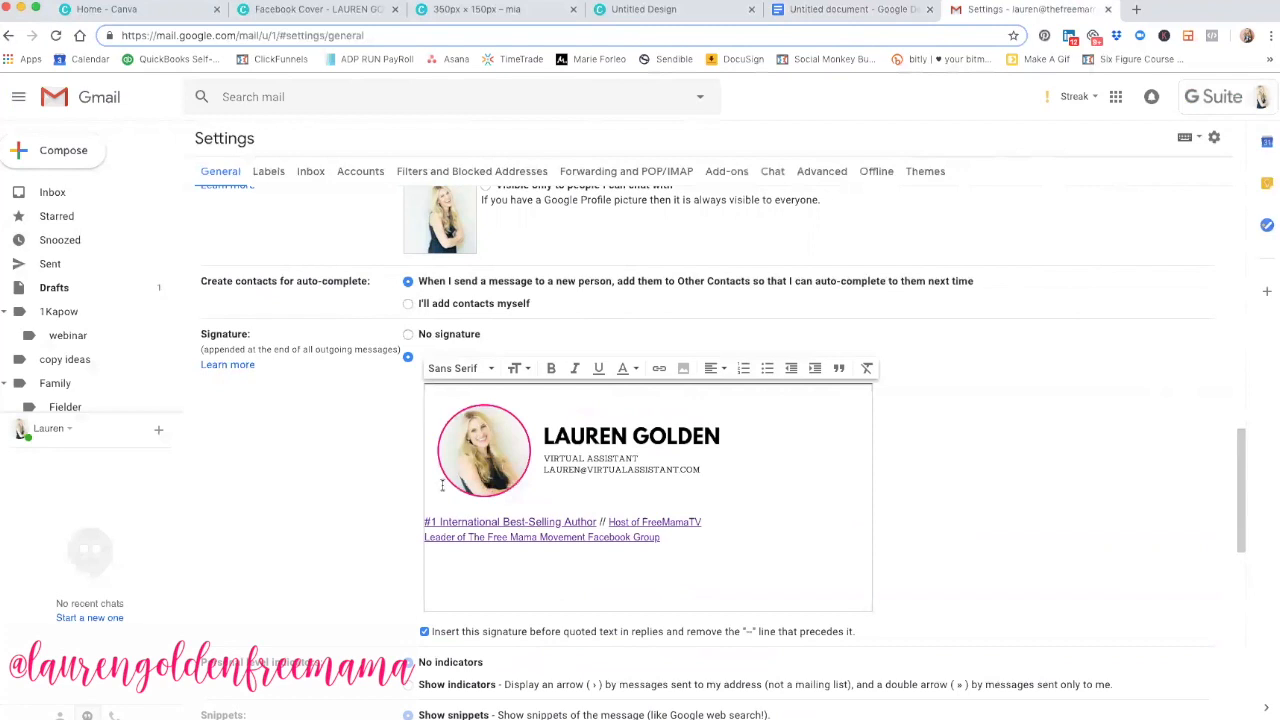
{"action": "mouse_move", "coordinate": [692, 456]}
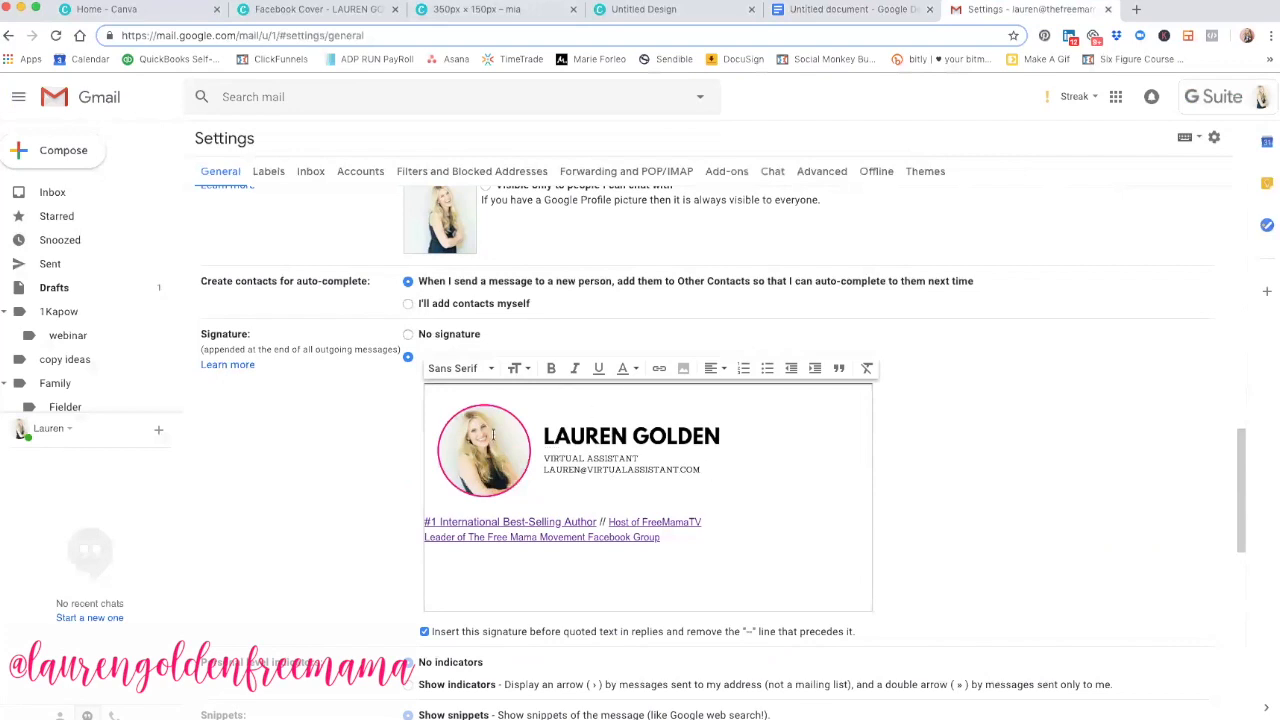
{"action": "mouse_move", "coordinate": [758, 508]}
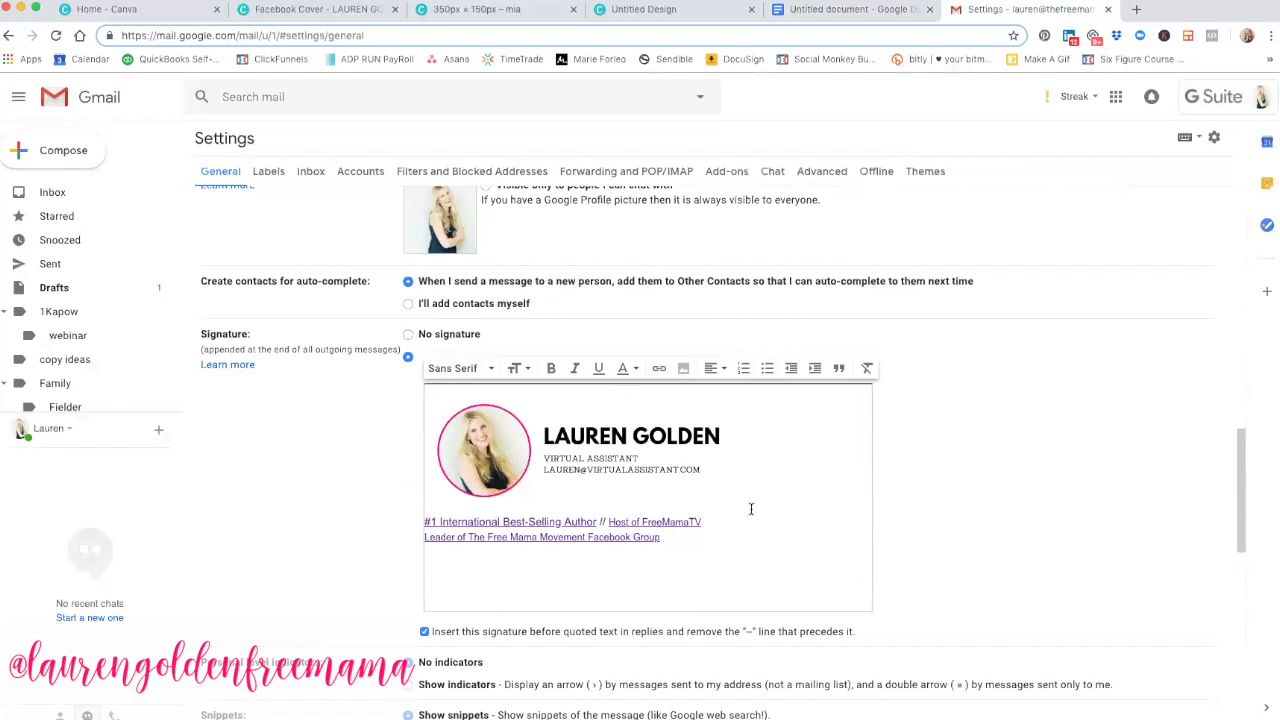
{"action": "mouse_move", "coordinate": [748, 512]}
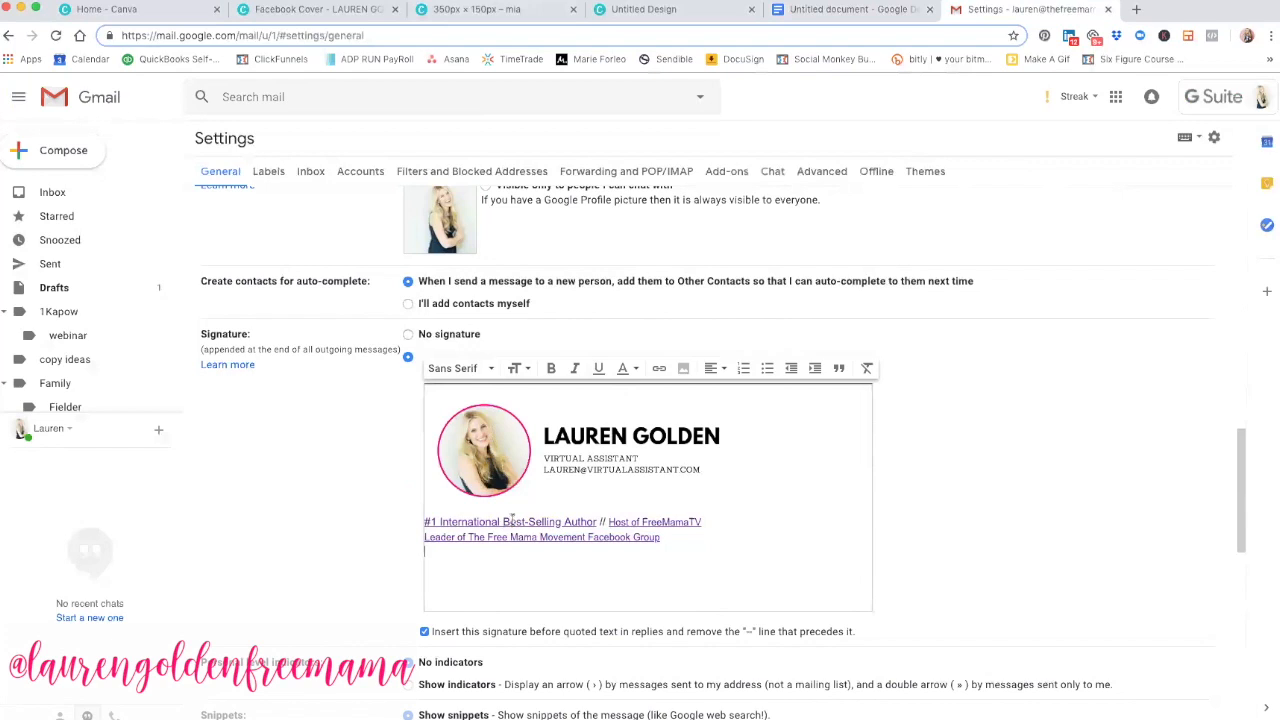
{"action": "mouse_move", "coordinate": [668, 522]}
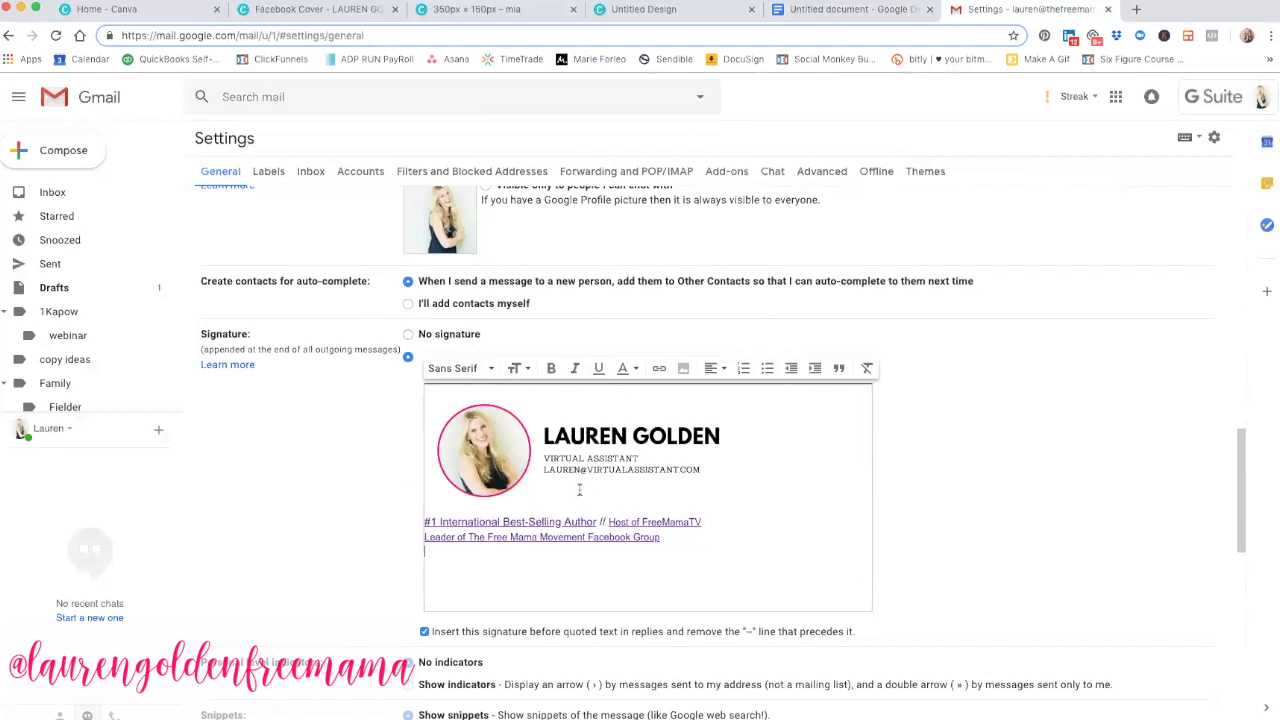
{"action": "left_click", "coordinate": [598, 368]}
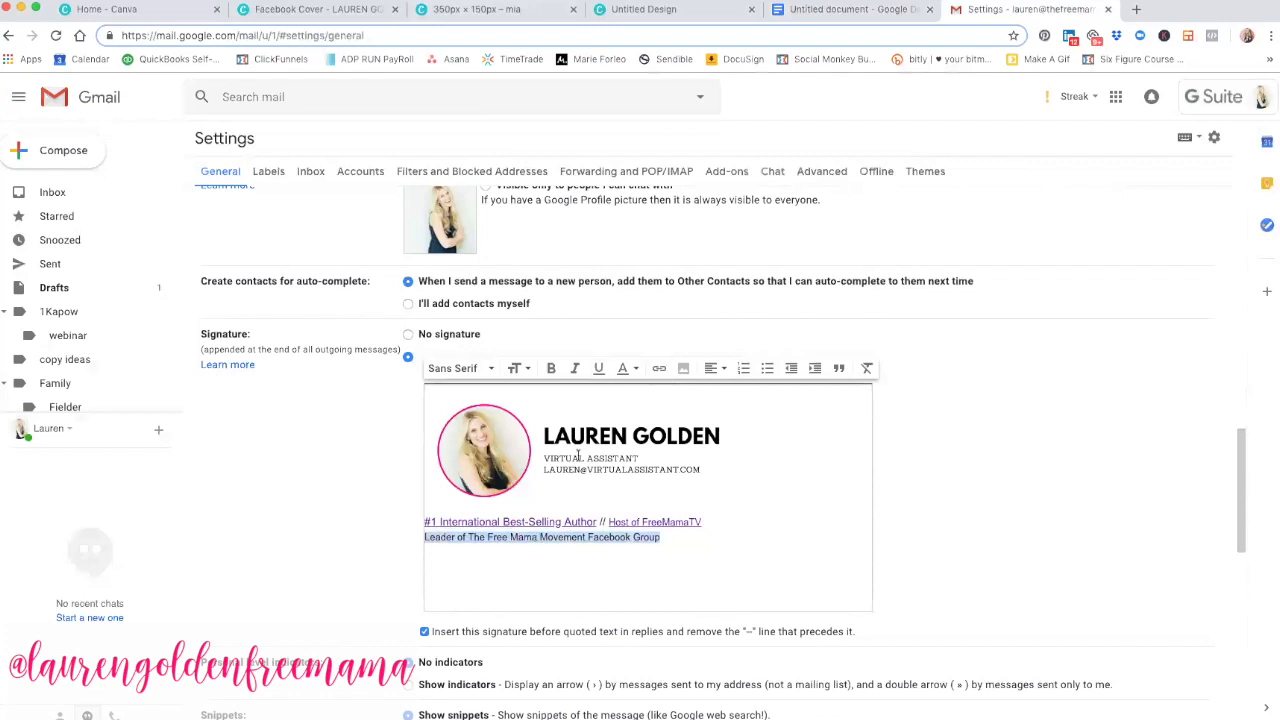
Clear the link on the Free Mama Movement Facebook Group line so it reads as plain text.
{"action": "left_click", "coordinate": [660, 368]}
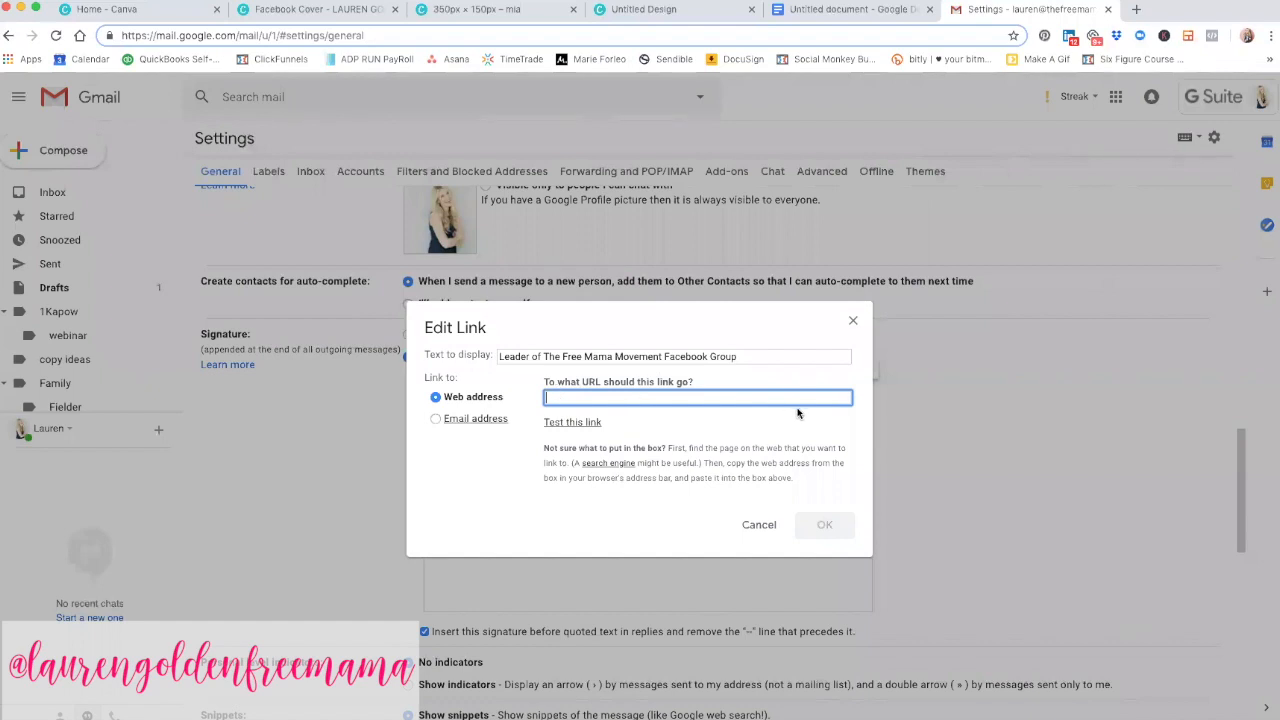
{"action": "left_click", "coordinate": [758, 524]}
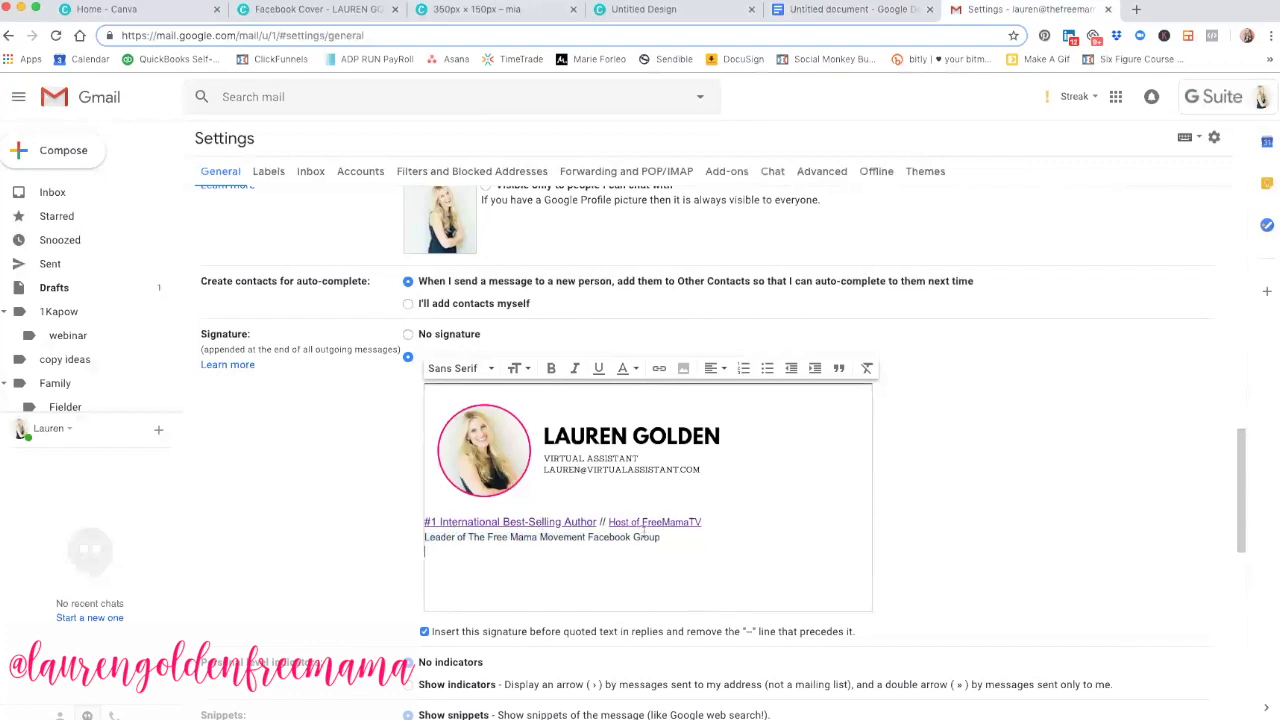
{"action": "mouse_move", "coordinate": [776, 556]}
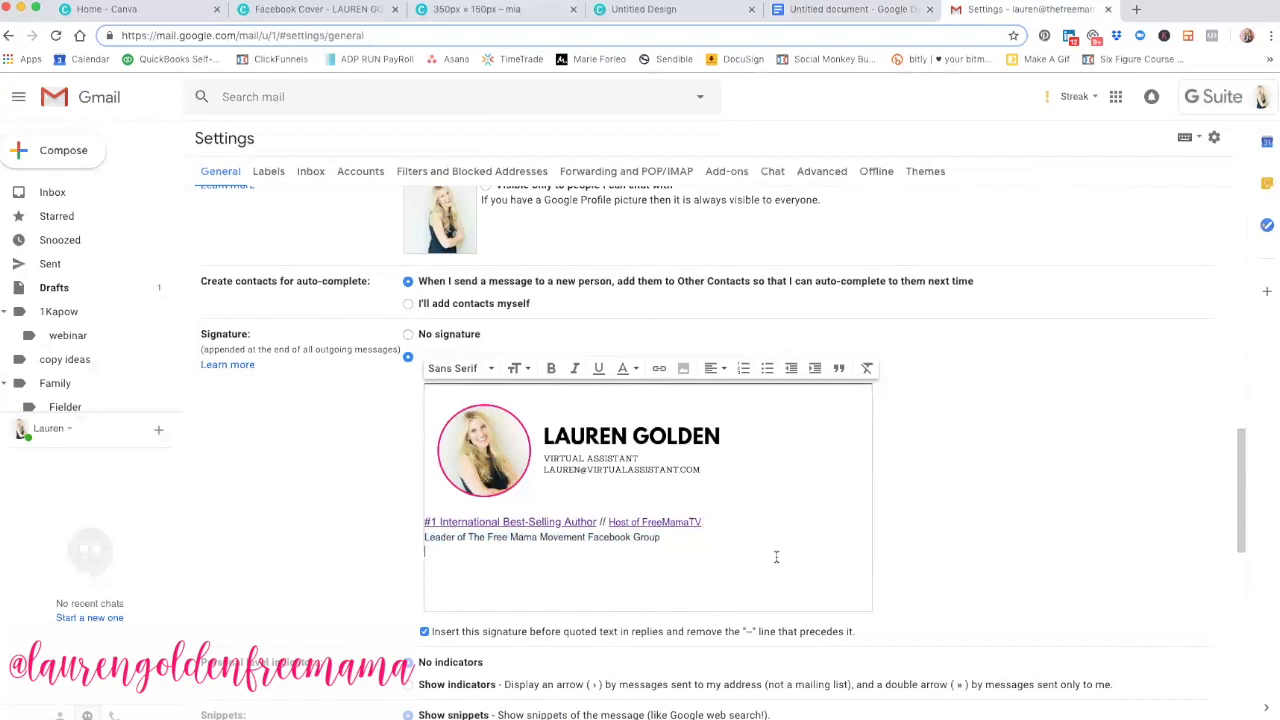
{"action": "scroll", "scroll_direction": "down", "scroll_amount": 3}
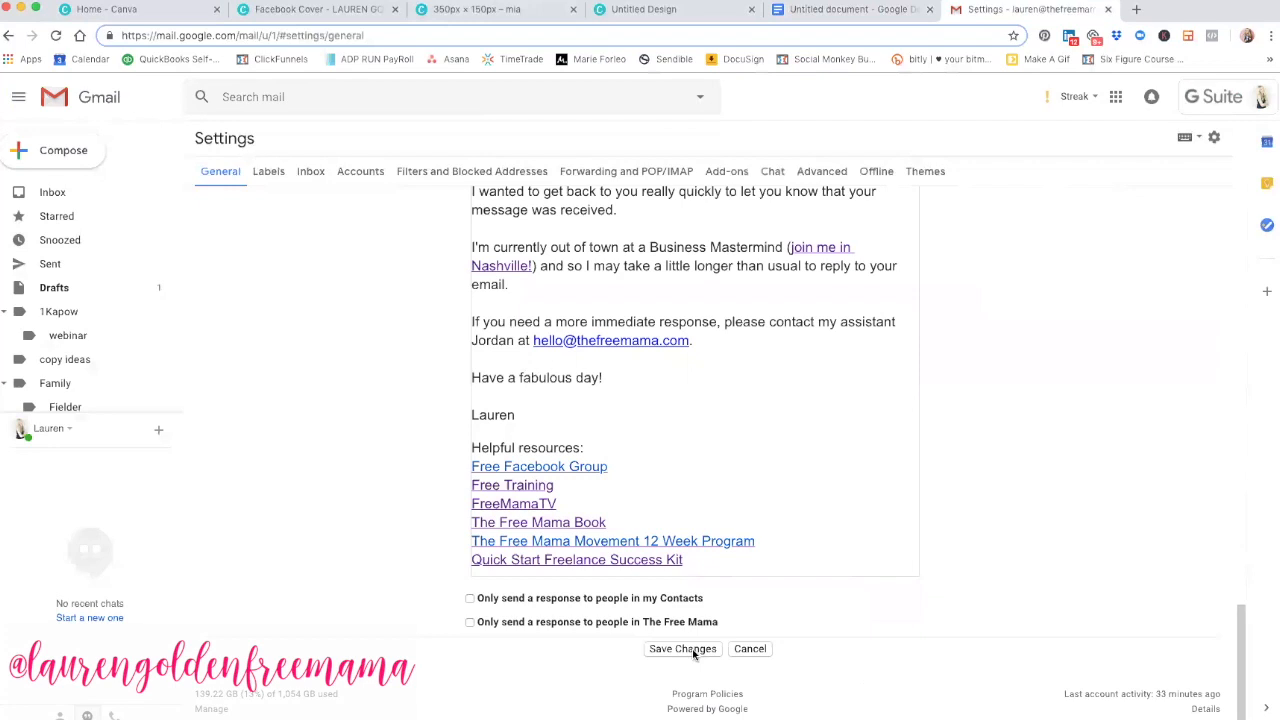
{"action": "mouse_move", "coordinate": [796, 654]}
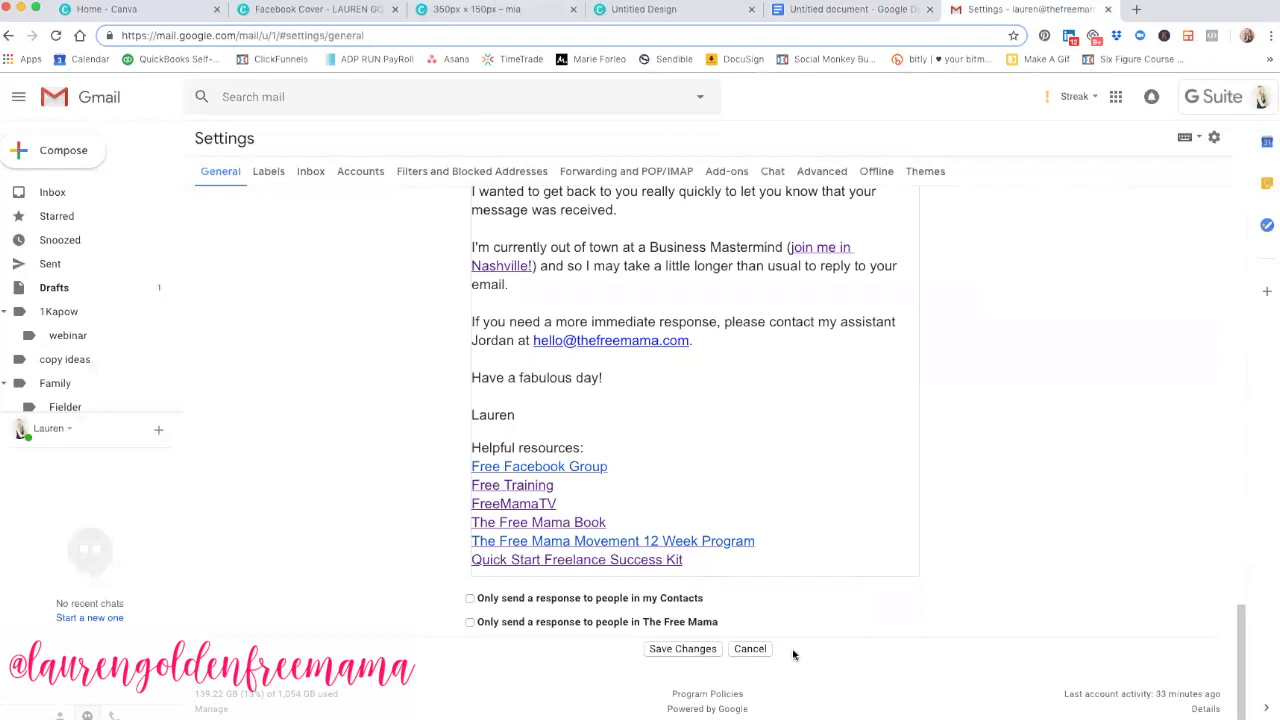